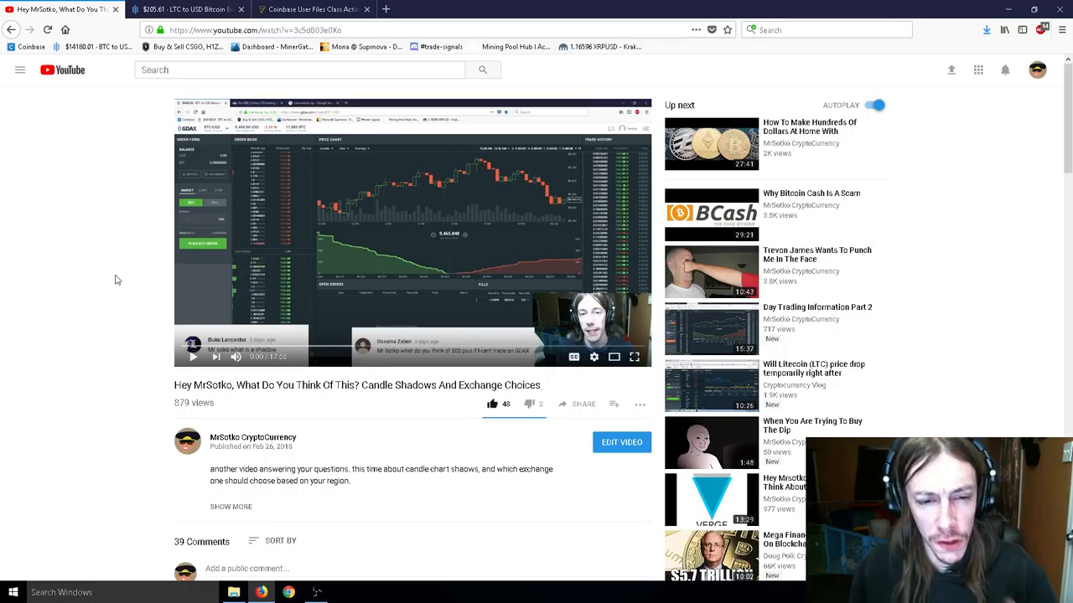
Step: Scroll through the candle-shadows video's comments, then switch to the GDAX BTC/USD tab
scroll(down, 3)
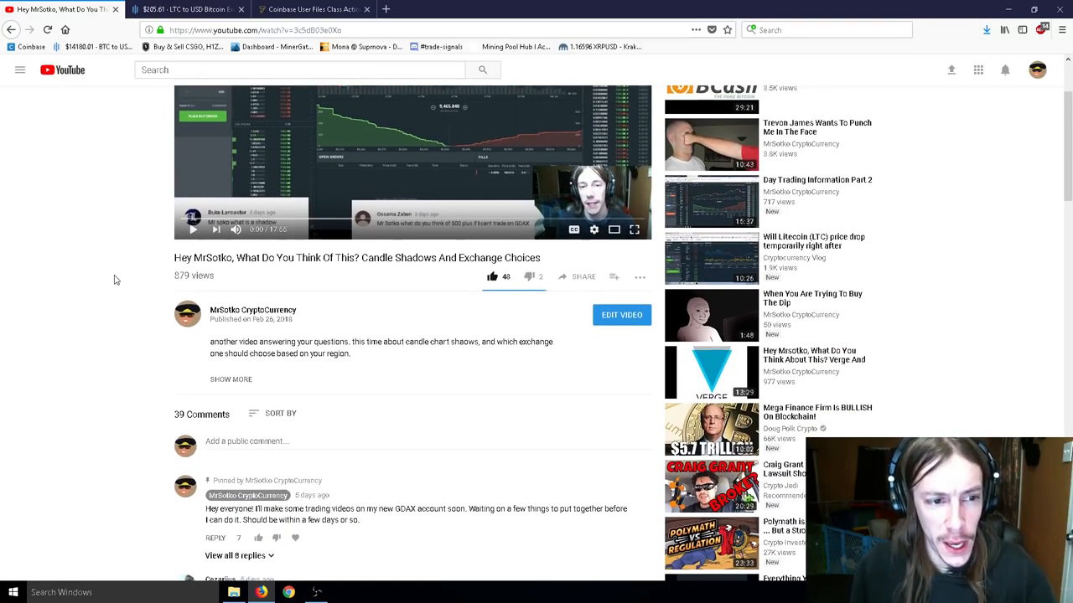
scroll(down, 3)
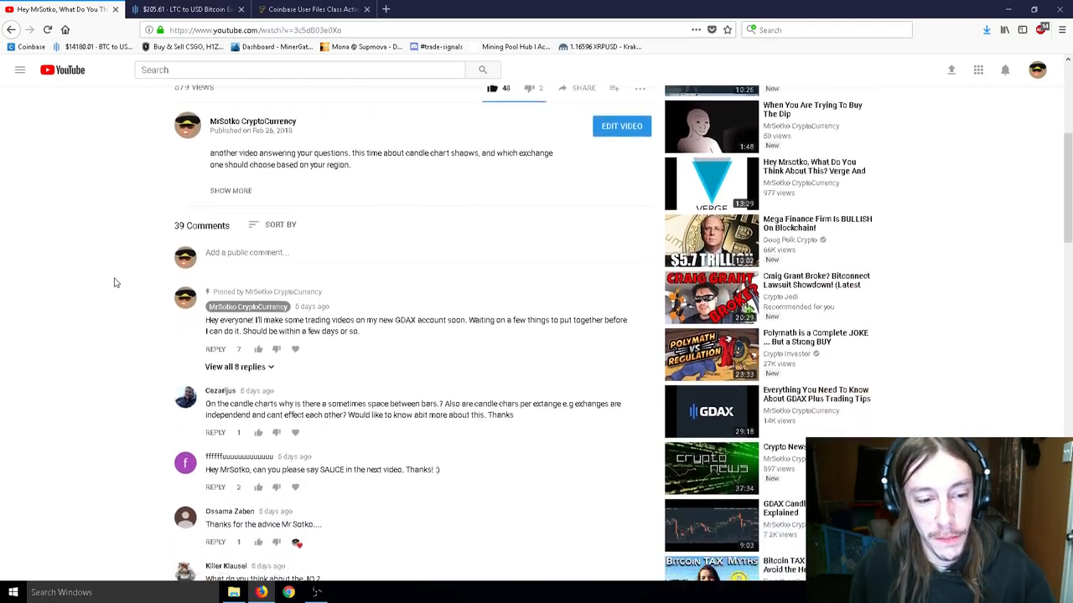
scroll(down, 3)
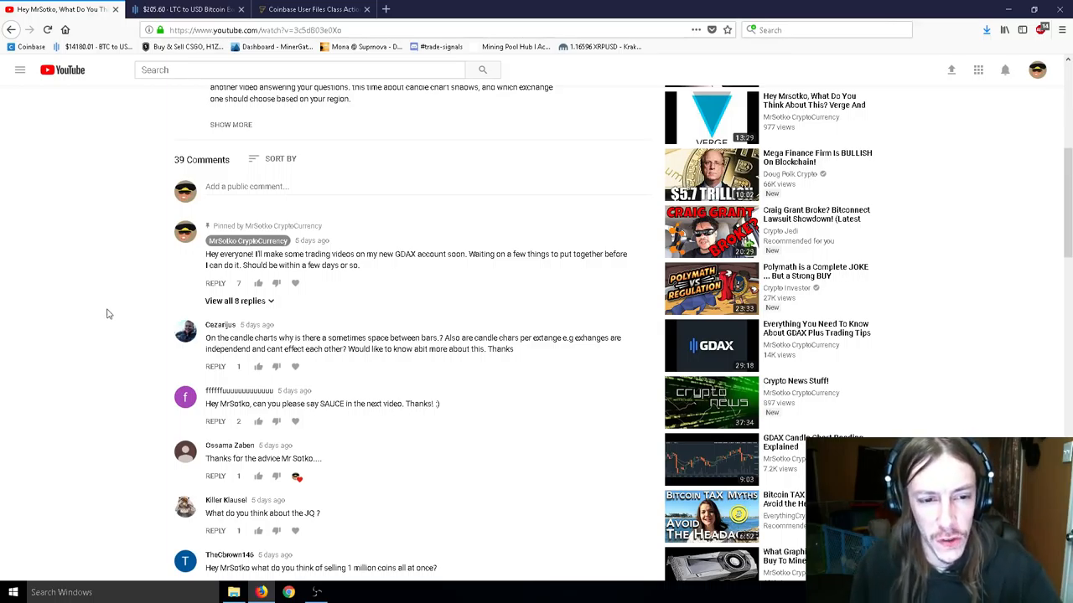
click(184, 10)
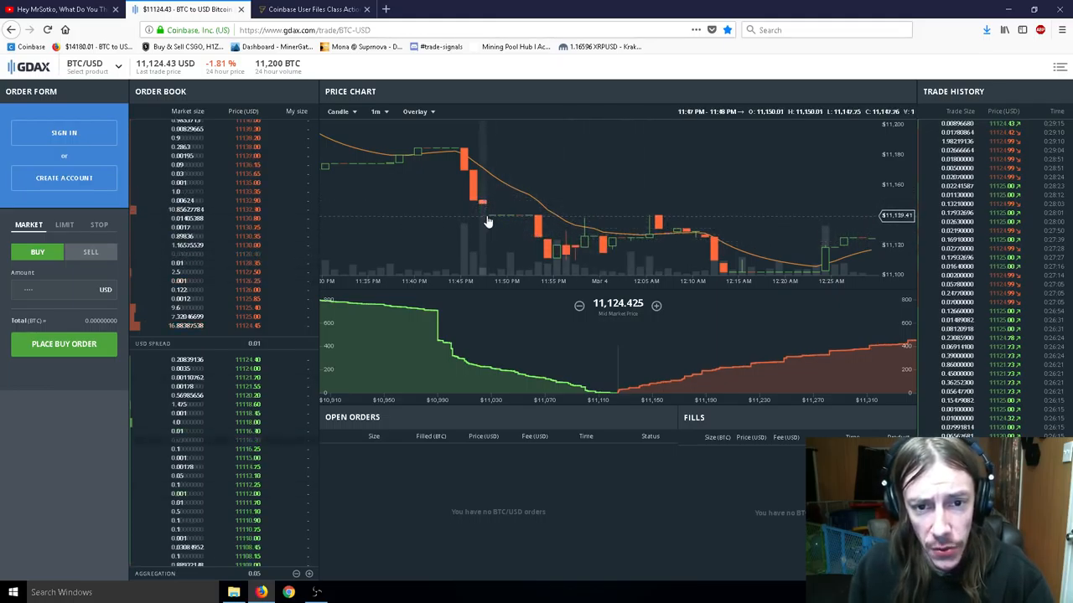
Step: Switch the GDAX market to BCH/USD, then on to LTC/USD
click(92, 65)
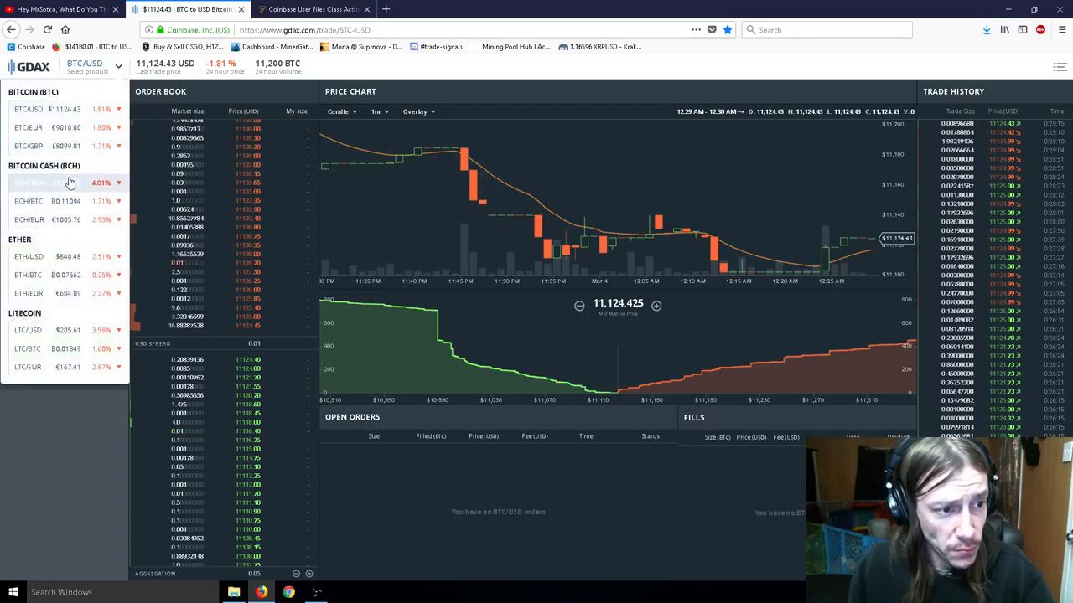
click(50, 182)
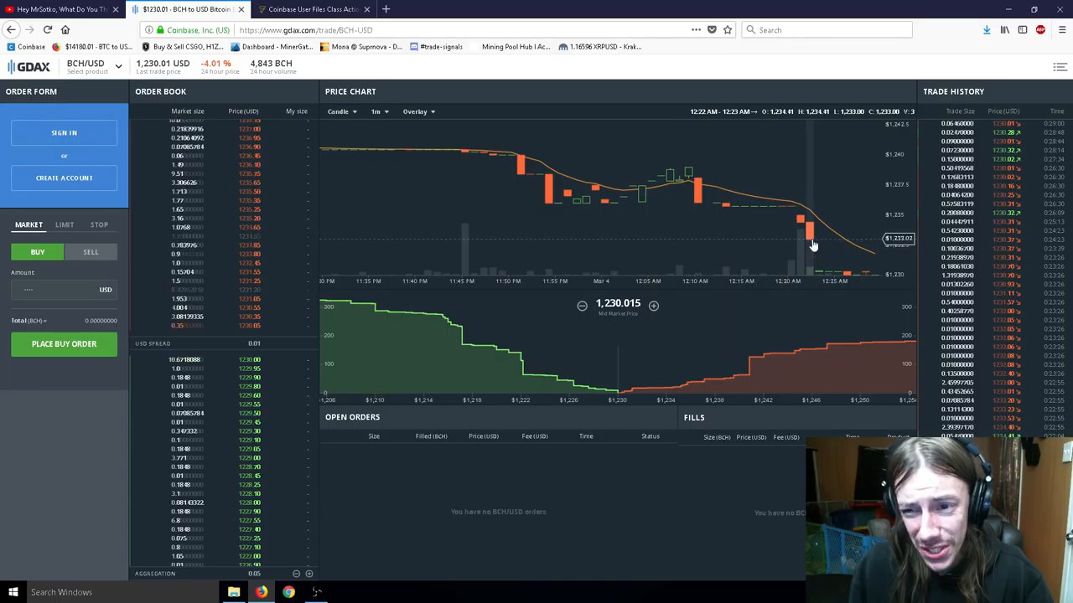
mouse_move(655, 186)
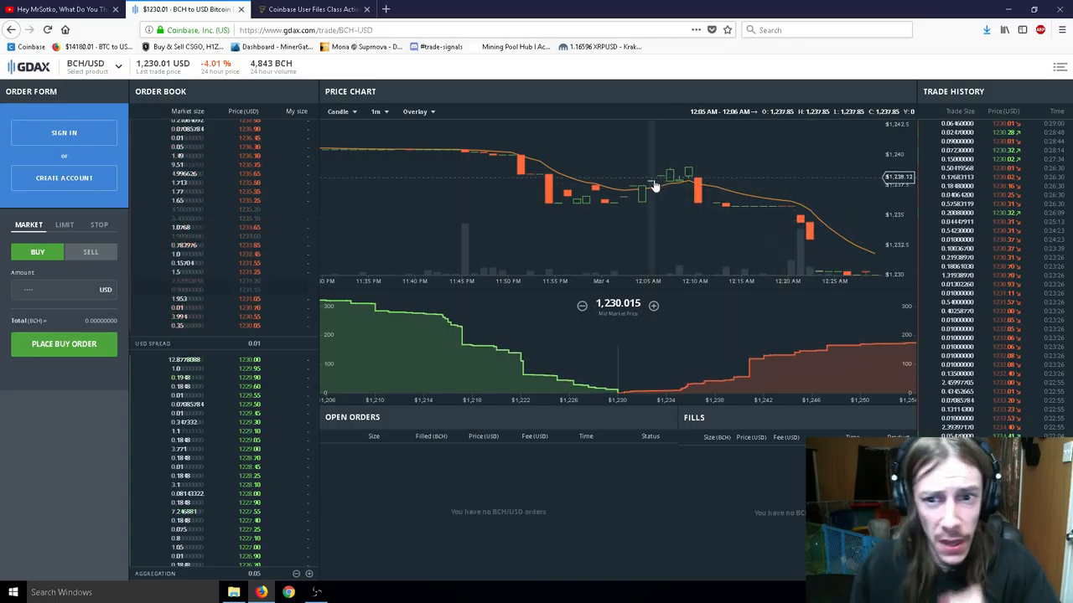
mouse_move(811, 243)
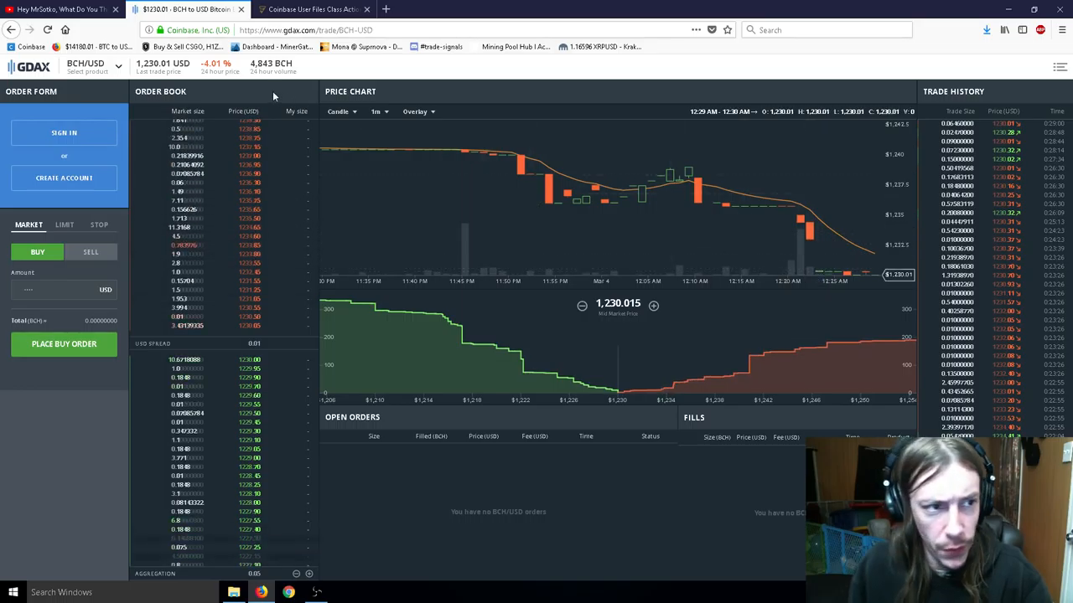
click(92, 66)
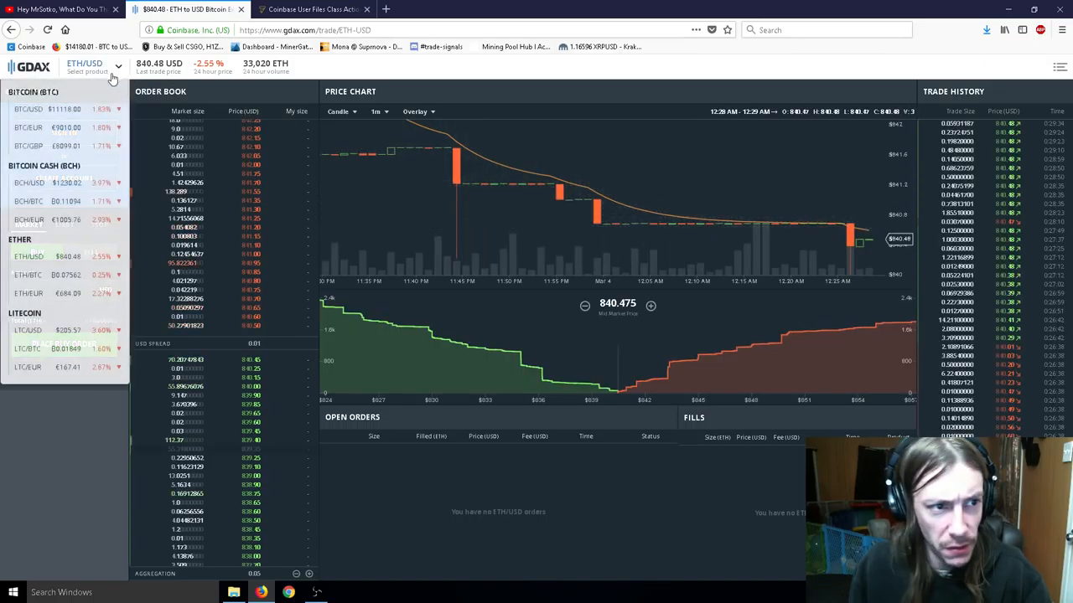
click(29, 329)
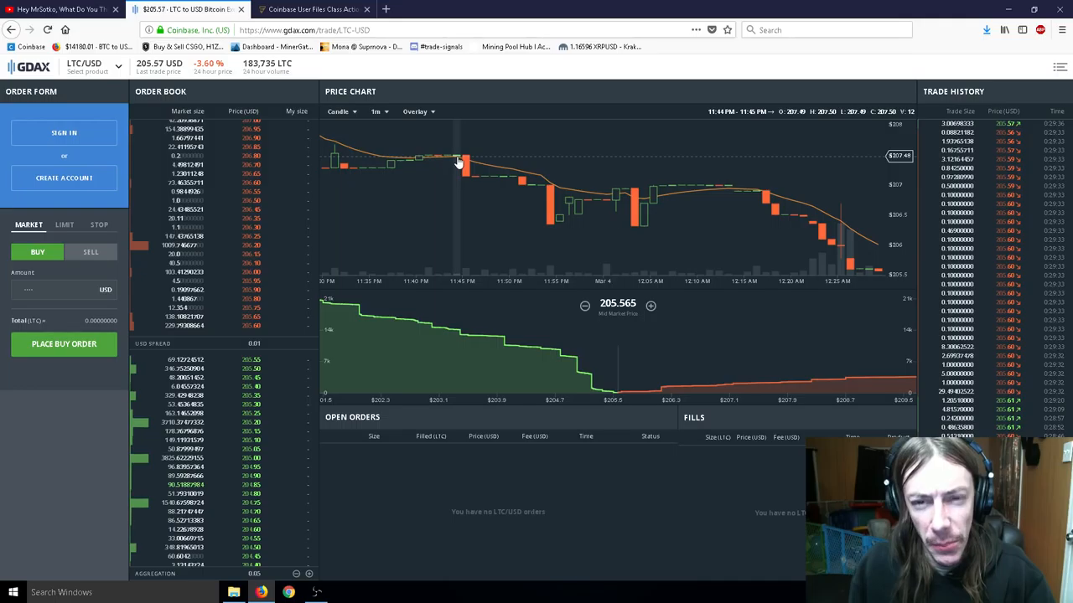
mouse_move(446, 159)
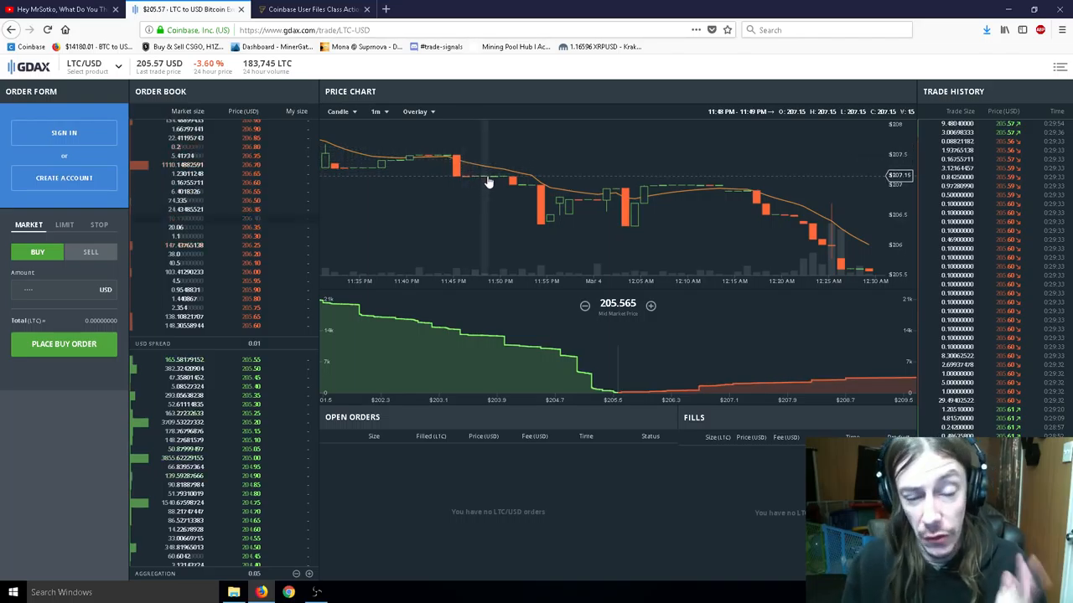
Step: Set the chart to 5-minute candles, then back to 1-minute candles
click(377, 111)
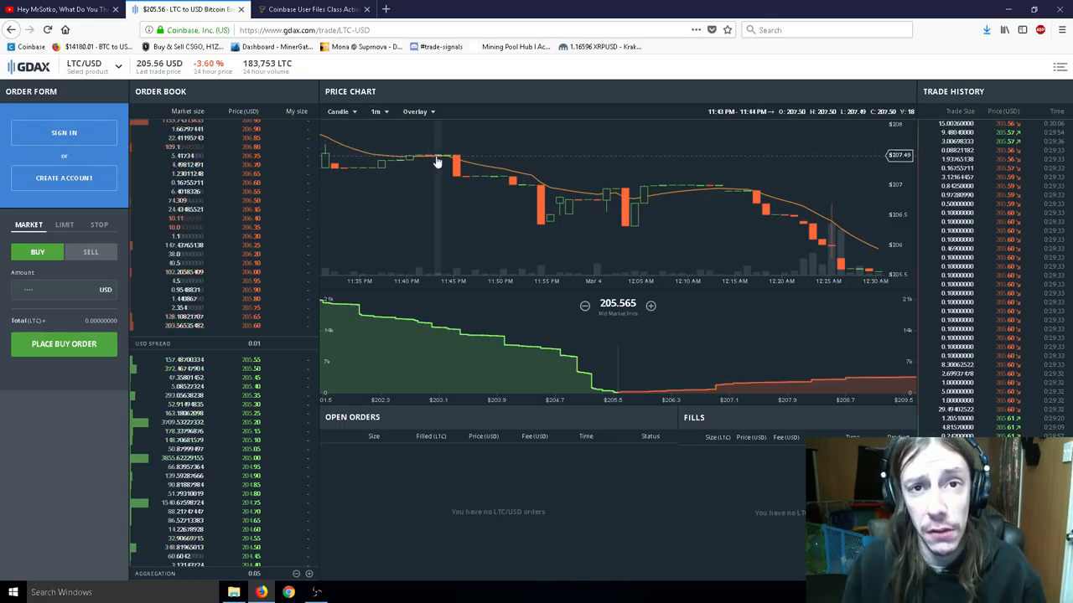
click(376, 111)
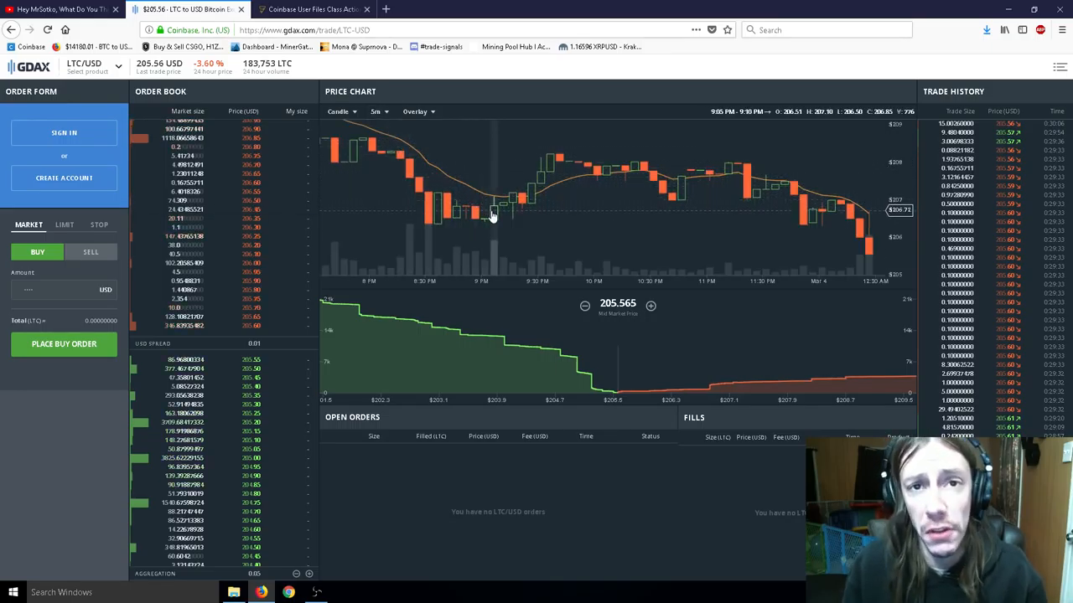
click(377, 111)
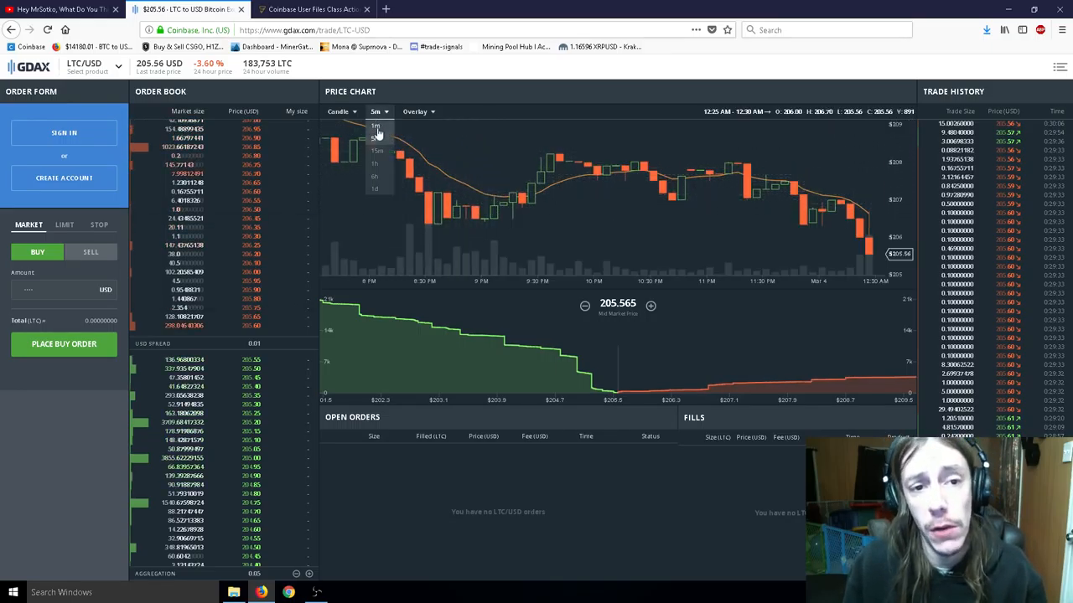
click(375, 126)
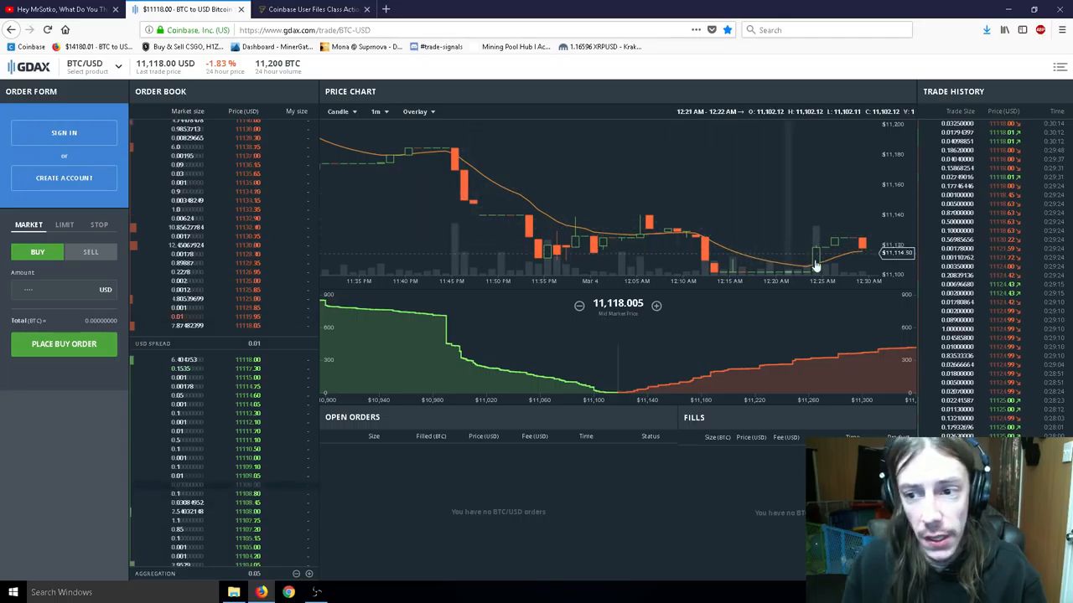
Step: Show the BCH/USD market, then return to the YouTube comments tab
click(94, 66)
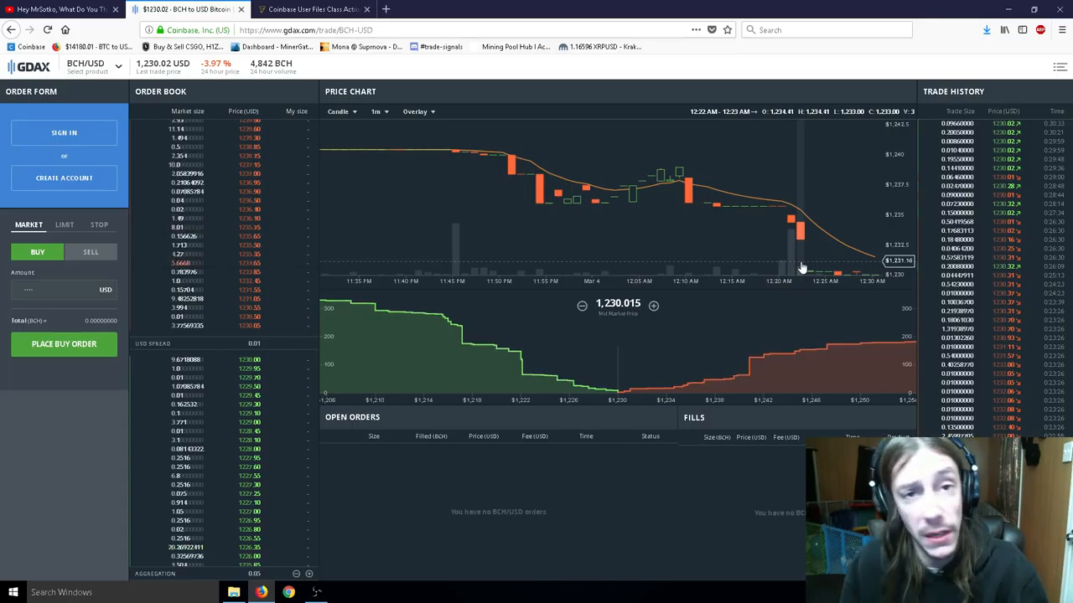
mouse_move(756, 212)
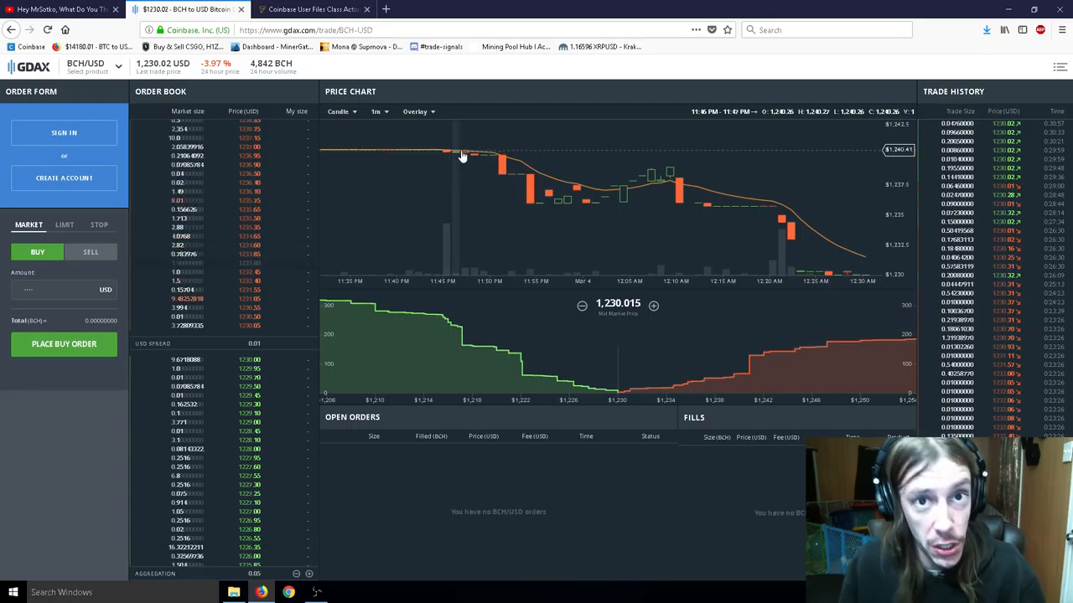
click(59, 9)
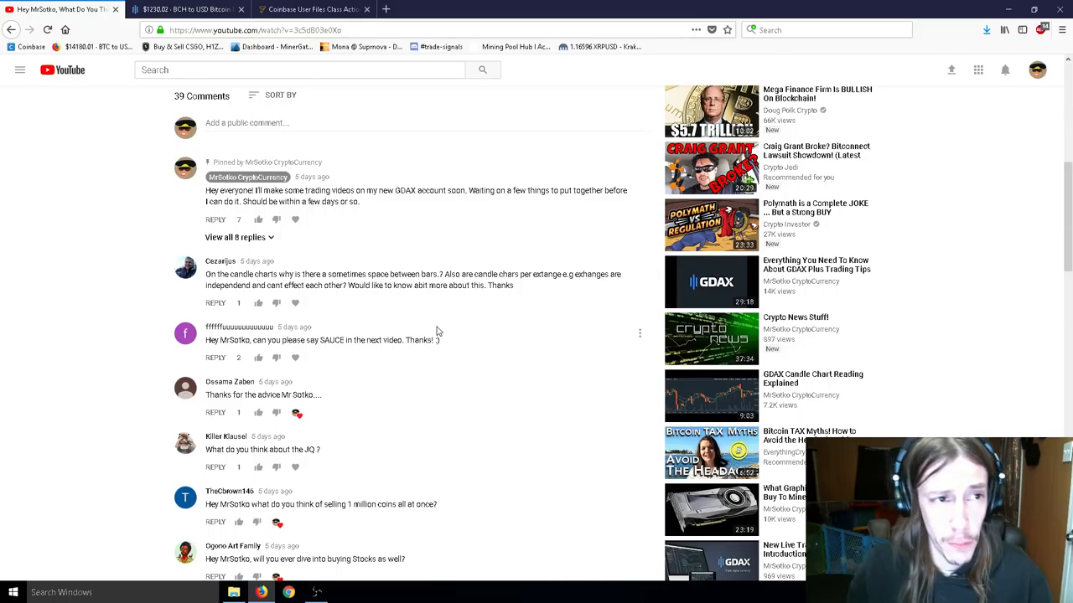
mouse_move(376, 237)
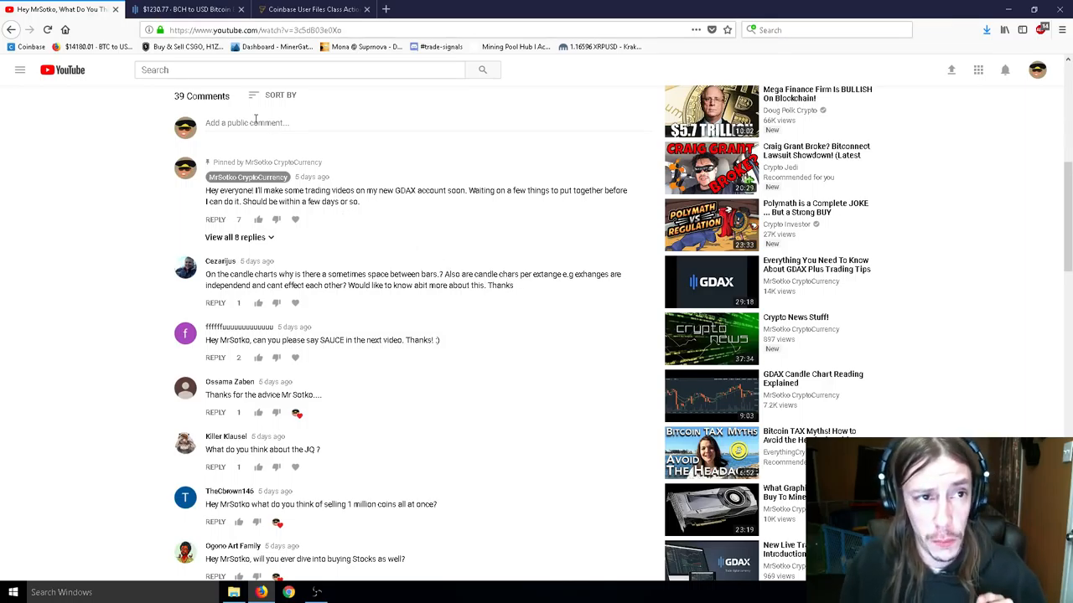
Step: Return to the GDAX tab showing the BCH/USD one-minute chart
click(184, 9)
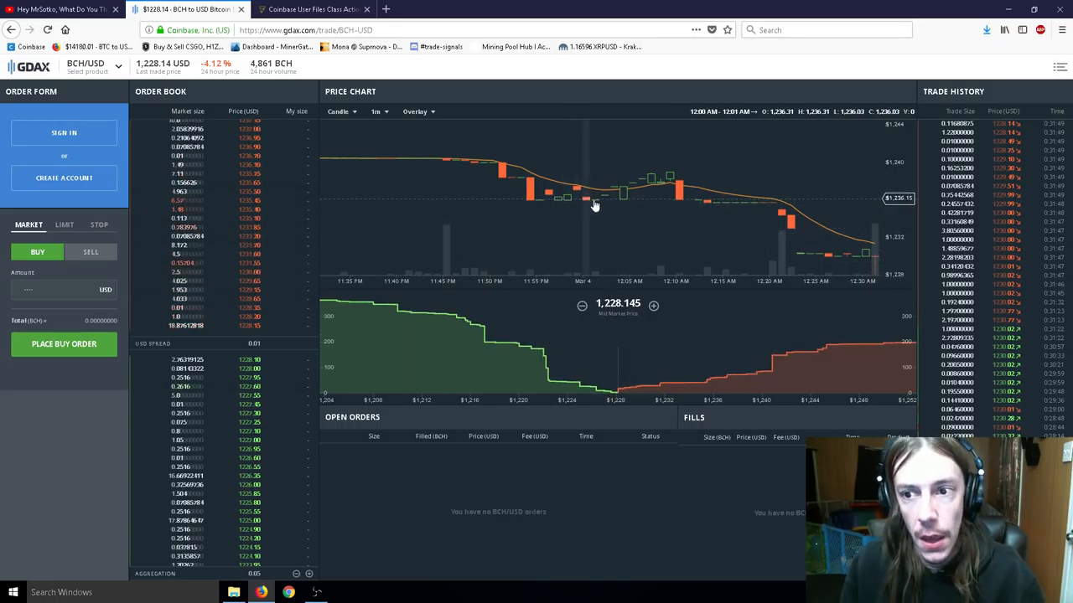
mouse_move(653, 193)
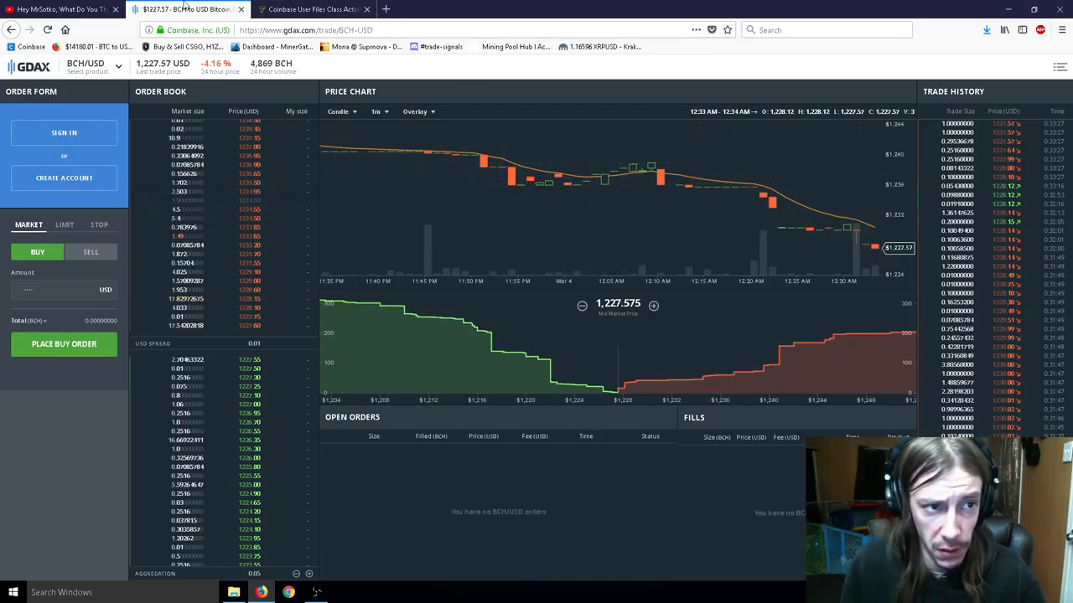
click(59, 9)
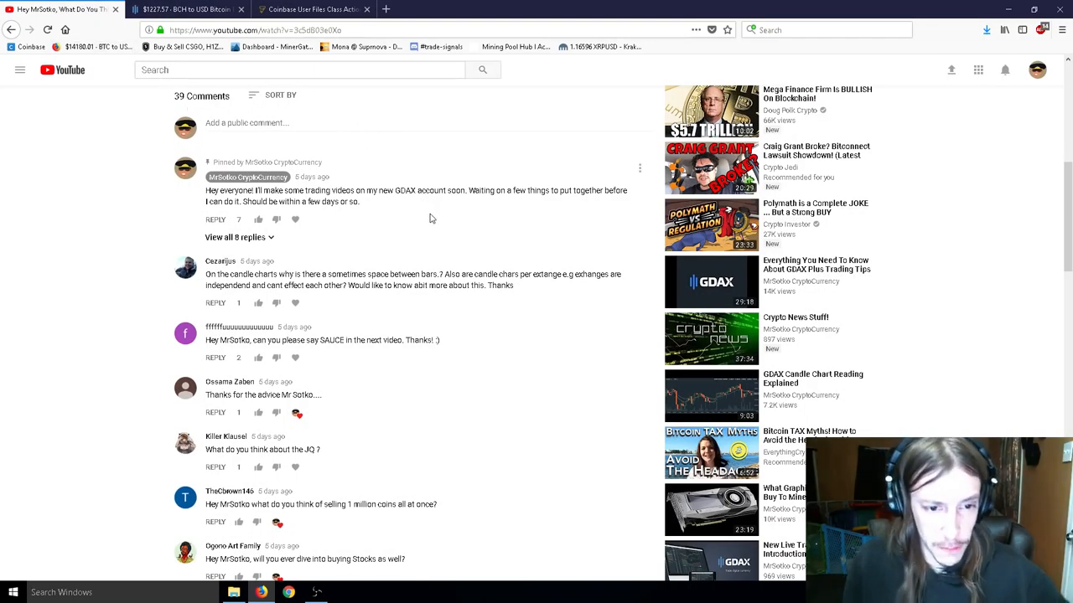
scroll(down, 3)
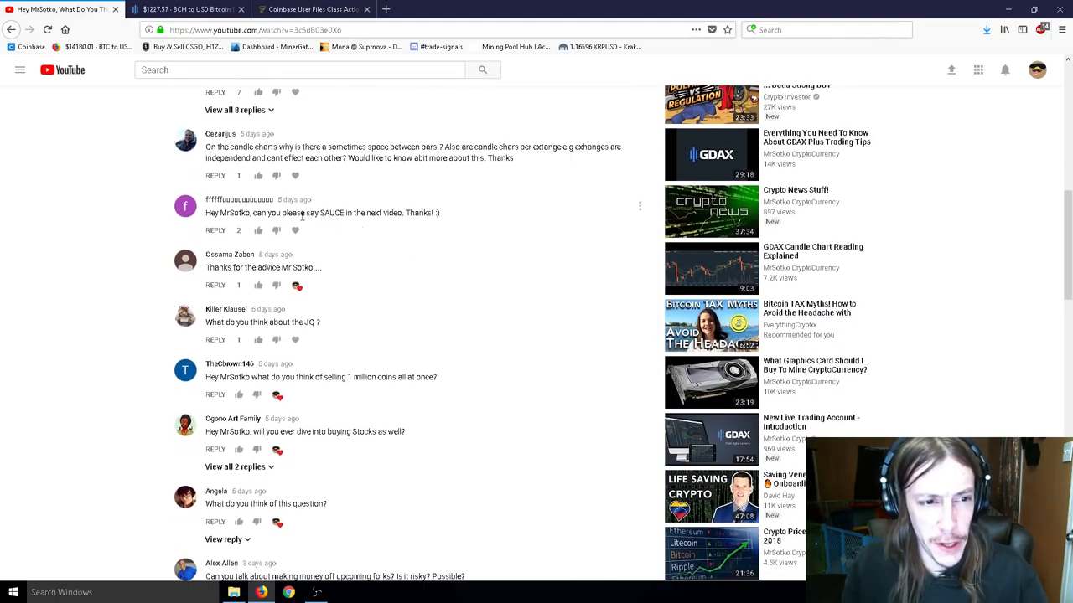
mouse_move(449, 233)
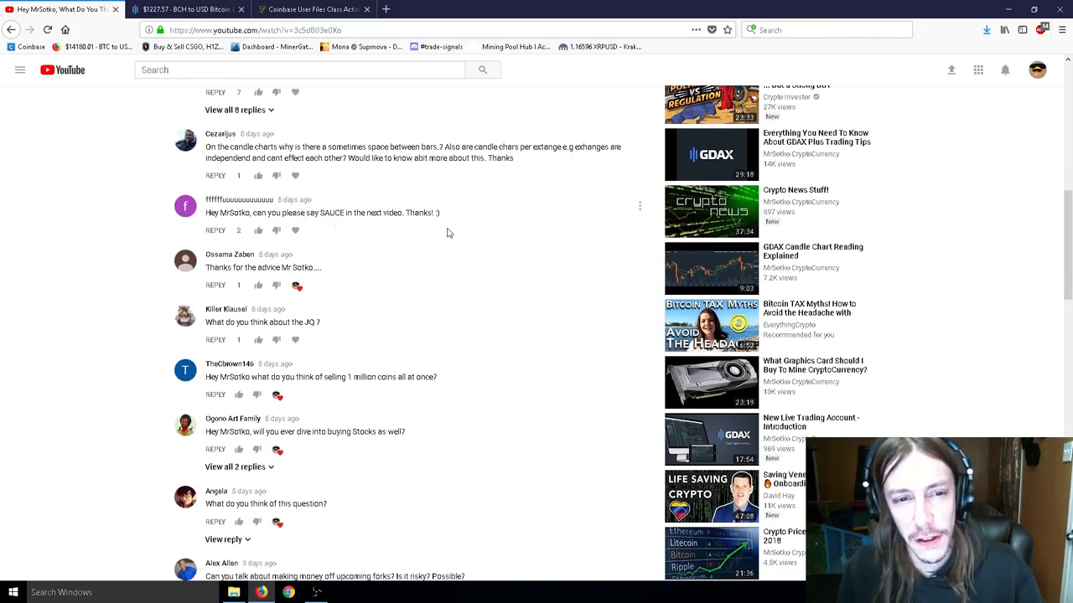
mouse_move(415, 232)
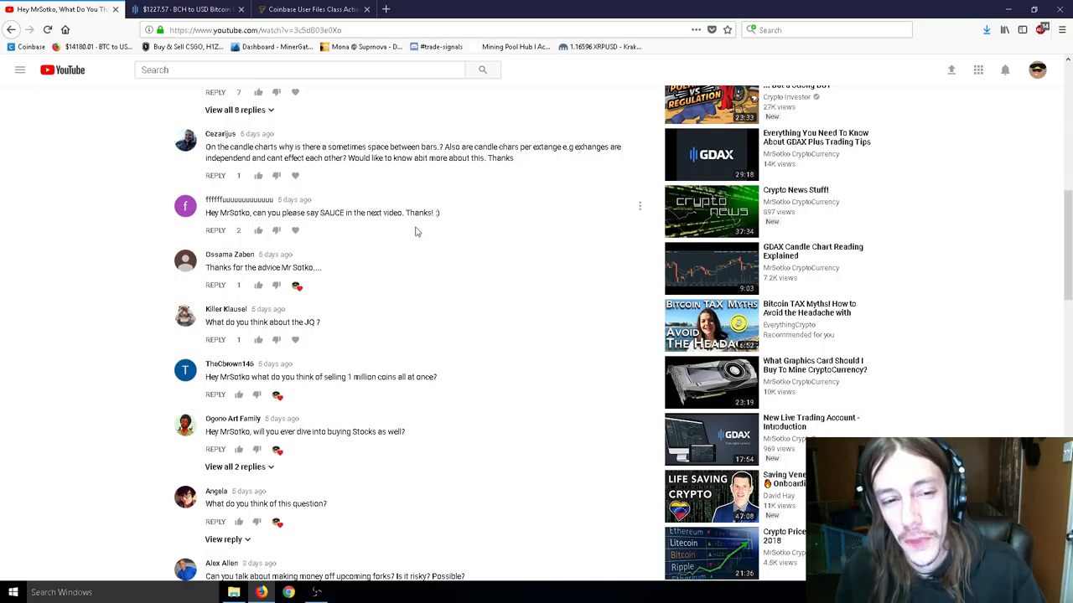
double_click(331, 212)
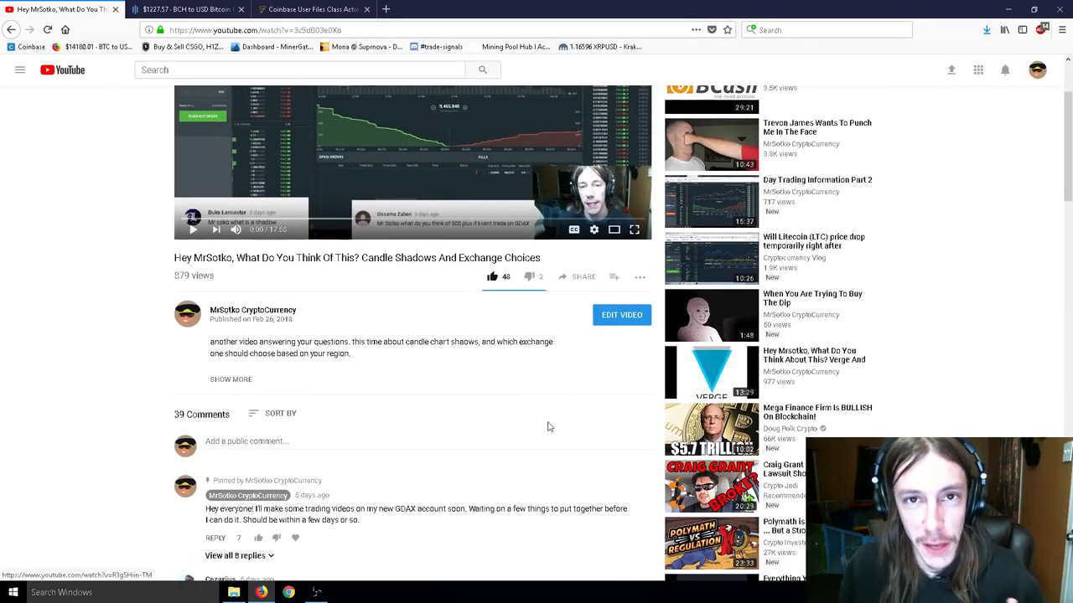
scroll(down, 3)
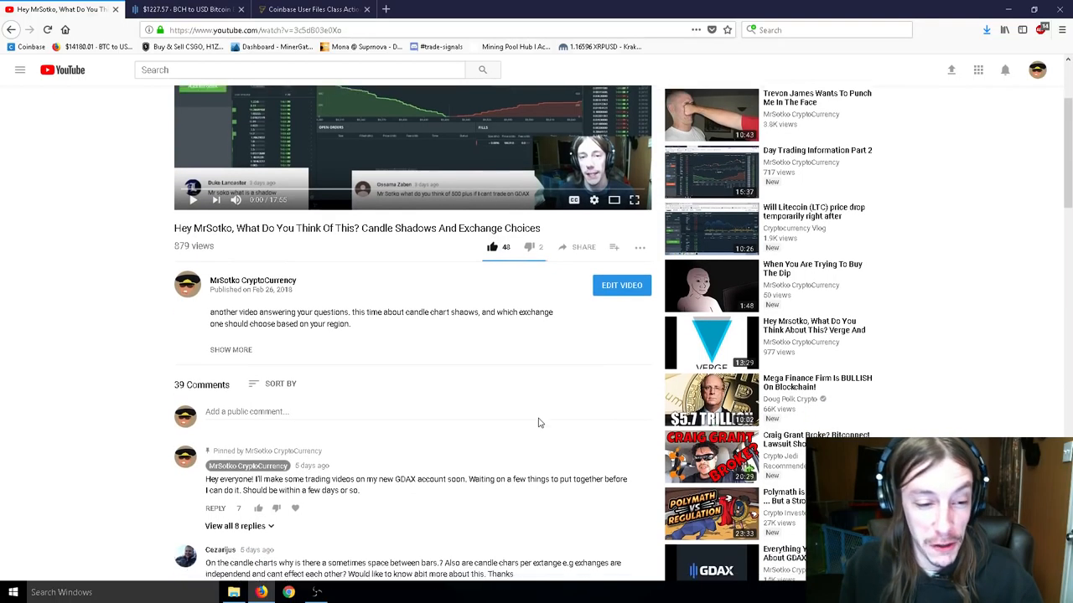
scroll(down, 3)
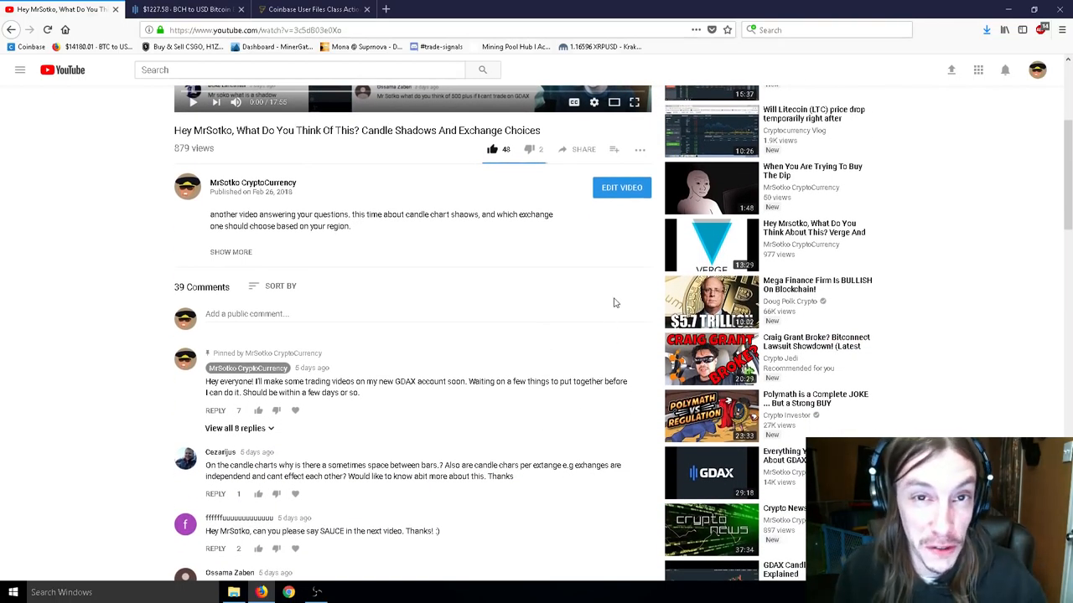
scroll(down, 3)
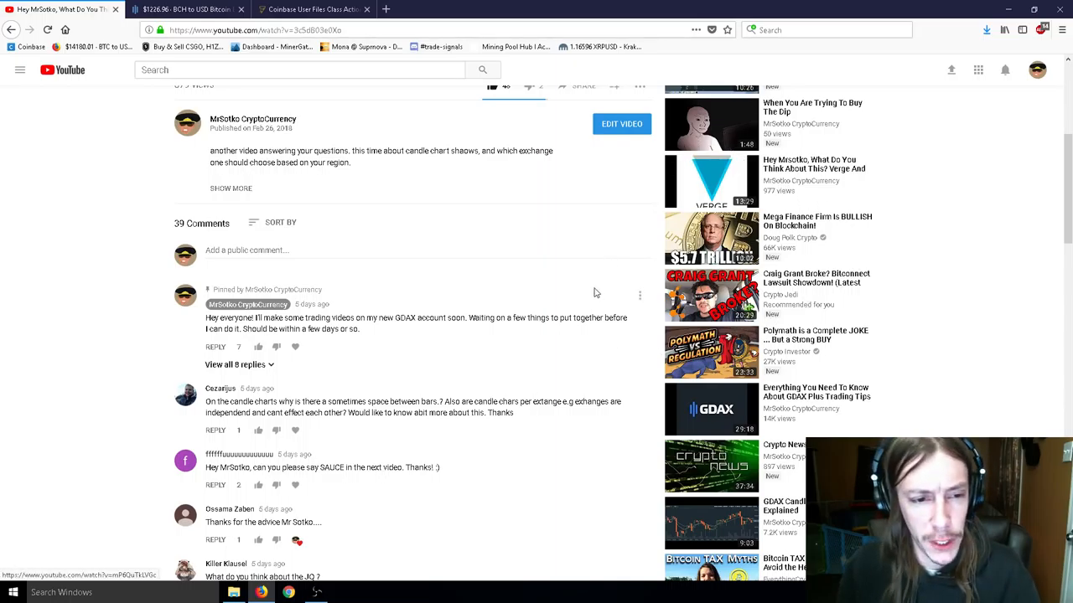
scroll(down, 3)
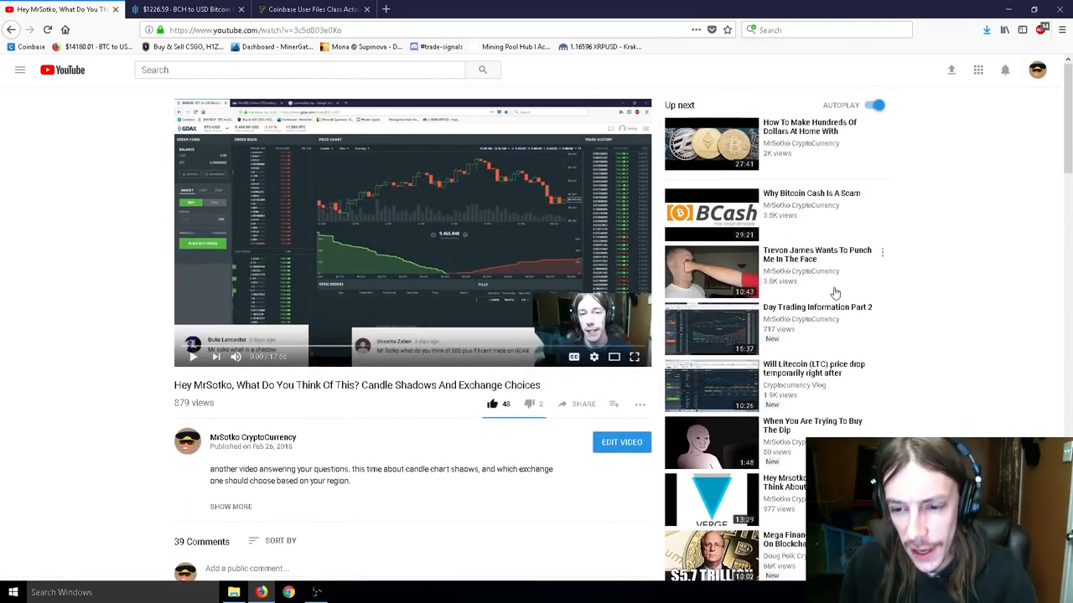
scroll(down, 3)
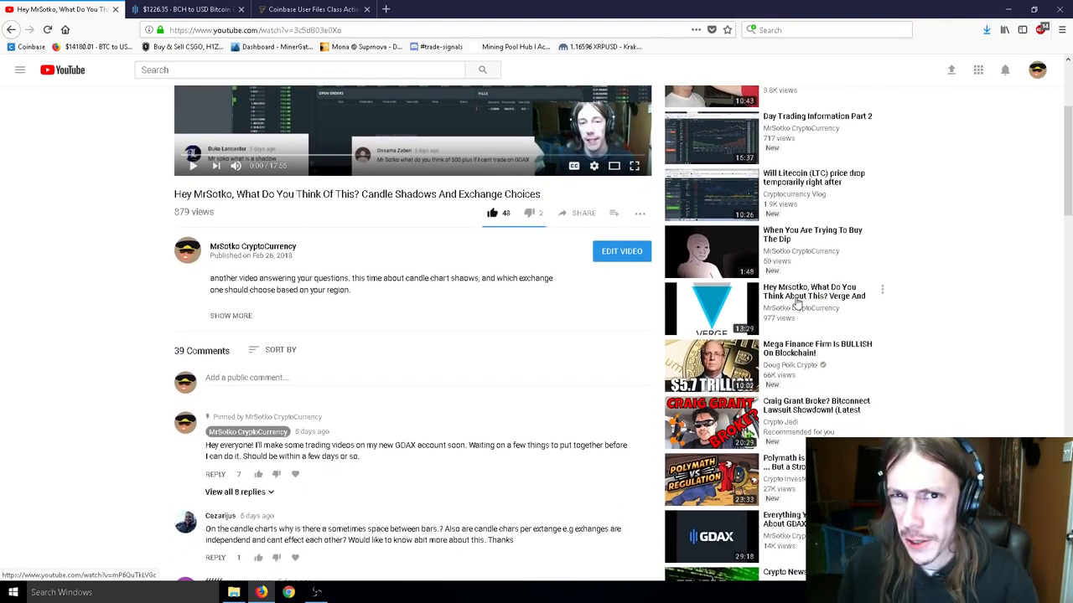
scroll(down, 3)
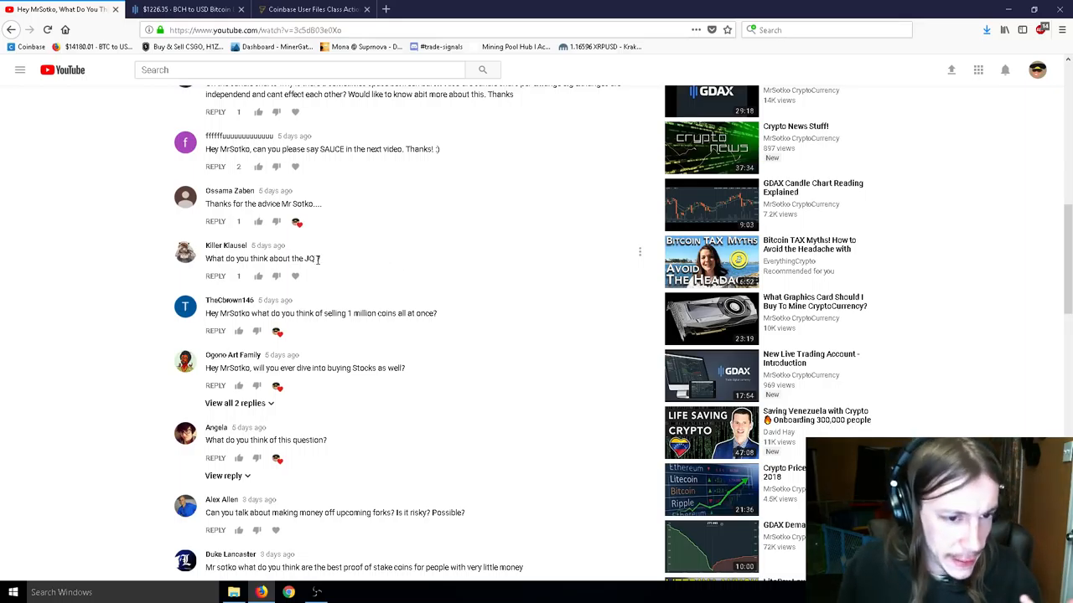
mouse_move(574, 298)
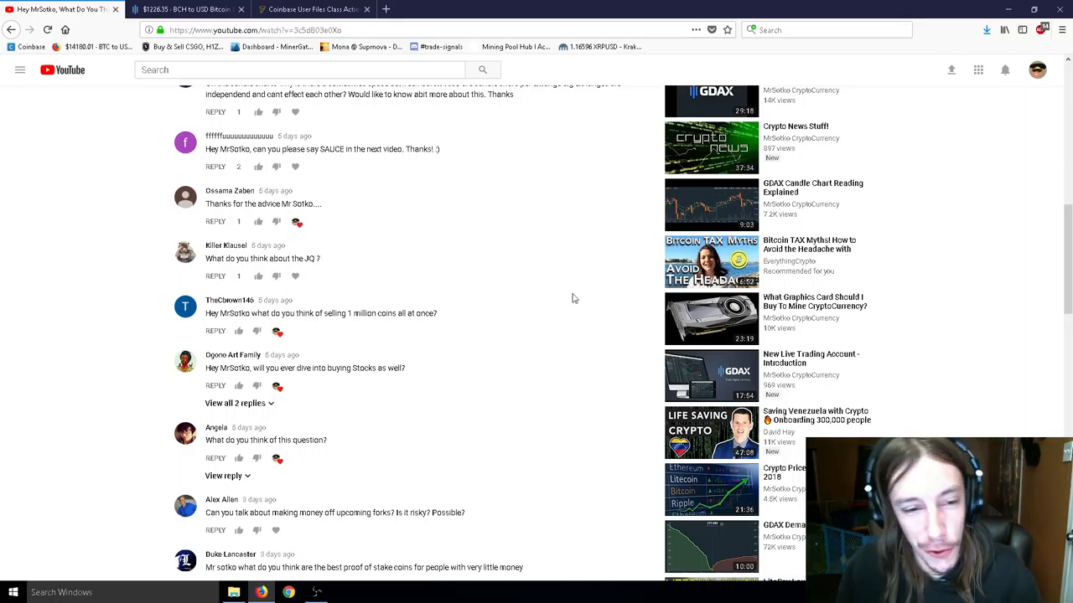
scroll(down, 3)
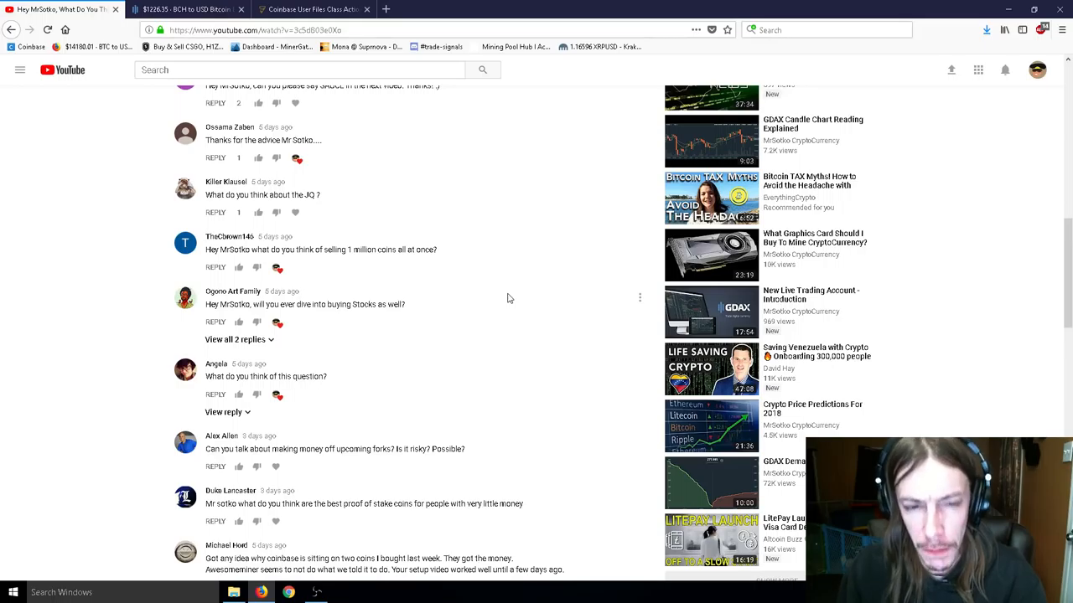
Step: Switch to GDAX and change the market from BTC/USD to LTC/USD
click(184, 10)
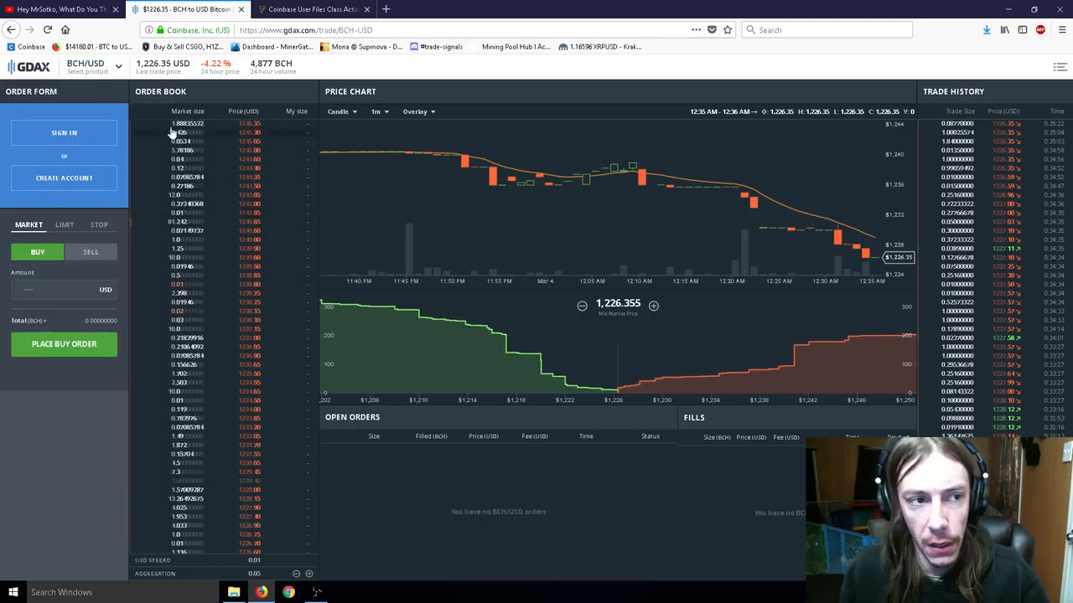
click(84, 66)
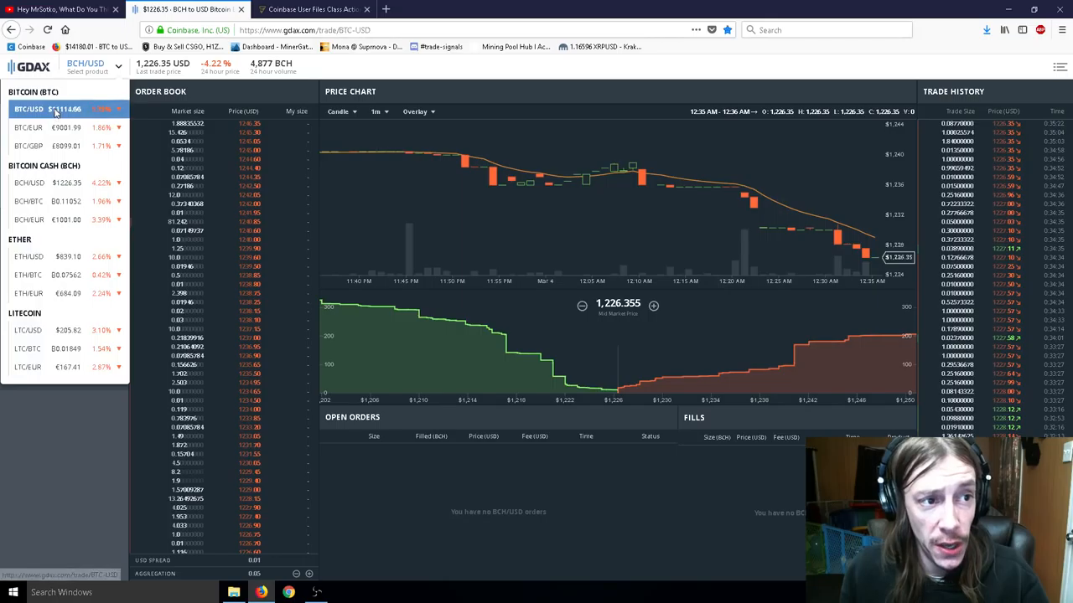
click(27, 109)
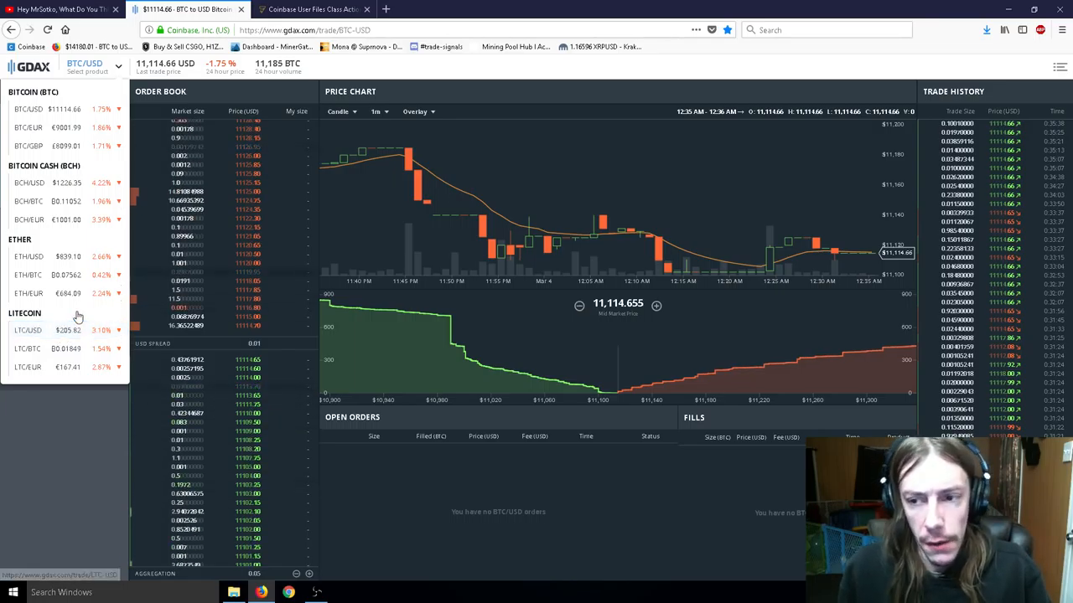
click(46, 330)
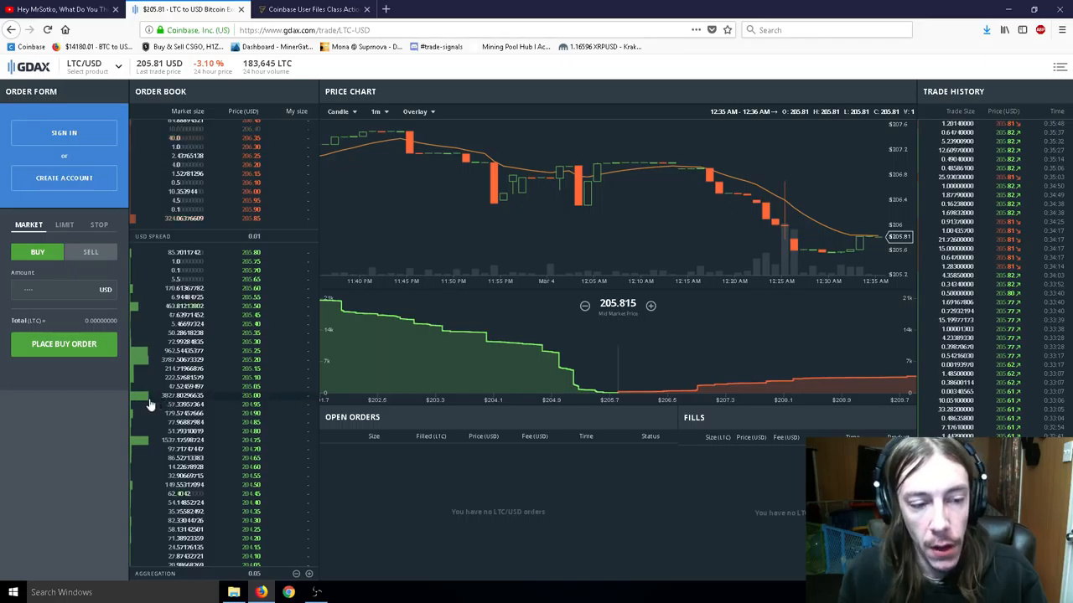
Step: Switch the LTC/USD order form to a limit order with Good Til Cancelled
click(64, 224)
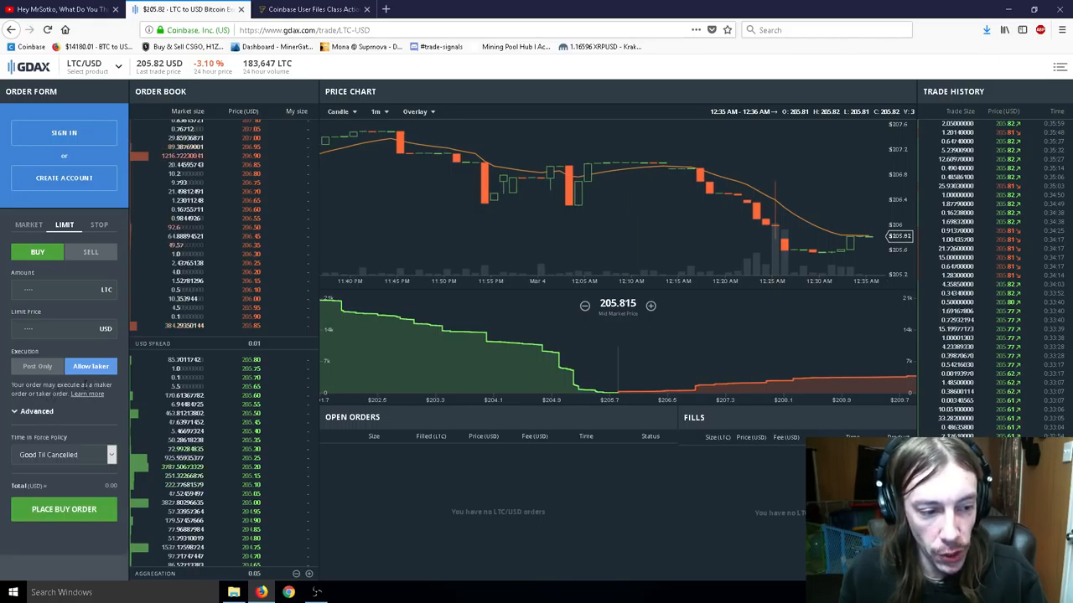
click(63, 454)
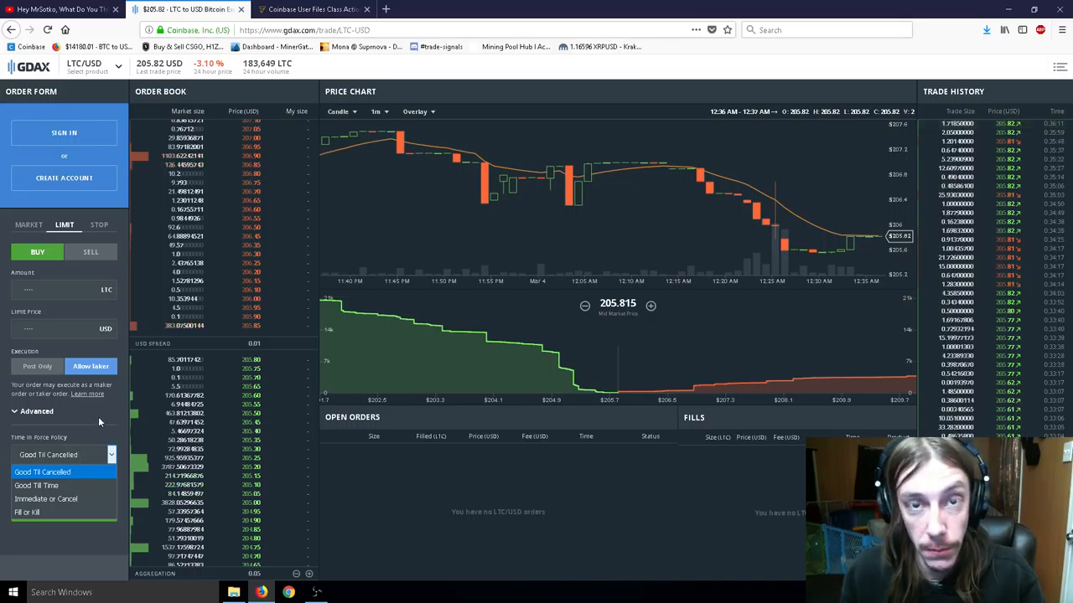
click(64, 455)
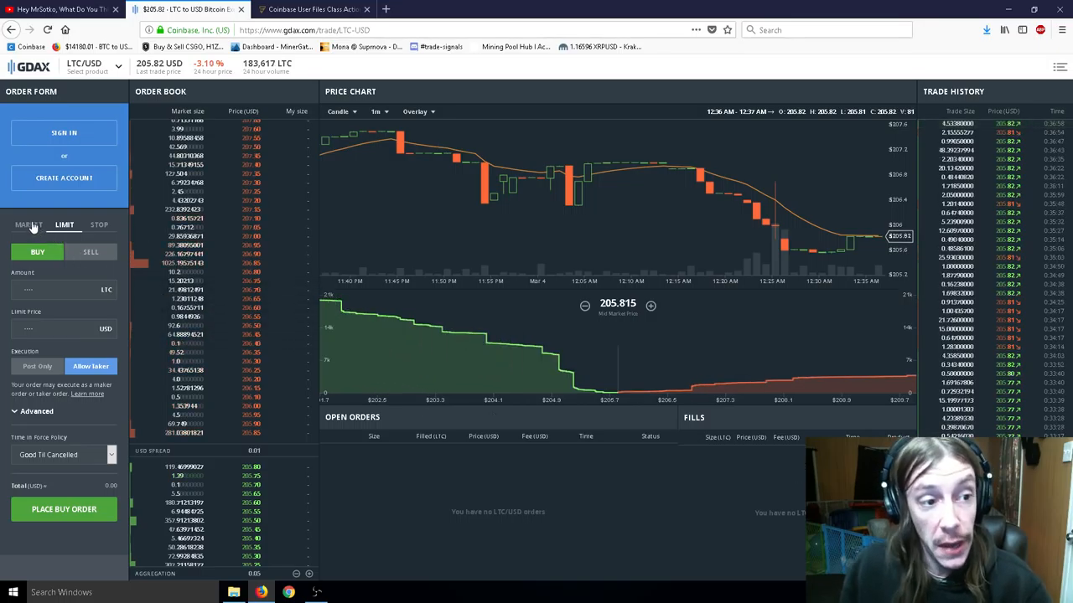
Step: Switch the LTC/USD order form back to a market buy order
click(28, 225)
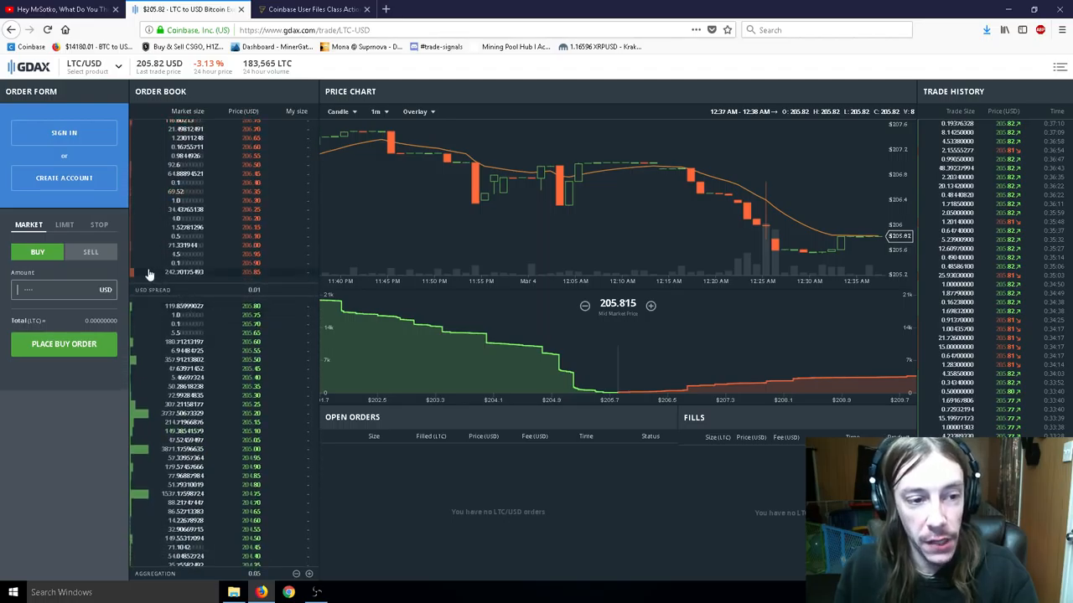
mouse_move(568, 369)
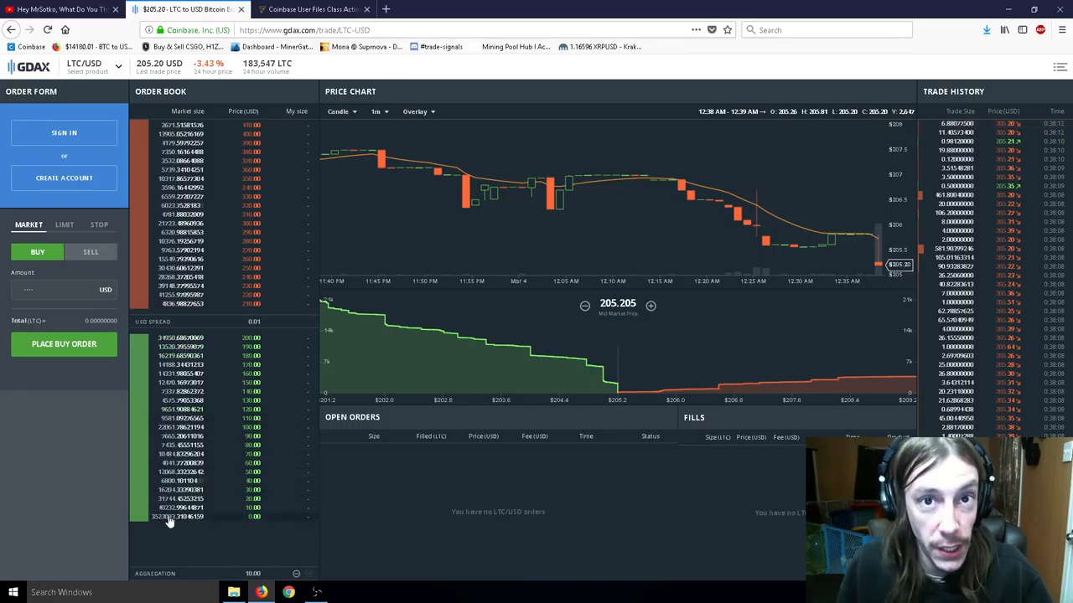
mouse_move(836, 186)
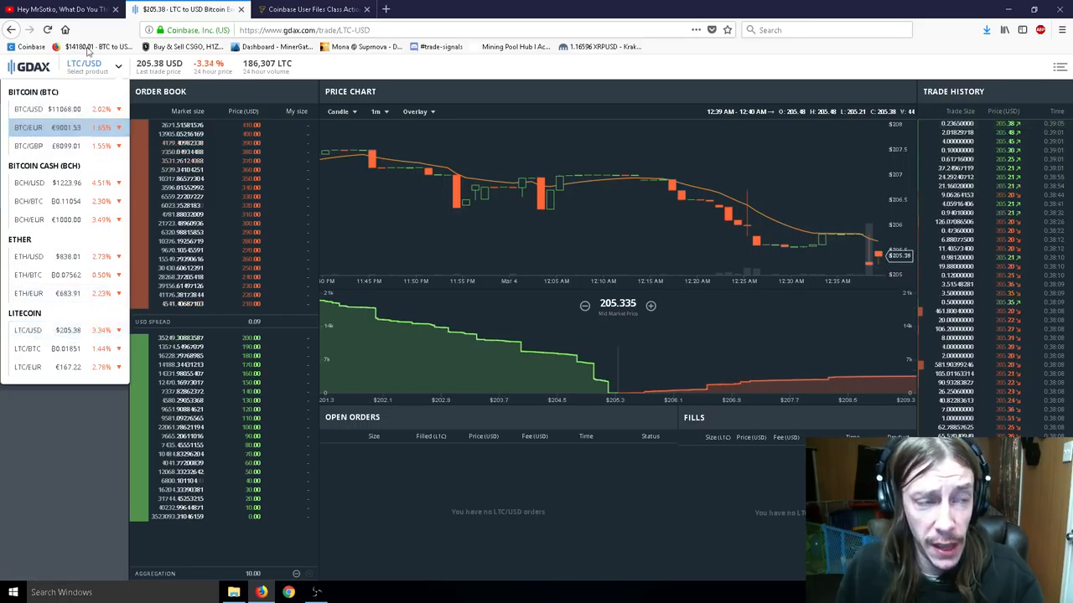
Step: Return to the YouTube video's comment list
click(58, 9)
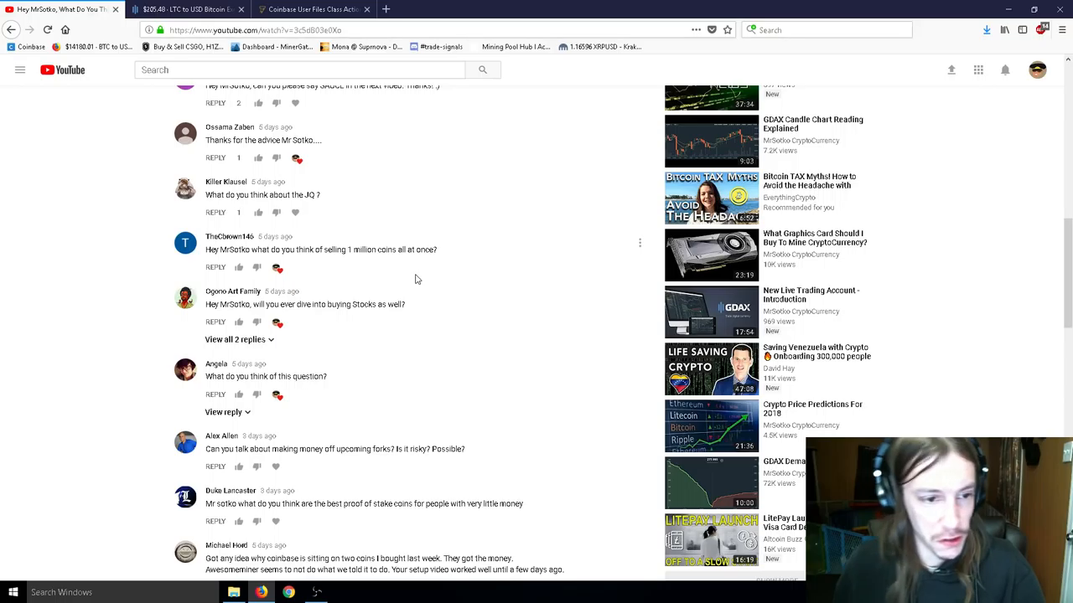
Step: Scroll down to the Awesome Miner reply and BitOasis recommendation comments
scroll(down, 3)
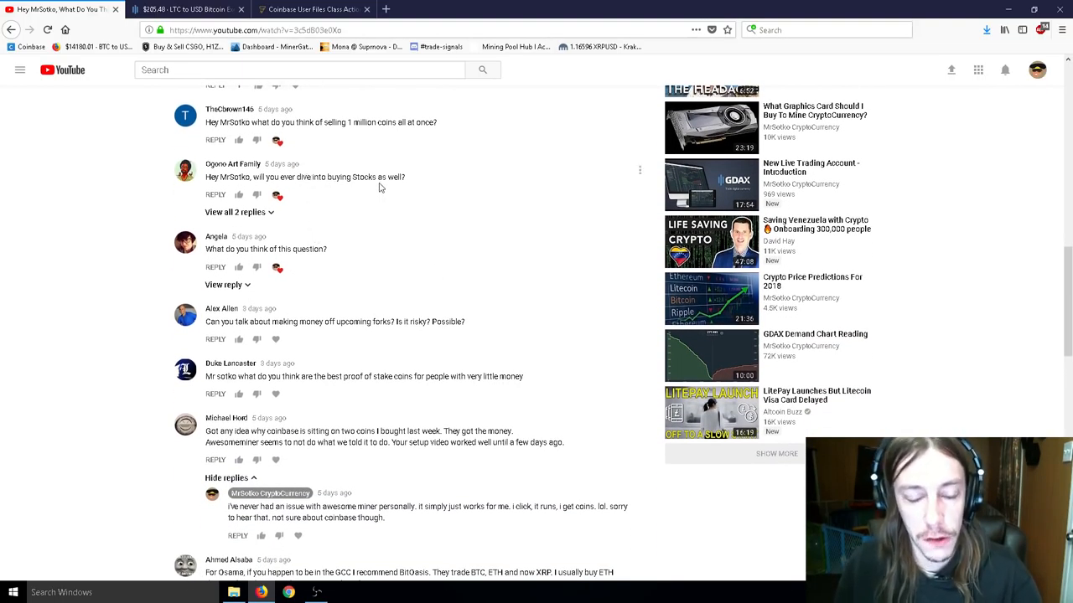
mouse_move(369, 195)
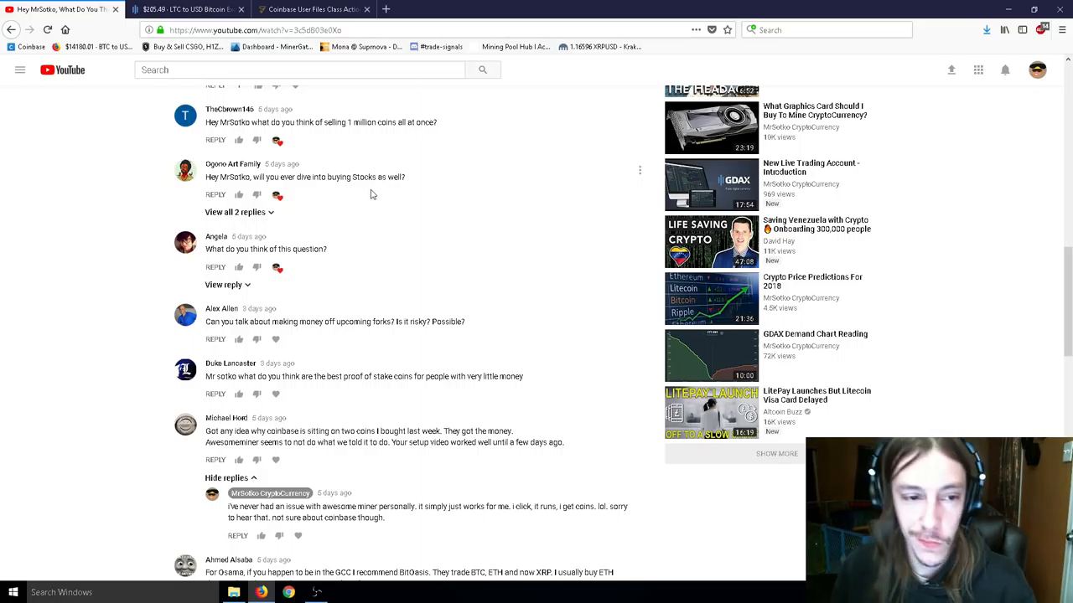
mouse_move(344, 209)
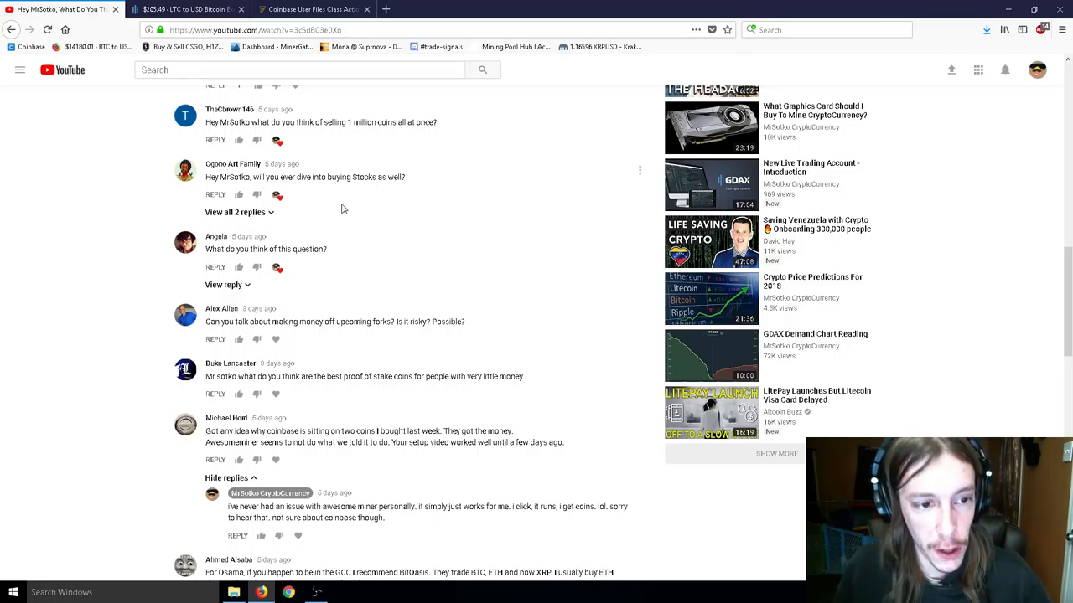
mouse_move(342, 244)
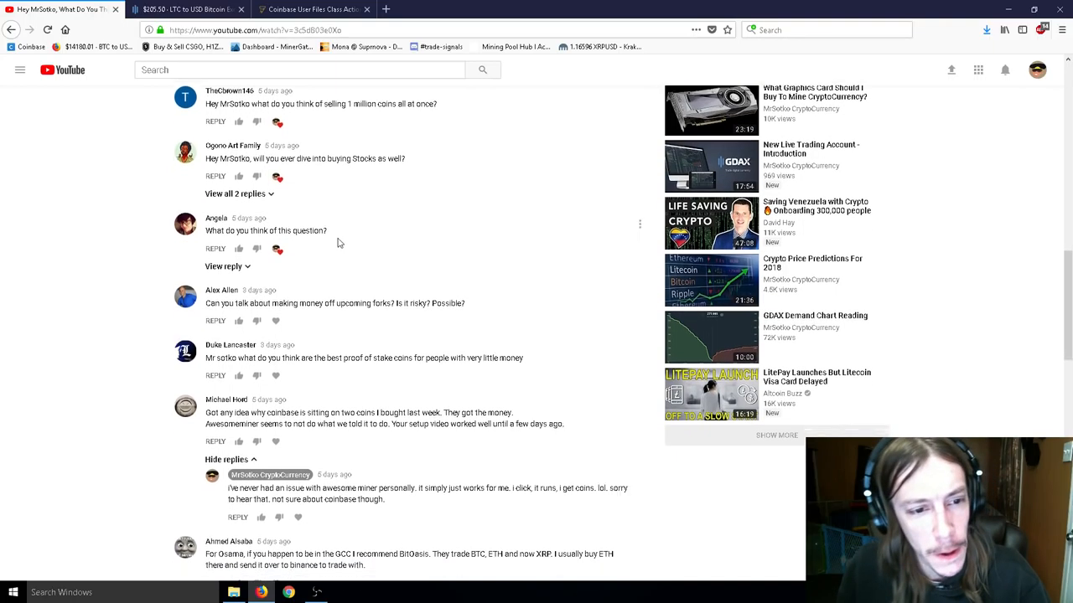
scroll(down, 3)
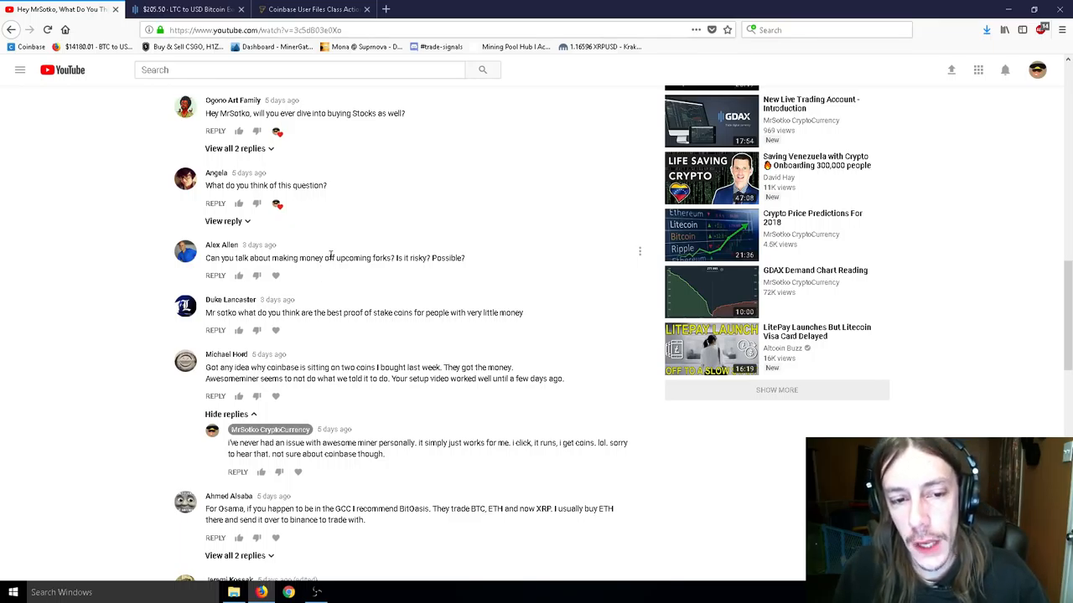
double_click(330, 258)
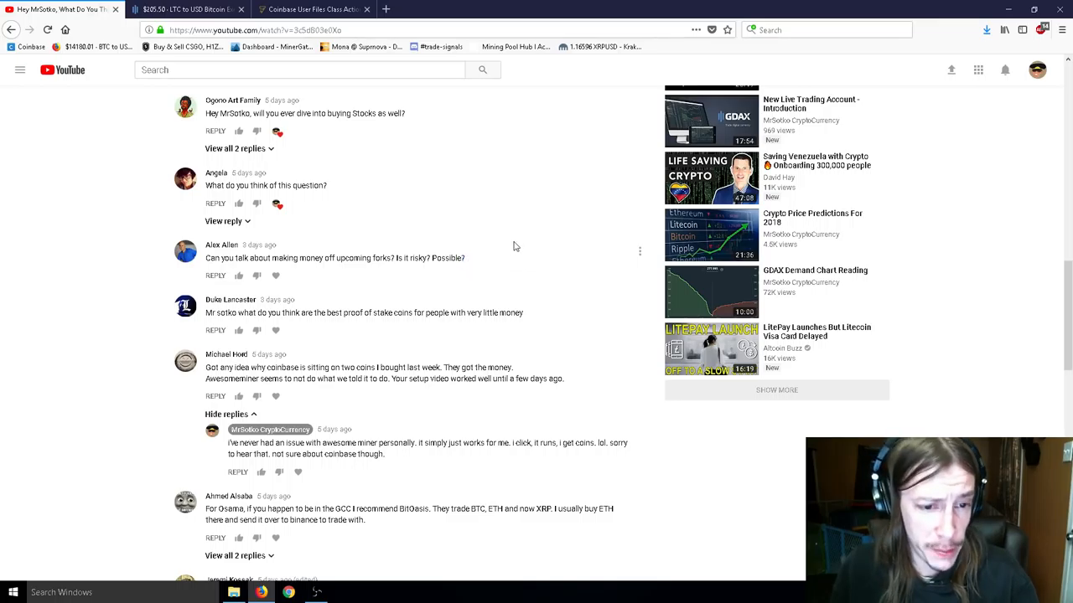
scroll(down, 3)
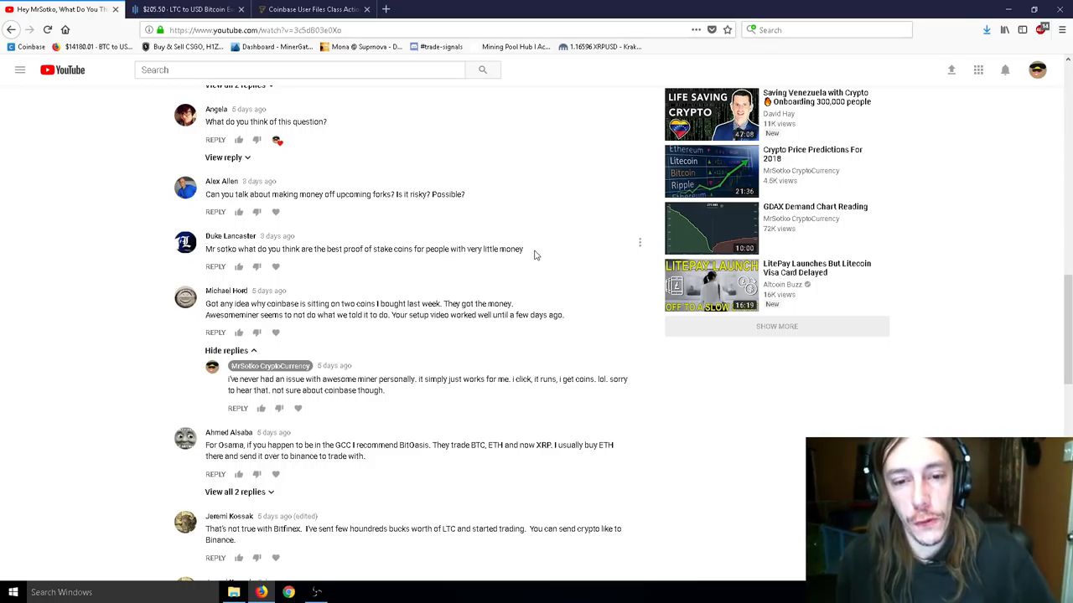
double_click(512, 249)
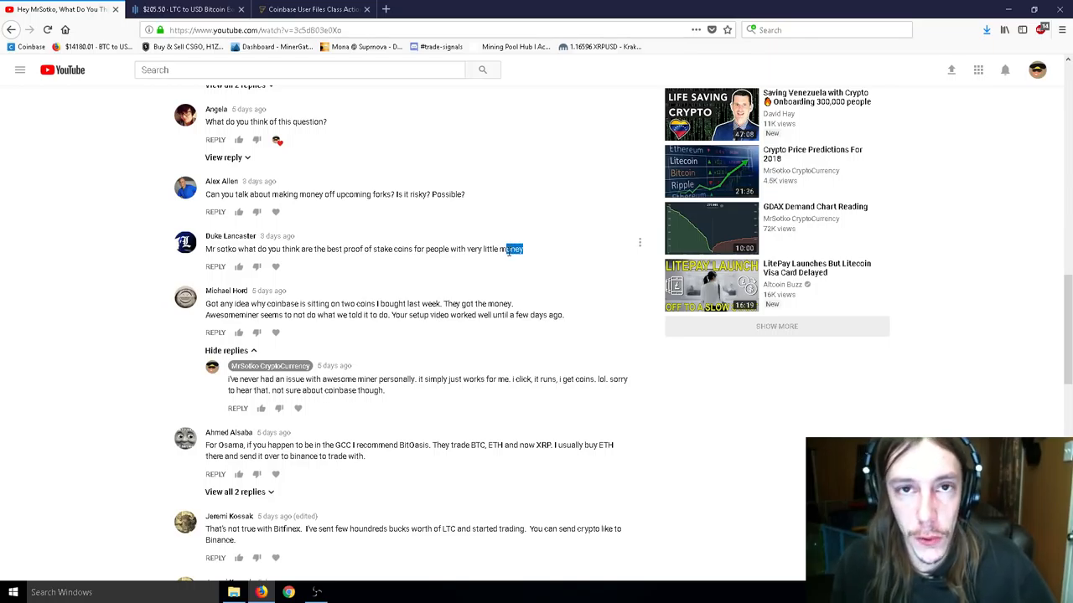
mouse_move(511, 252)
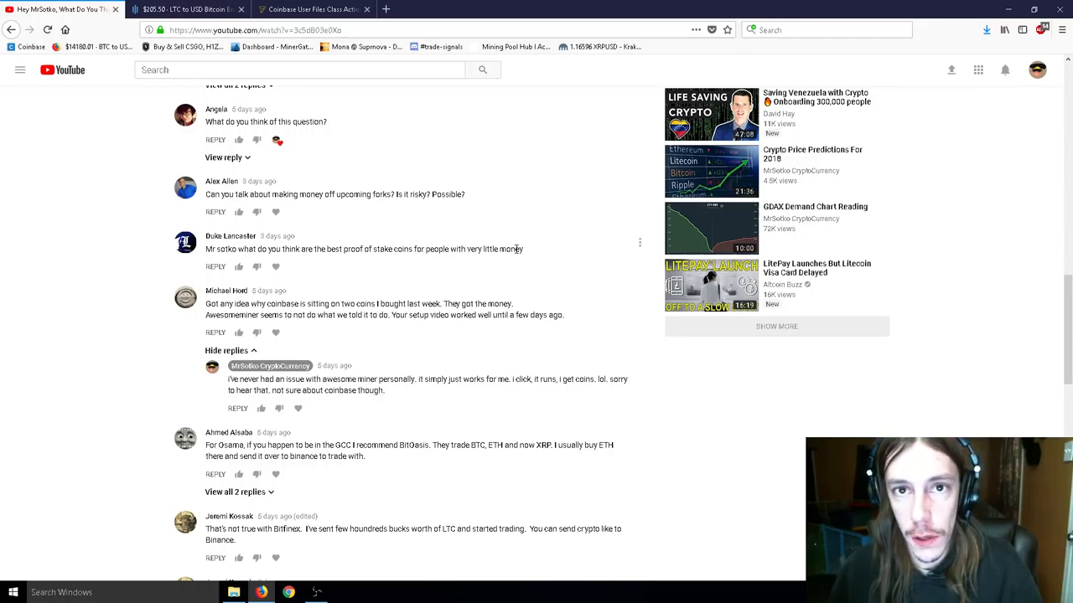
mouse_move(446, 206)
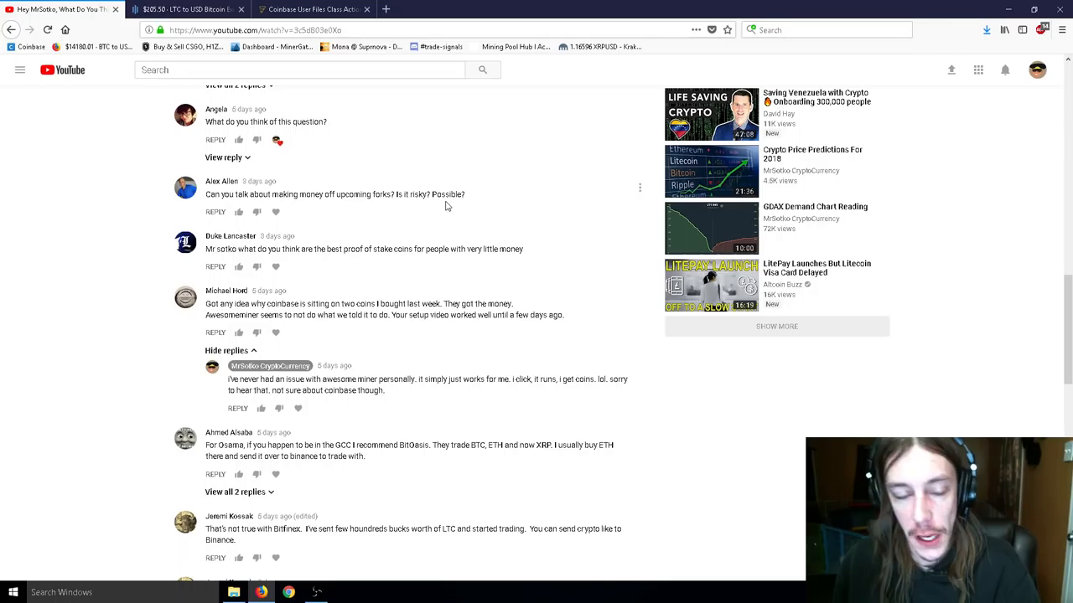
mouse_move(502, 261)
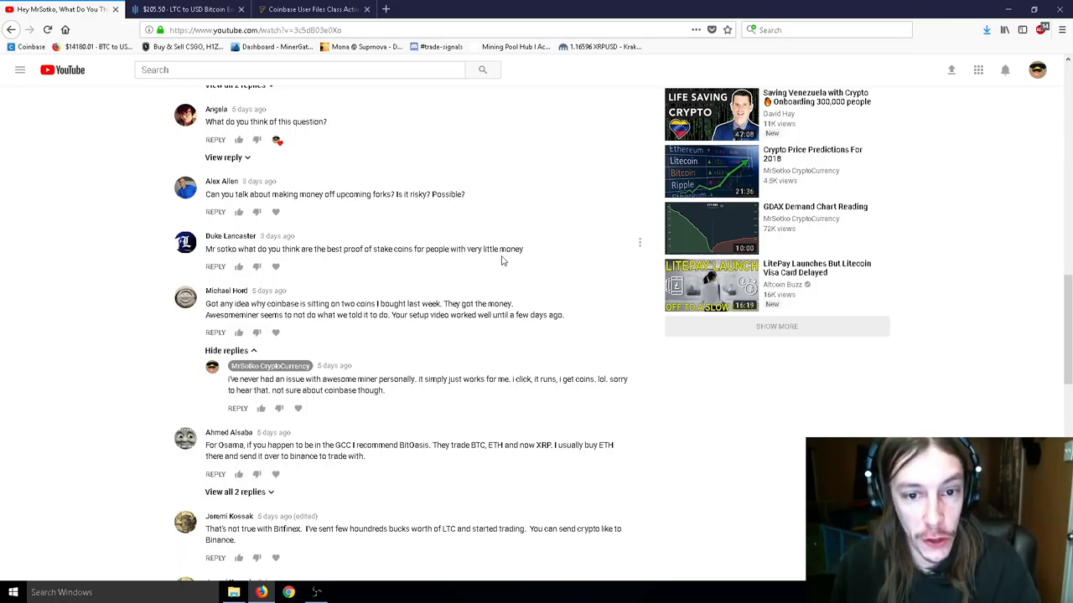
drag(369, 249, 522, 249)
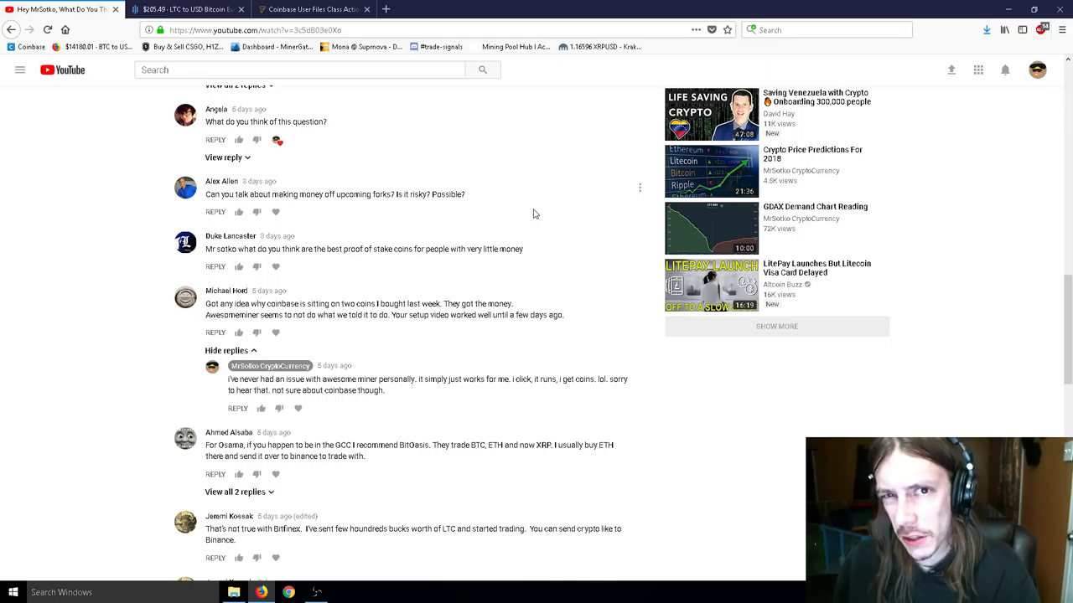
mouse_move(495, 204)
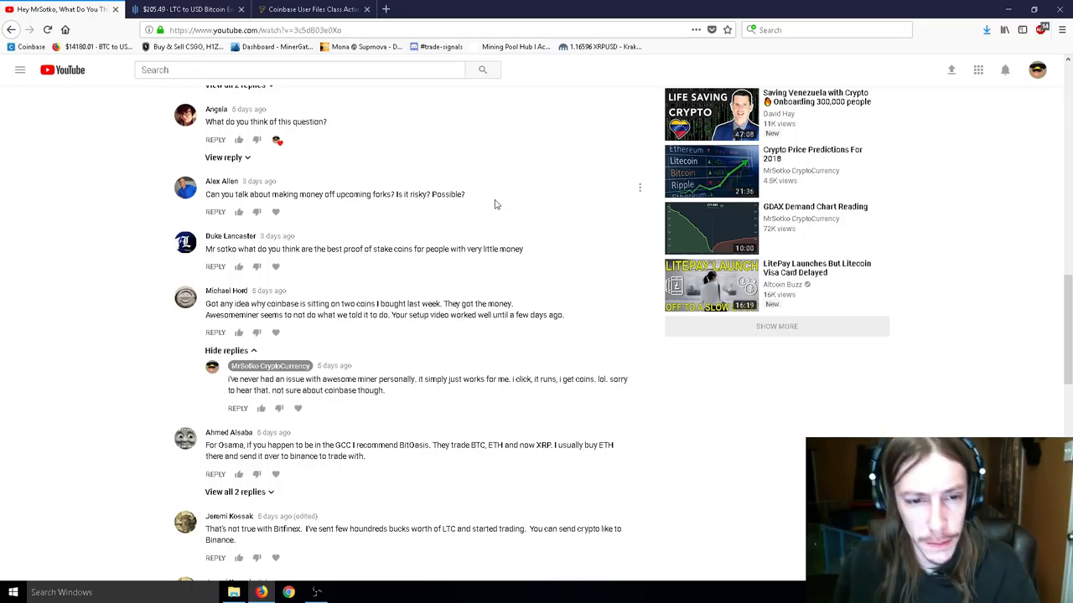
Step: Scroll down to the Kraken note and the plus500 overnight-fees warning
scroll(down, 3)
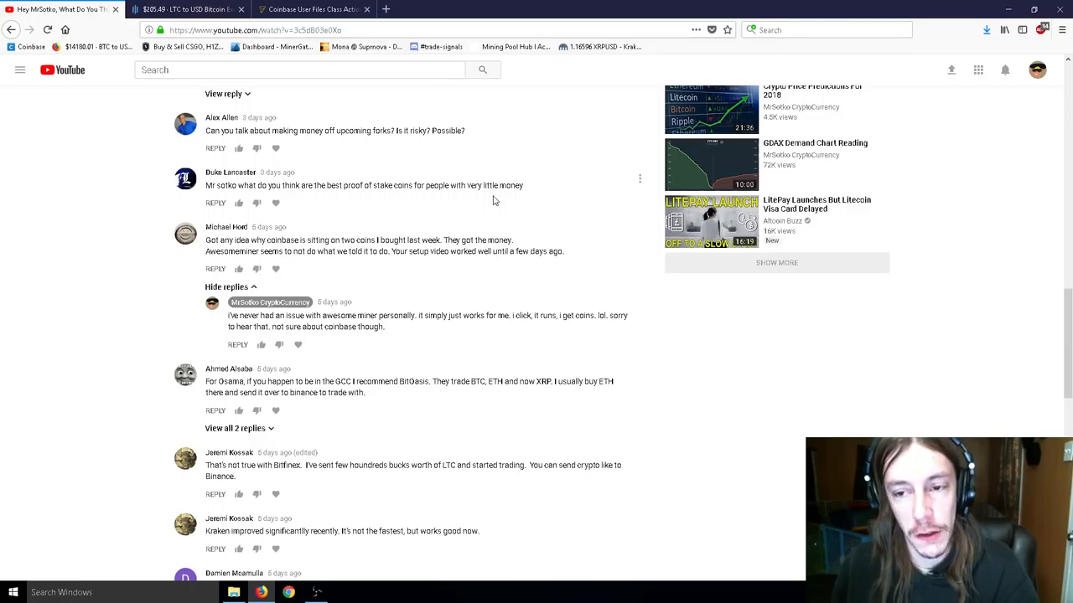
mouse_move(554, 192)
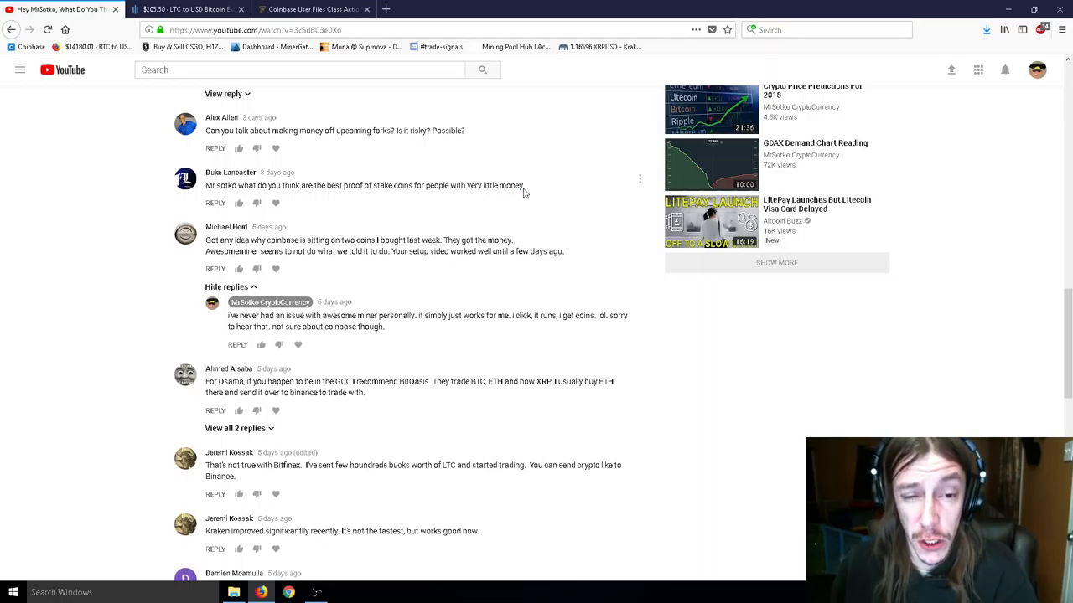
mouse_move(533, 196)
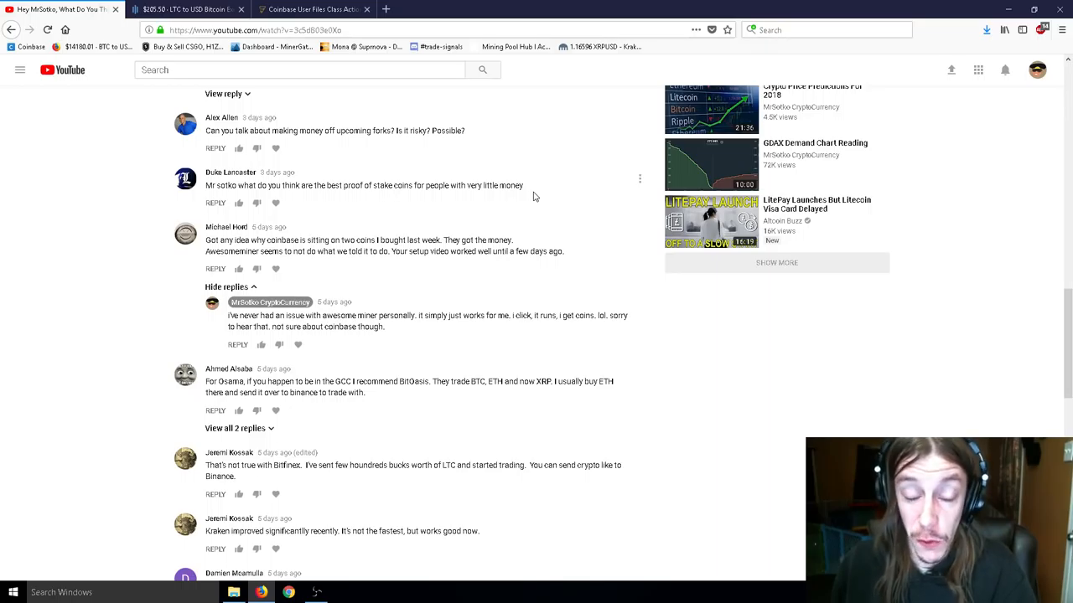
scroll(down, 3)
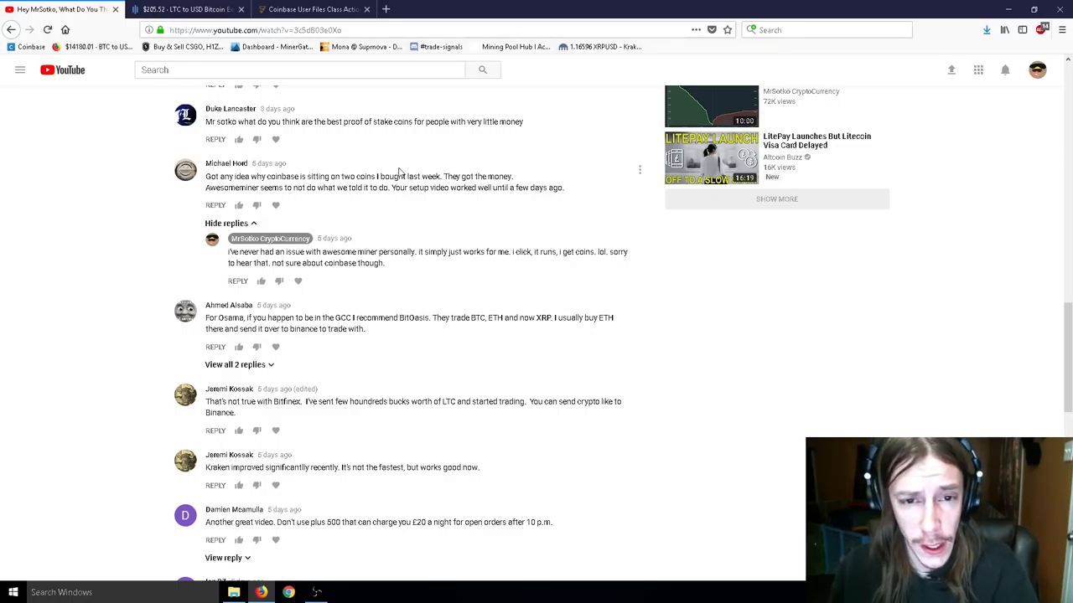
double_click(276, 187)
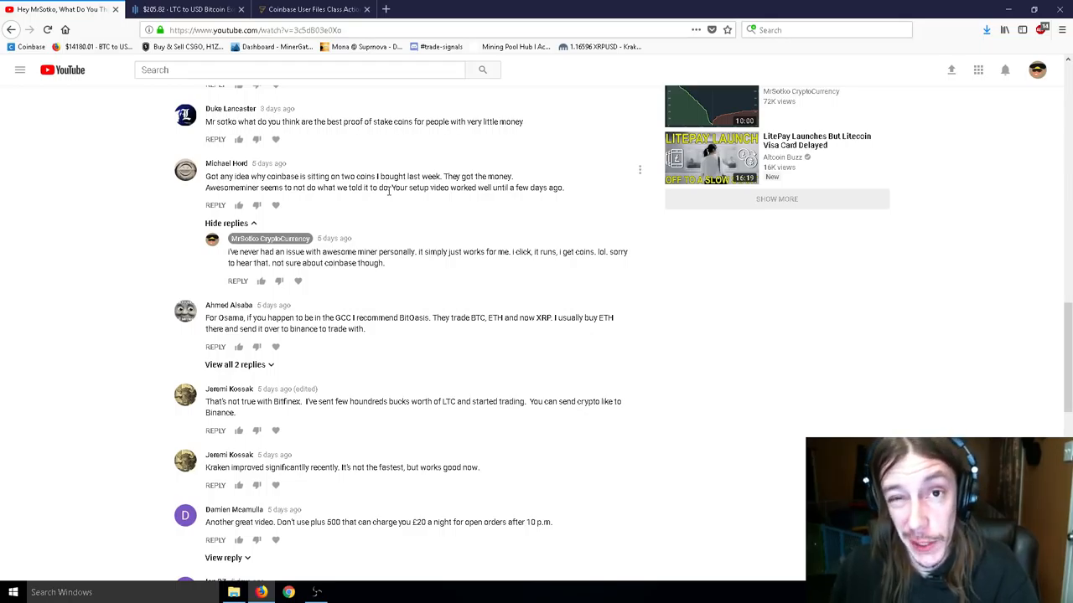
mouse_move(379, 212)
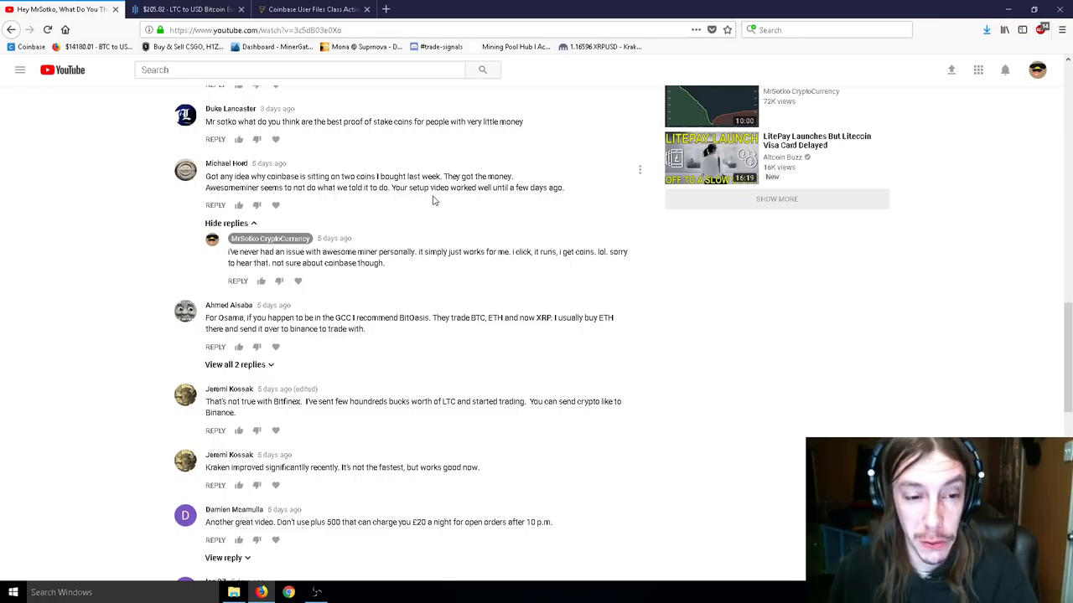
Step: Scroll to comments asking about Coinbase/GDAX alternatives, Marxist-Leninism and the channel avatar
scroll(down, 3)
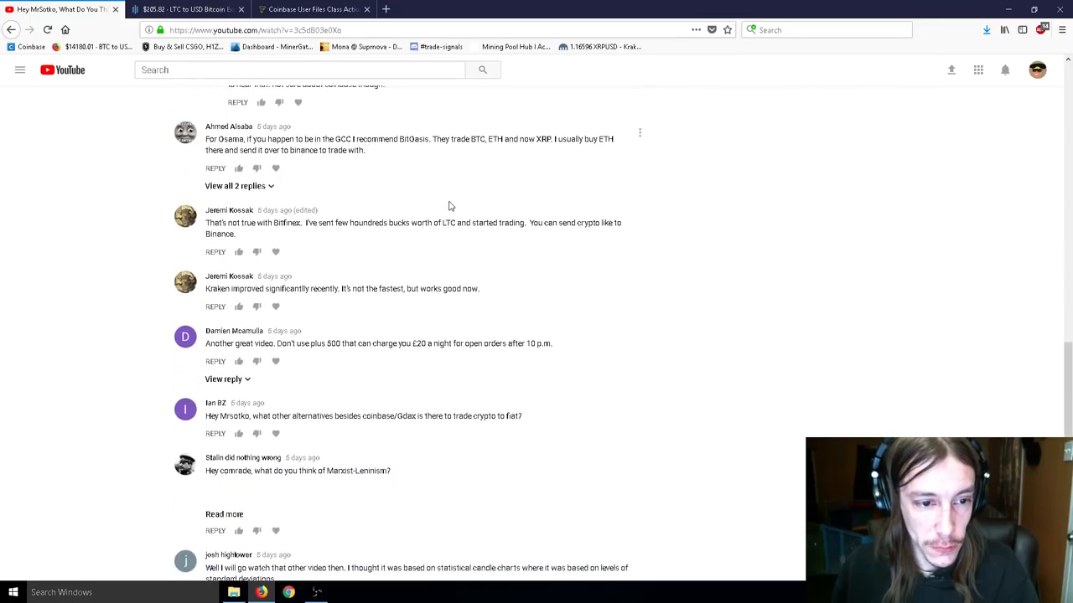
scroll(down, 3)
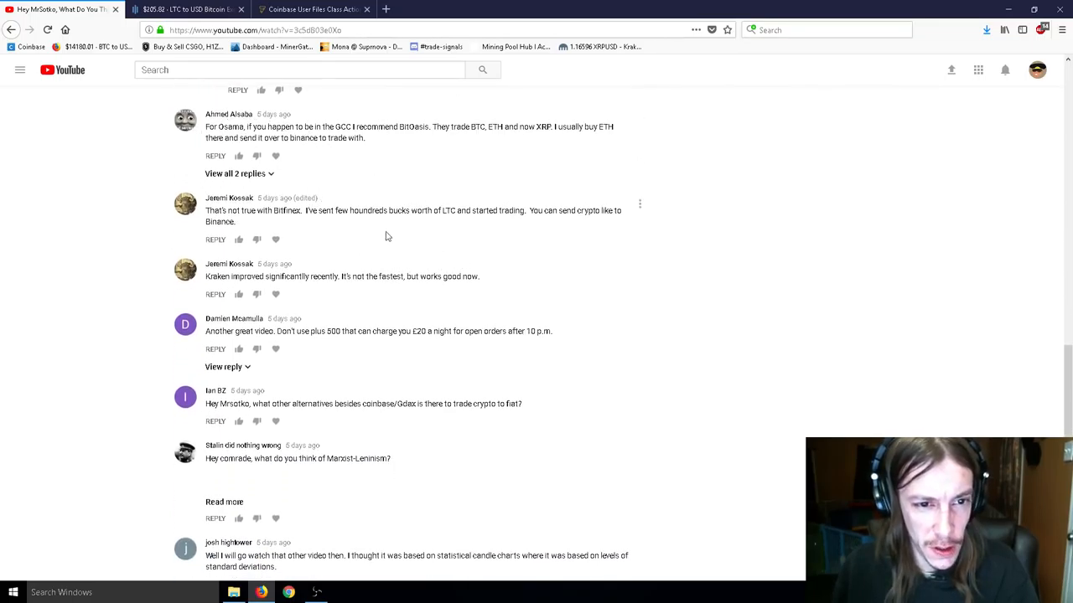
mouse_move(358, 235)
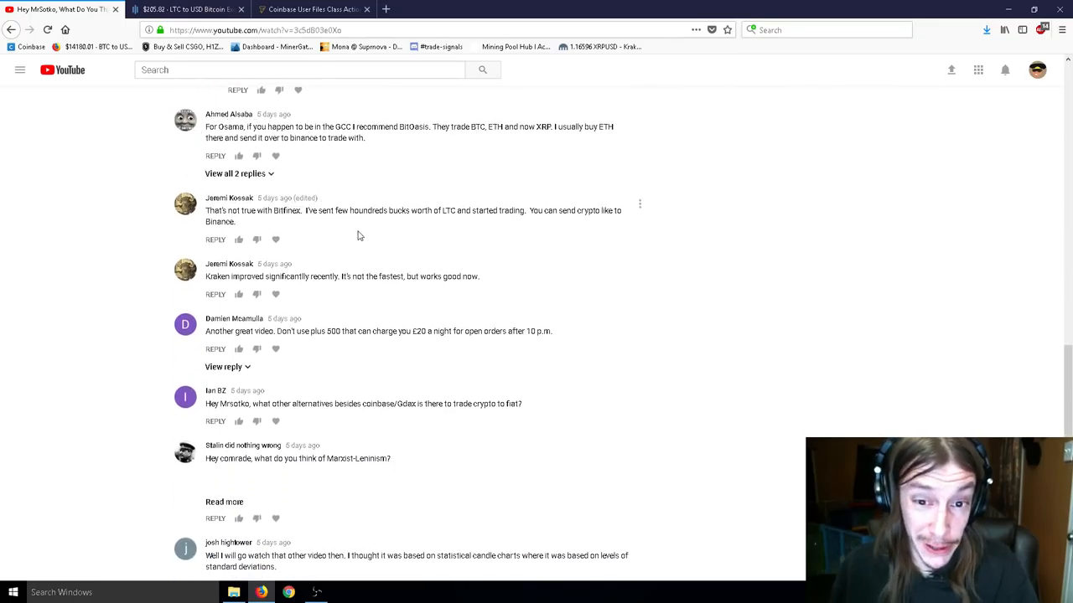
mouse_move(500, 250)
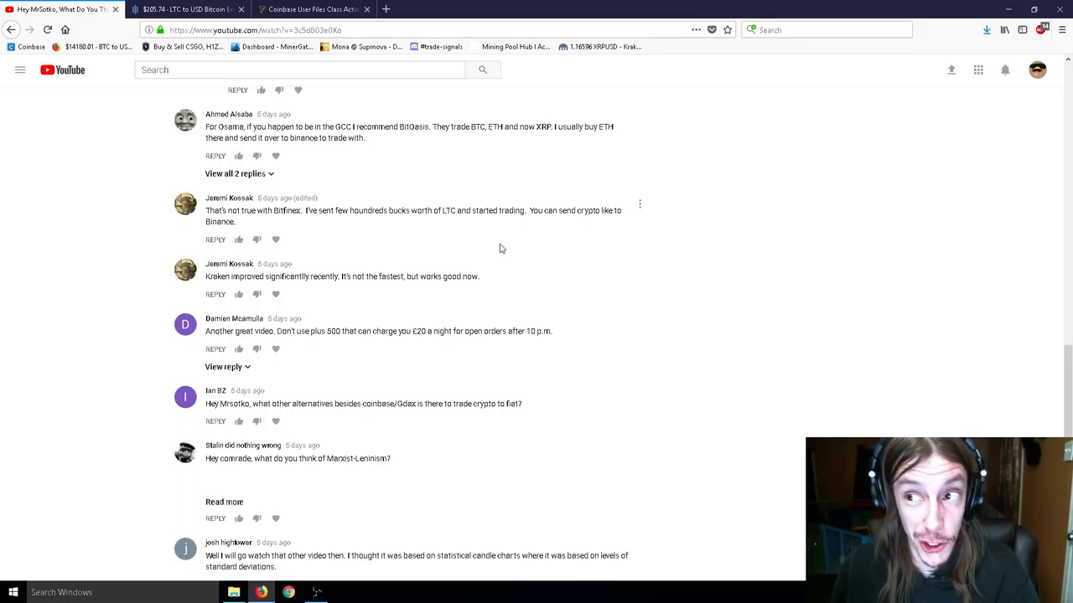
mouse_move(463, 224)
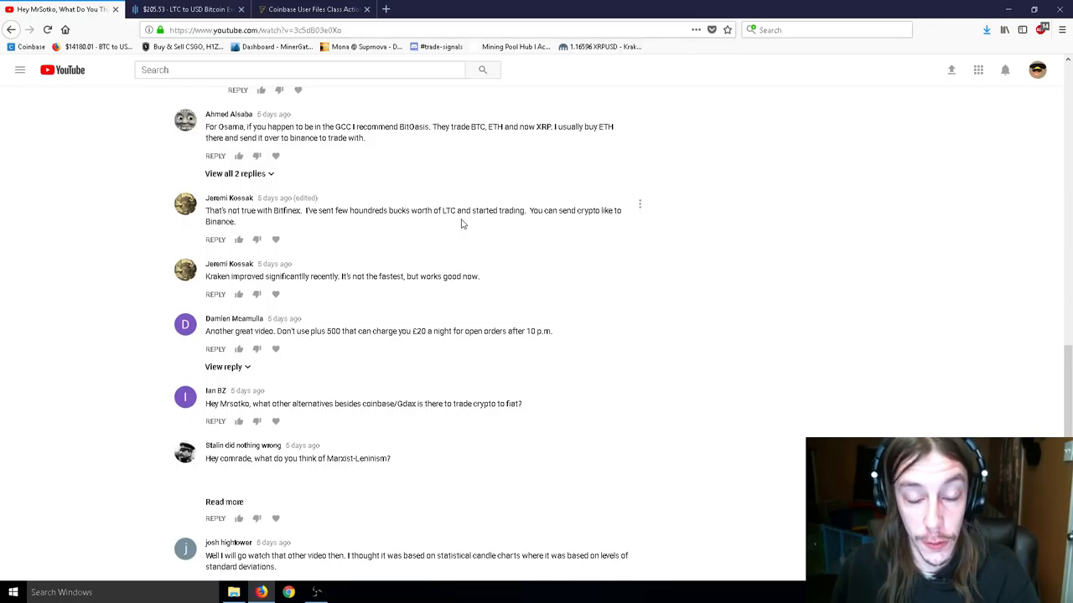
scroll(down, 3)
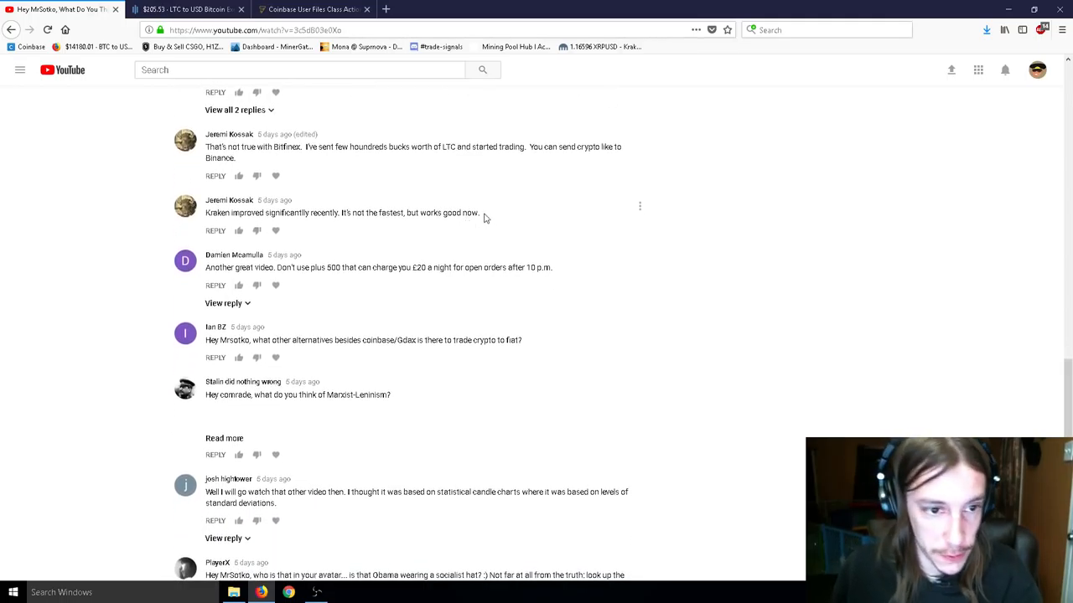
Step: Scroll to the full avatar comment, glance at GDAX's LTC/USD price, then return to YouTube
scroll(down, 3)
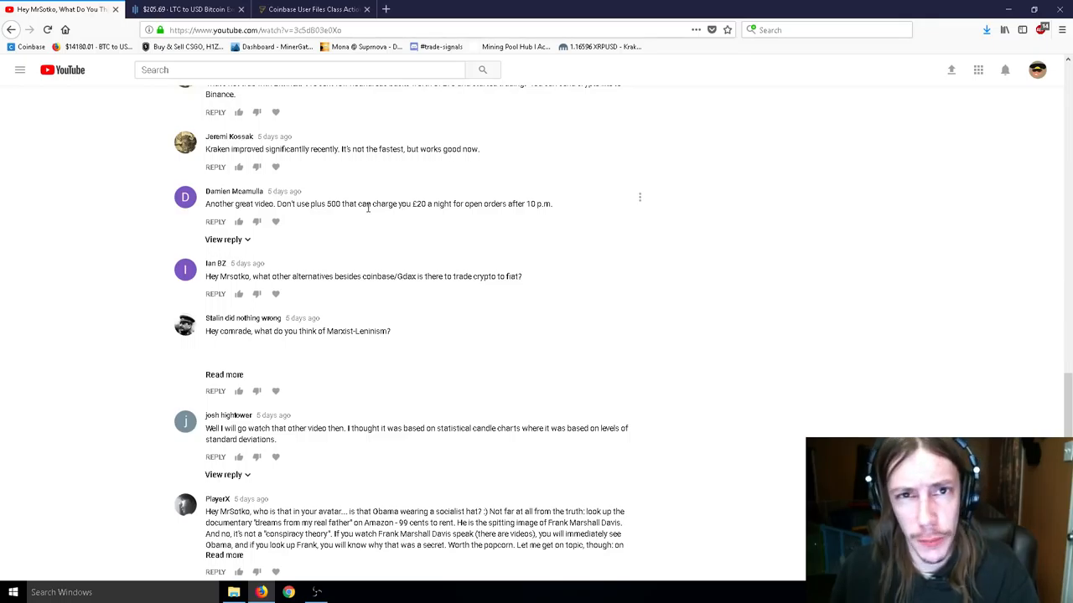
click(189, 9)
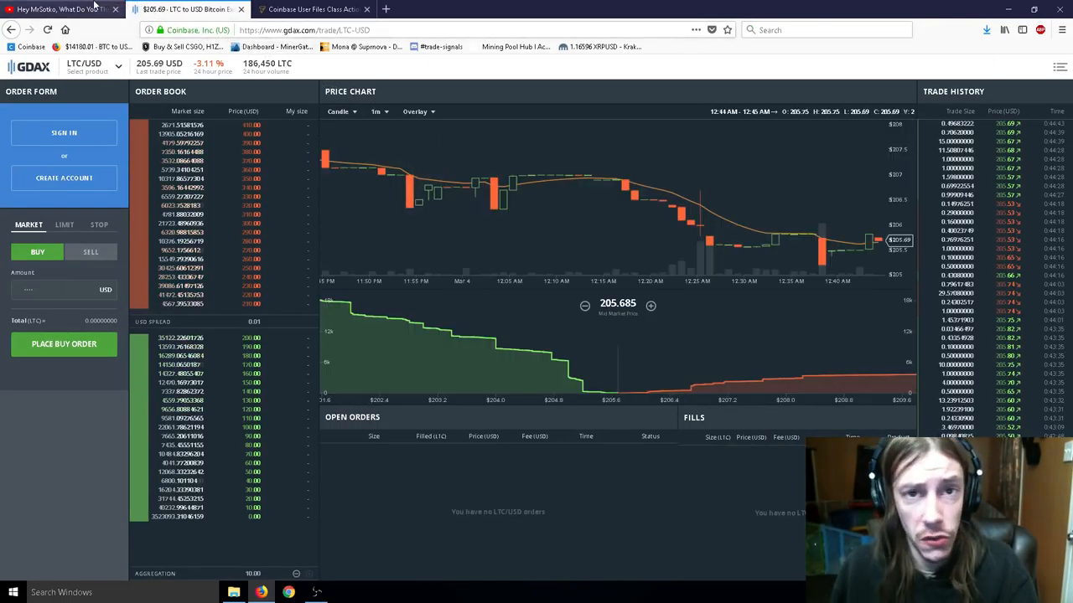
click(63, 9)
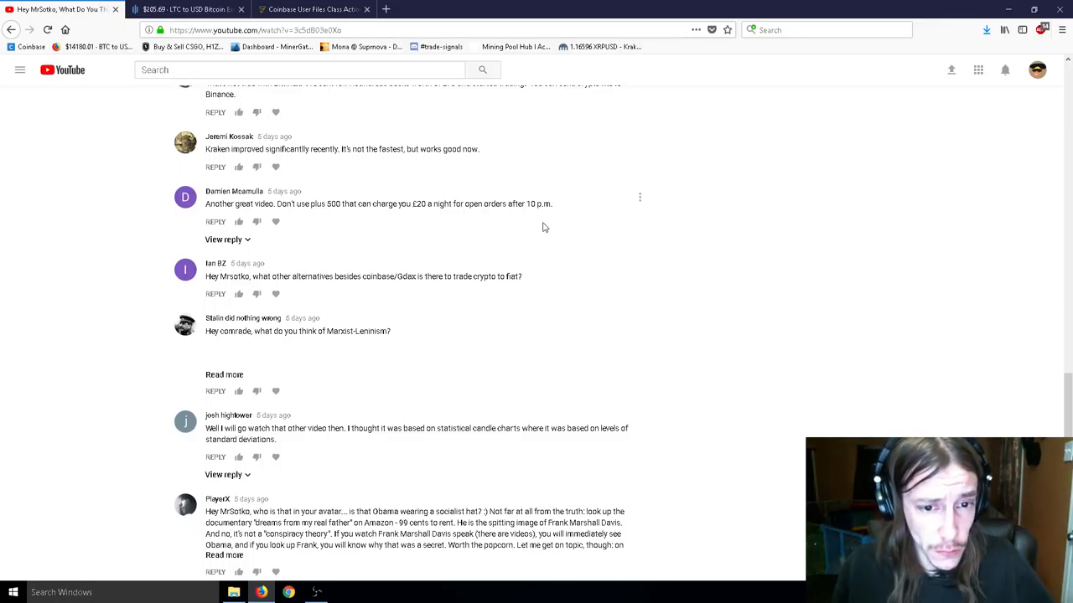
scroll(down, 3)
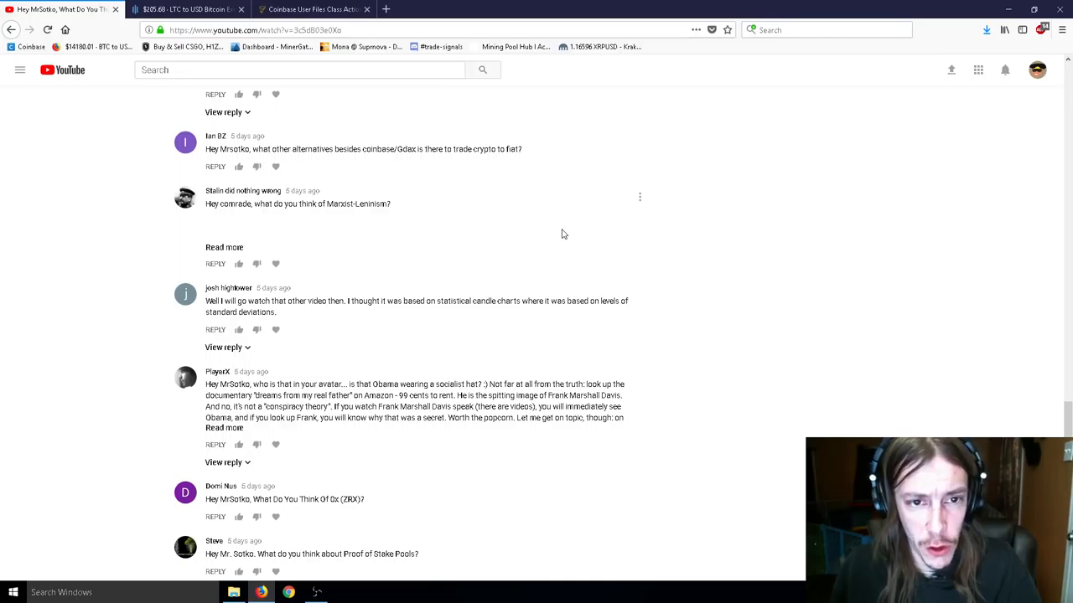
mouse_move(540, 234)
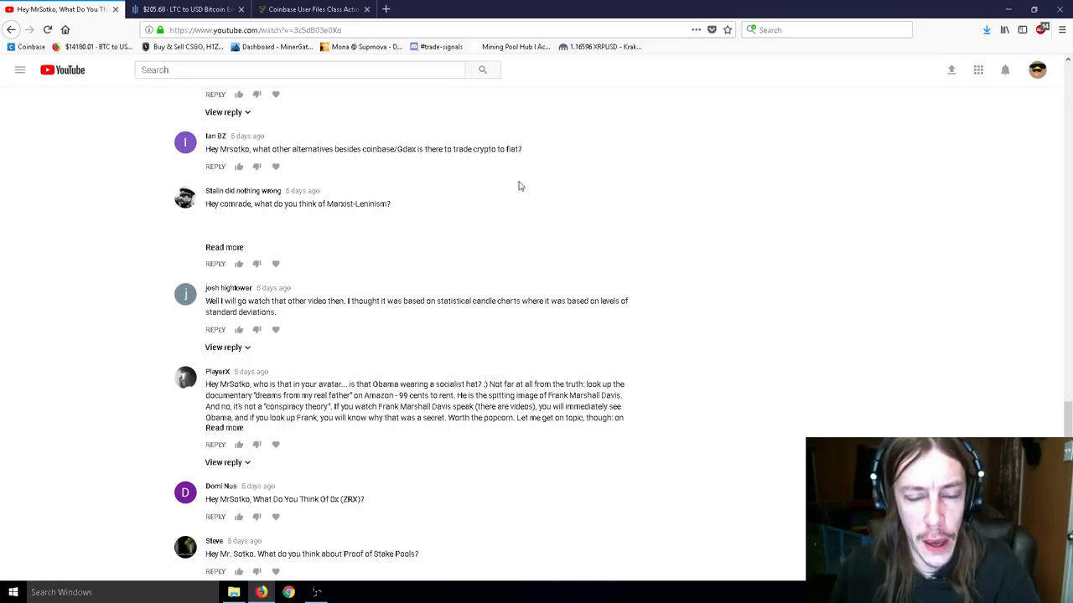
mouse_move(387, 219)
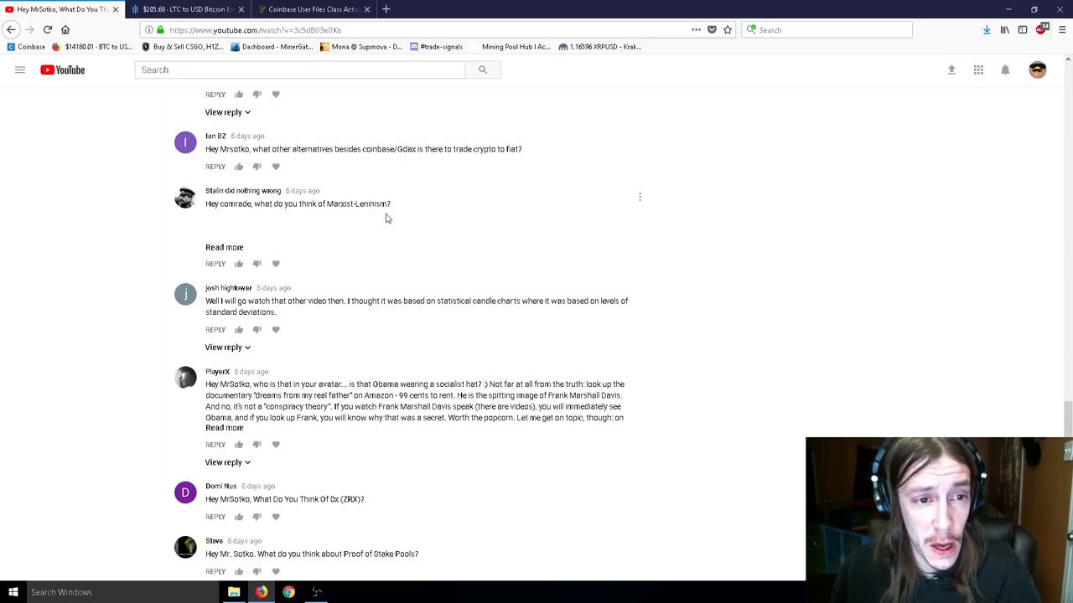
mouse_move(203, 204)
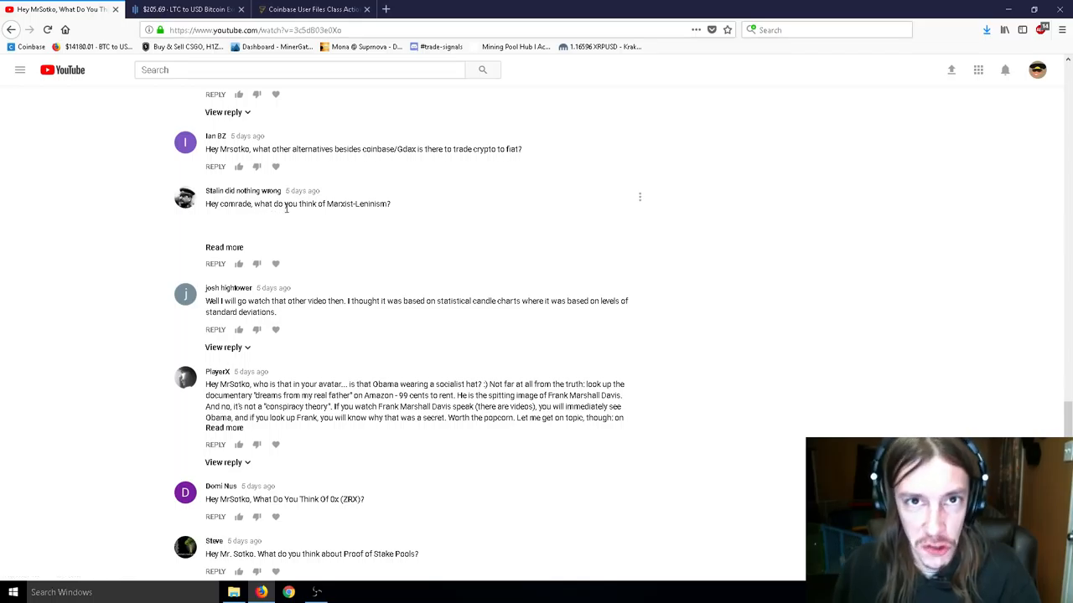
mouse_move(286, 195)
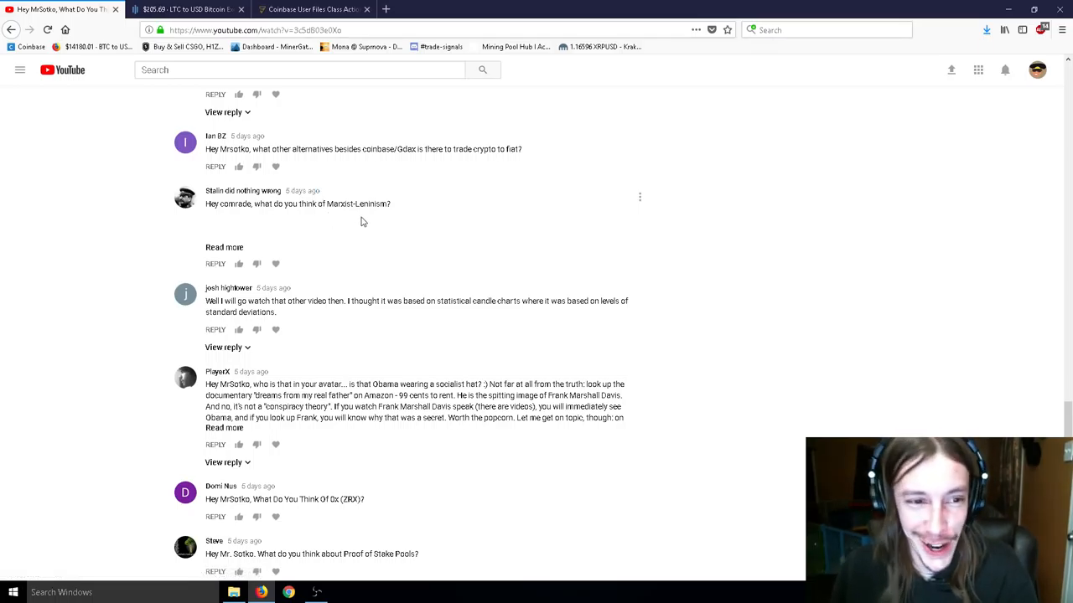
click(223, 247)
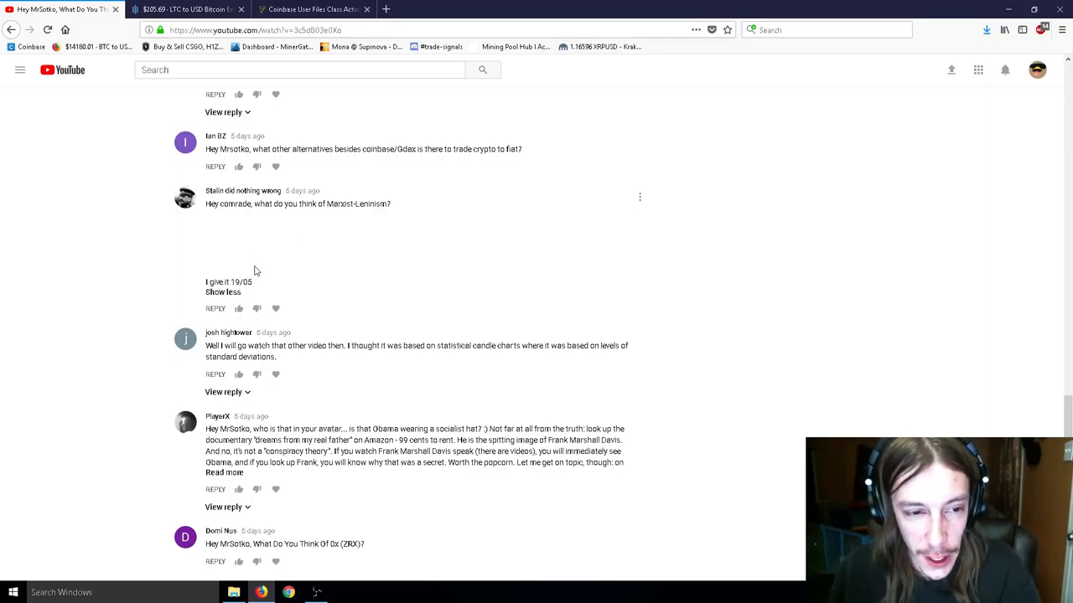
mouse_move(271, 281)
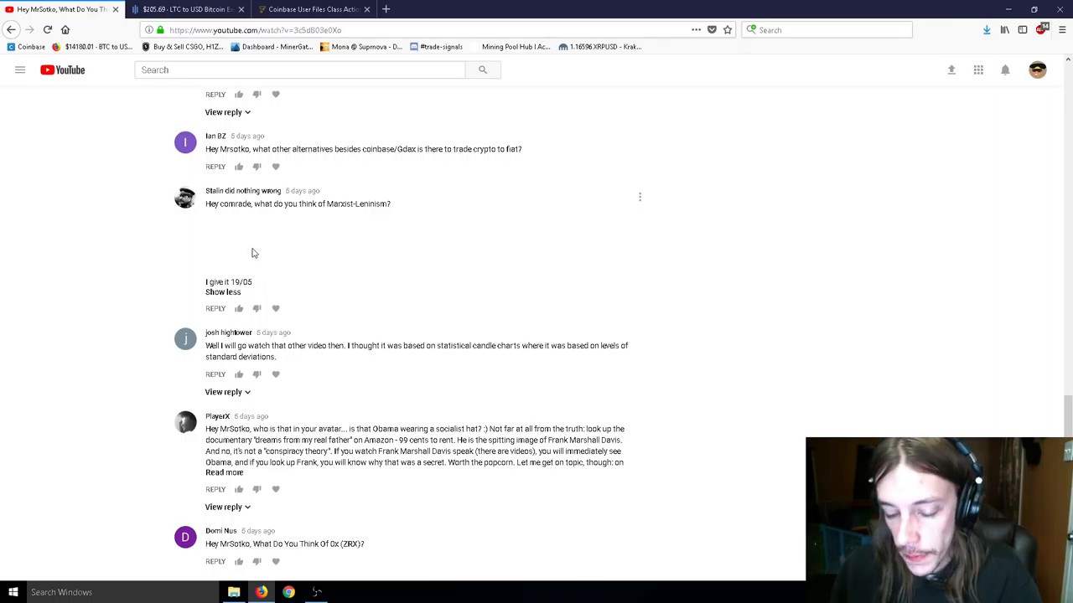
mouse_move(268, 254)
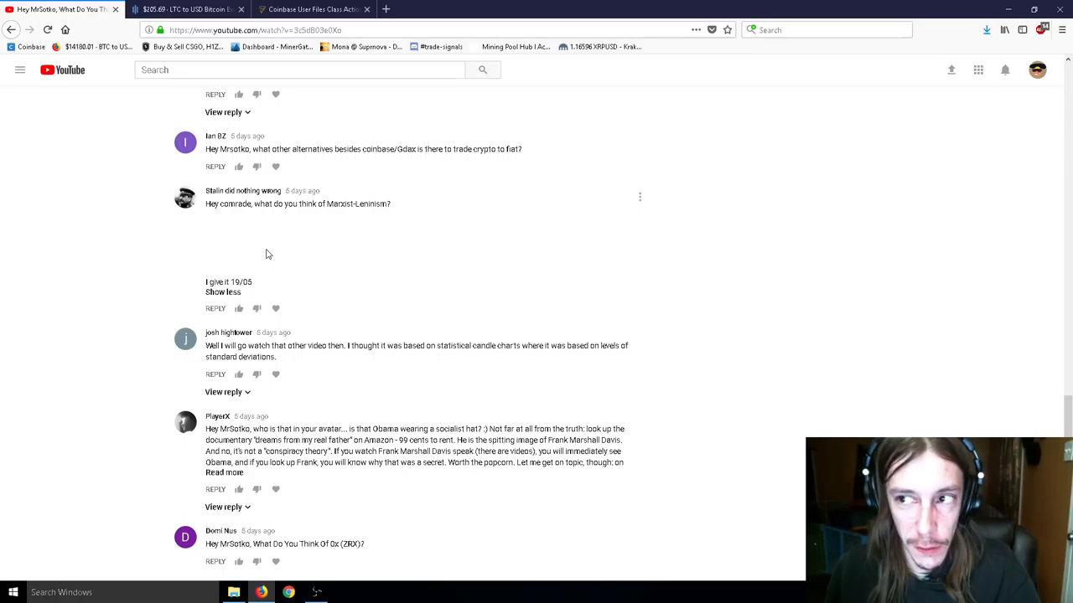
mouse_move(280, 241)
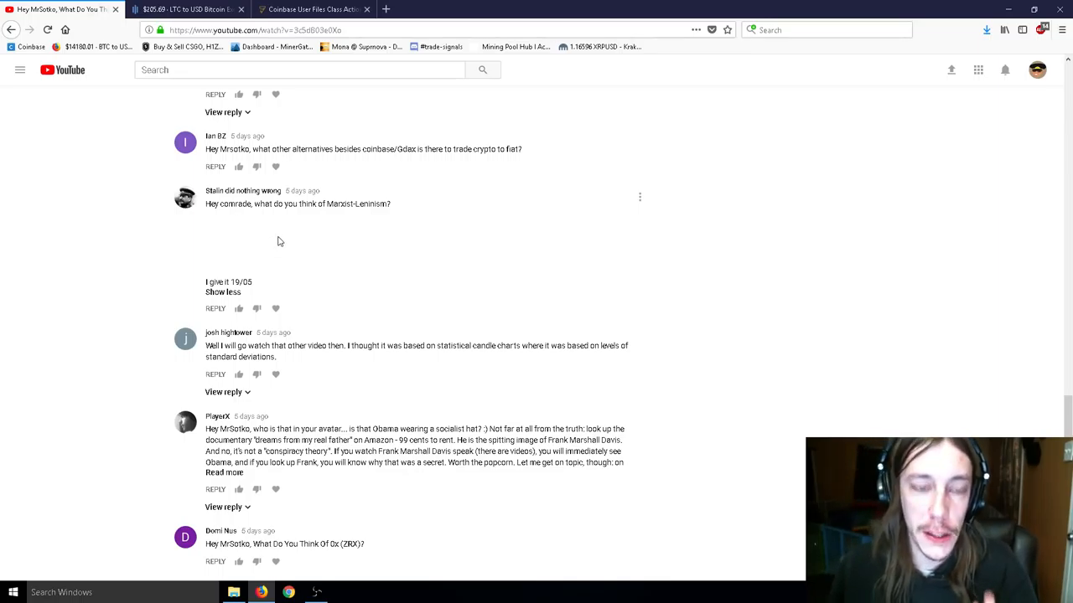
mouse_move(281, 236)
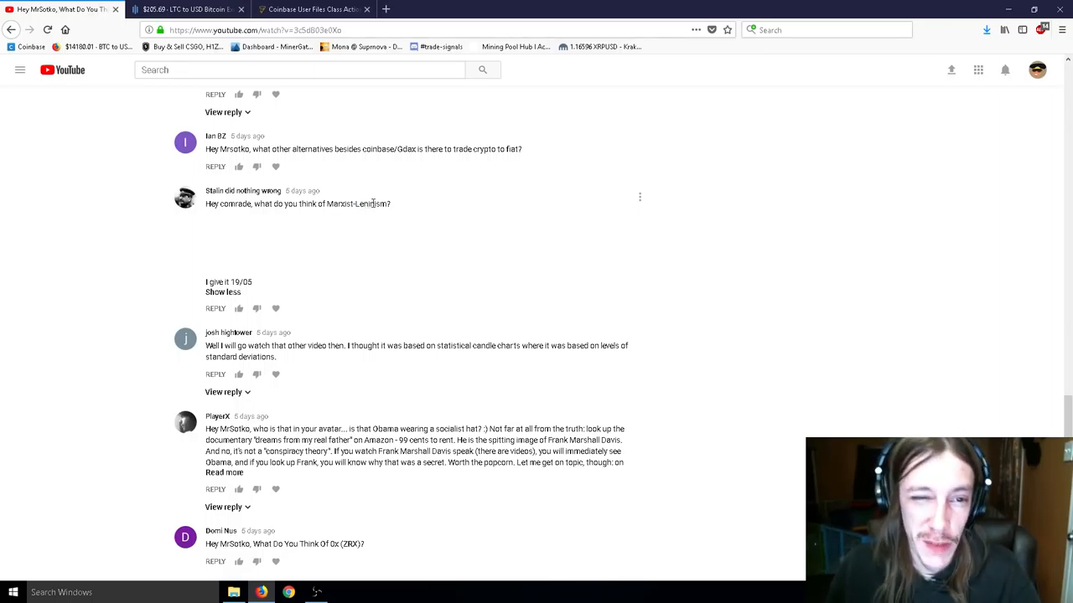
mouse_move(412, 233)
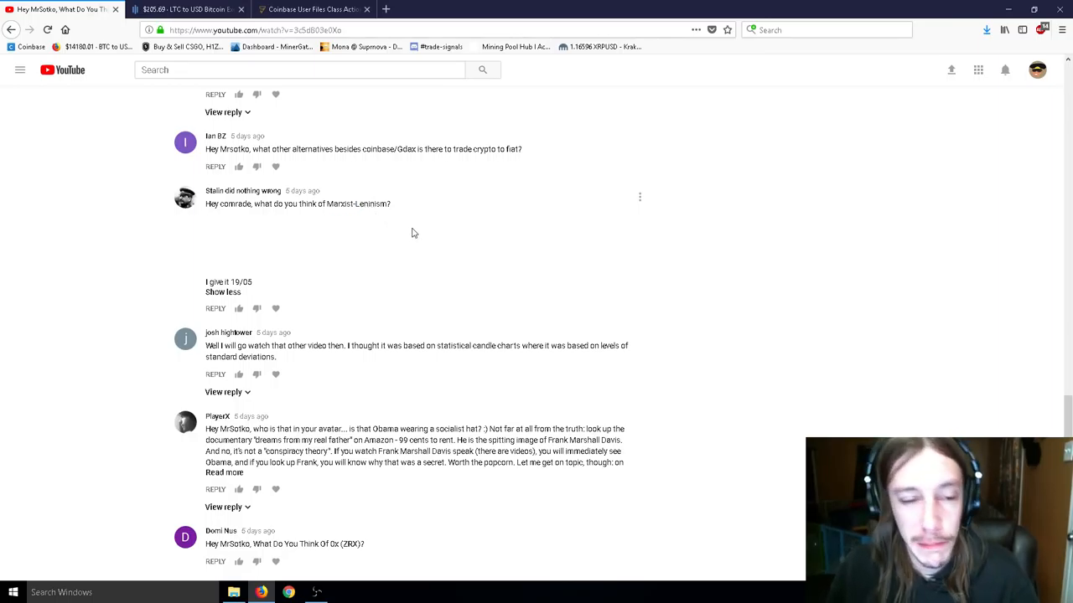
scroll(down, 3)
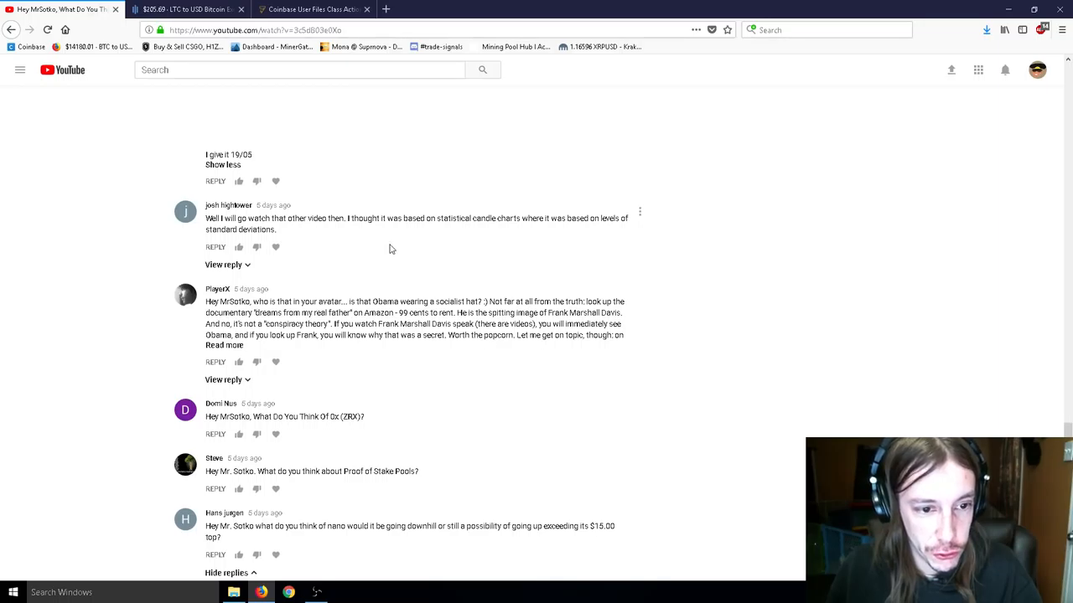
Step: Show replies to the avatar question and open its Photobucket photo link in a new tab
scroll(down, 3)
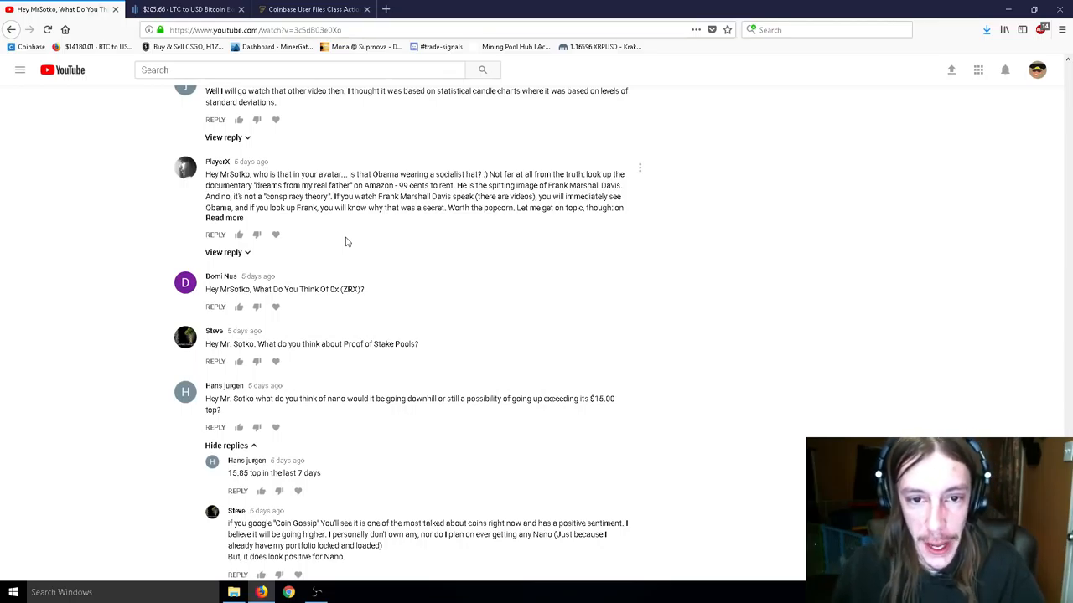
click(224, 253)
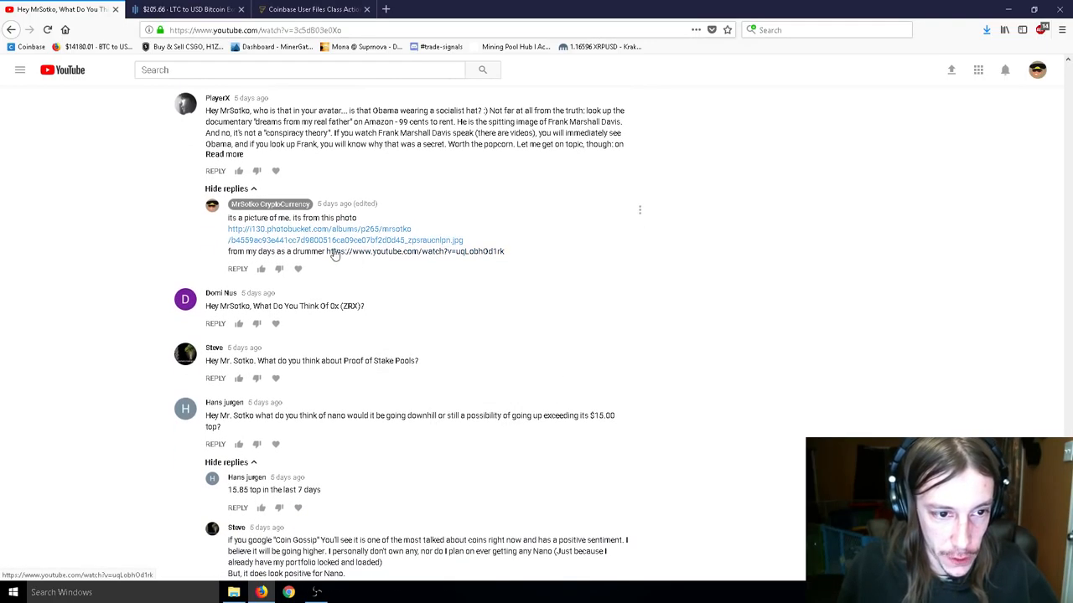
right_click(310, 301)
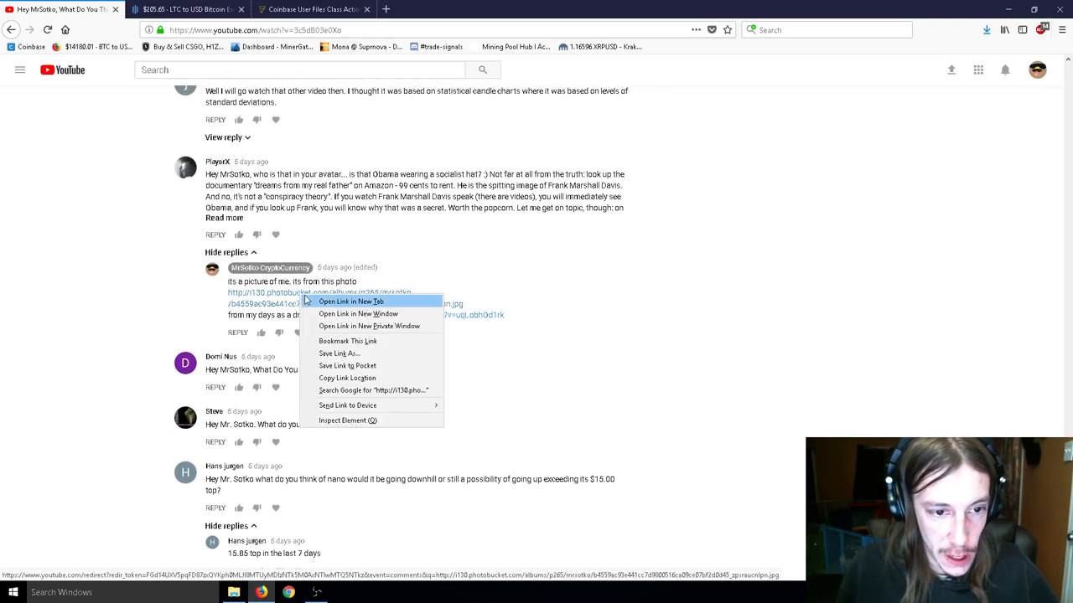
click(351, 302)
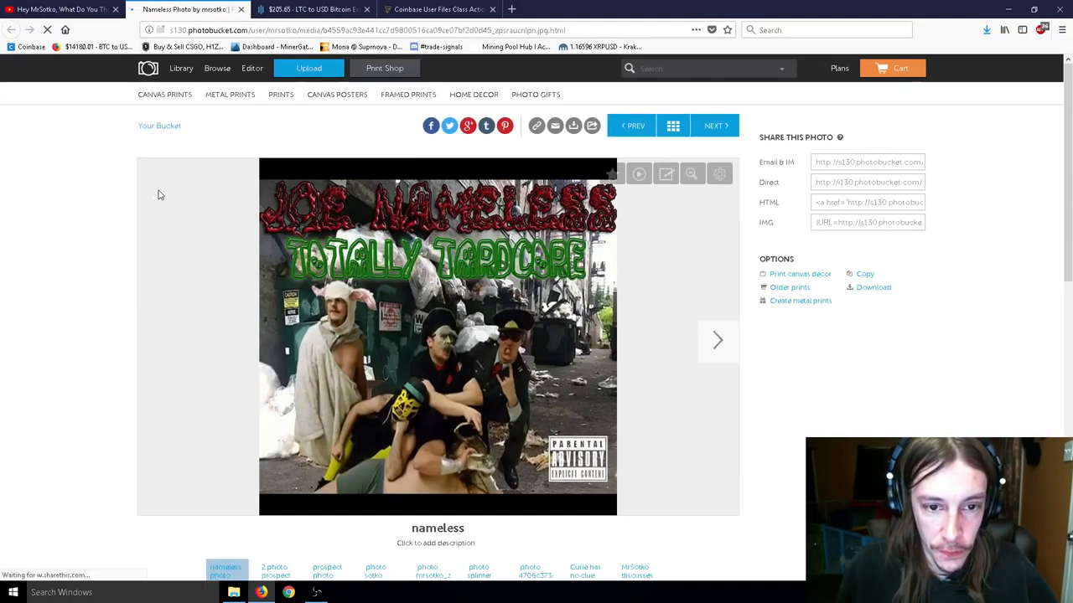
Step: Dismiss the Photobucket subscription pop-up and view the Joe Nameless album cover
scroll(down, 3)
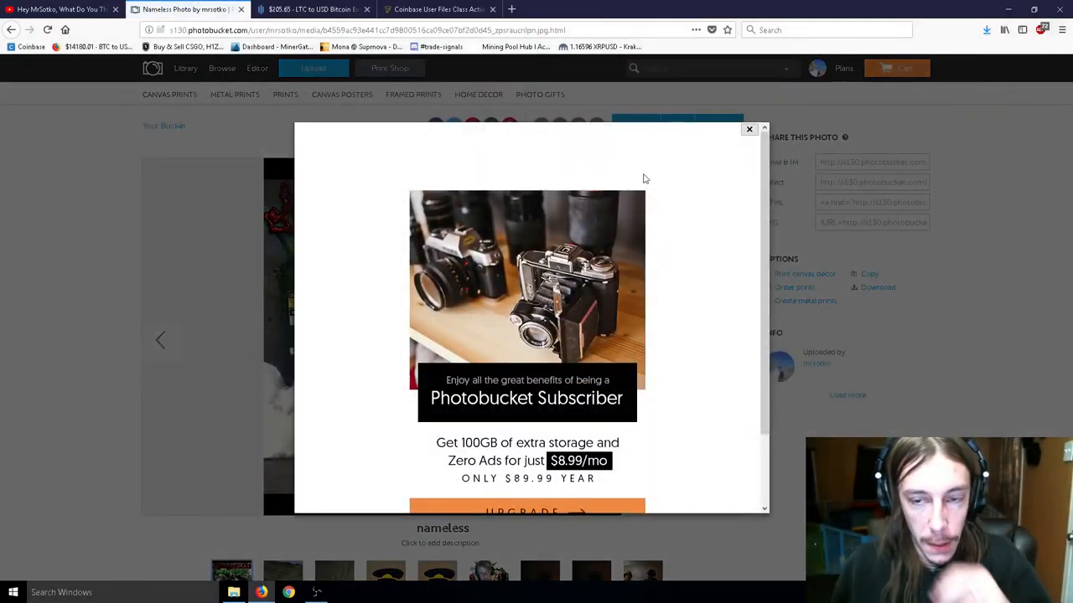
click(748, 129)
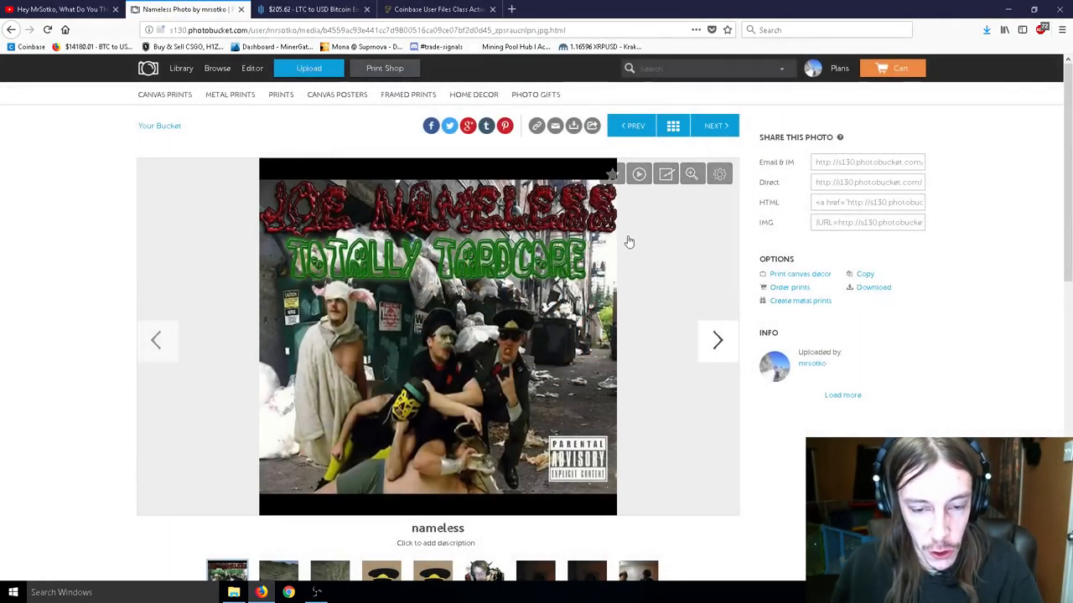
mouse_move(641, 291)
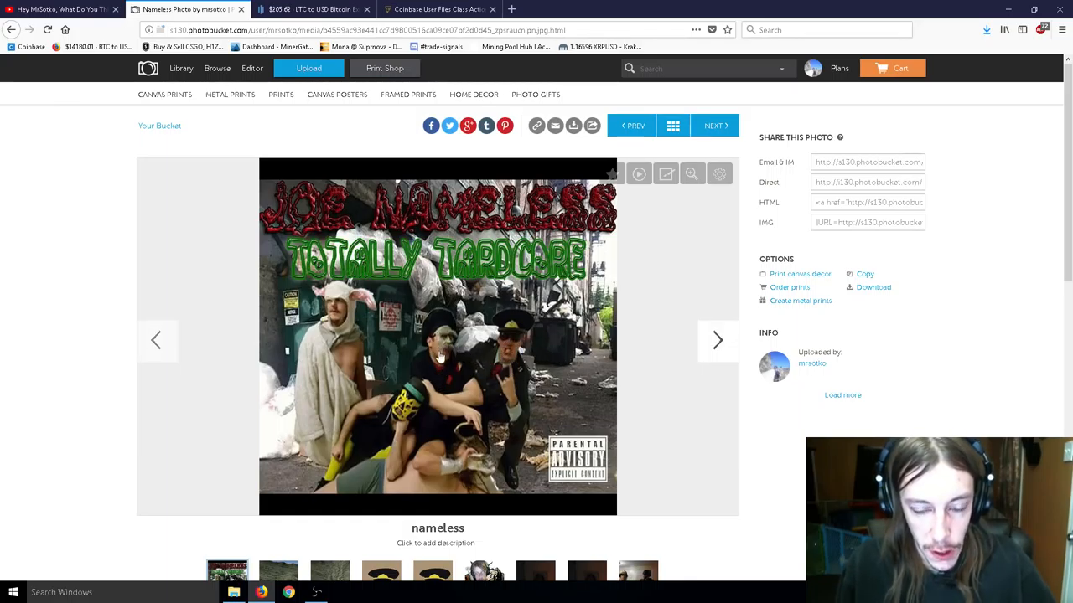
mouse_move(457, 396)
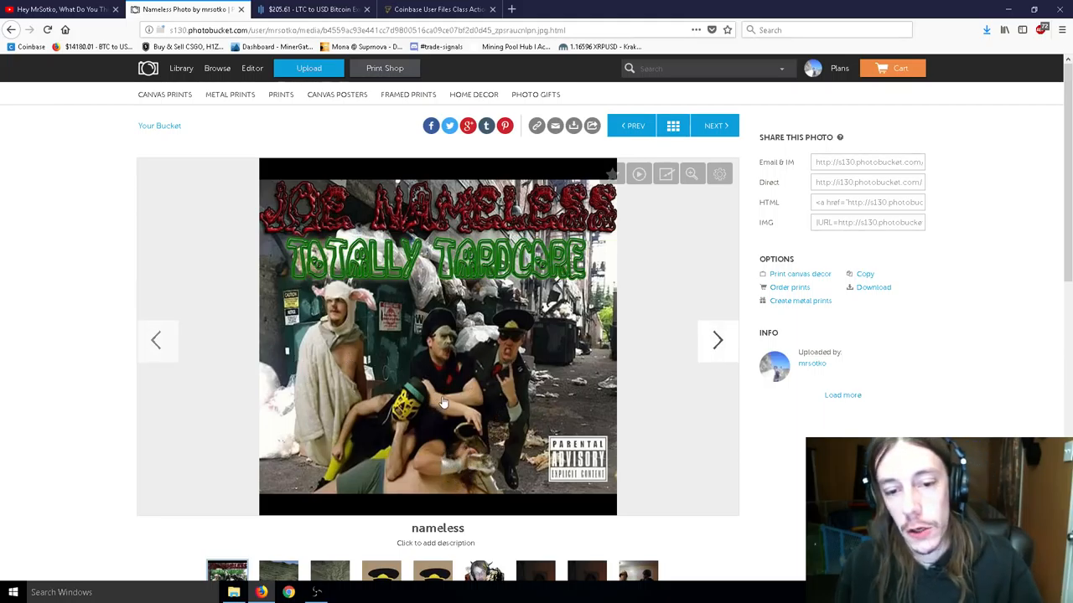
mouse_move(492, 372)
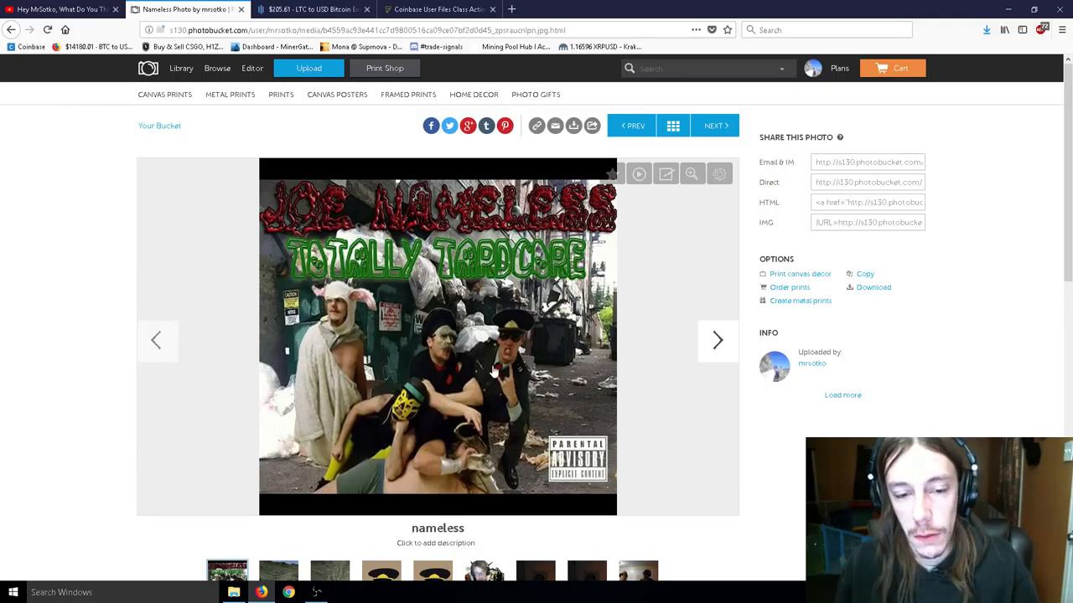
mouse_move(516, 356)
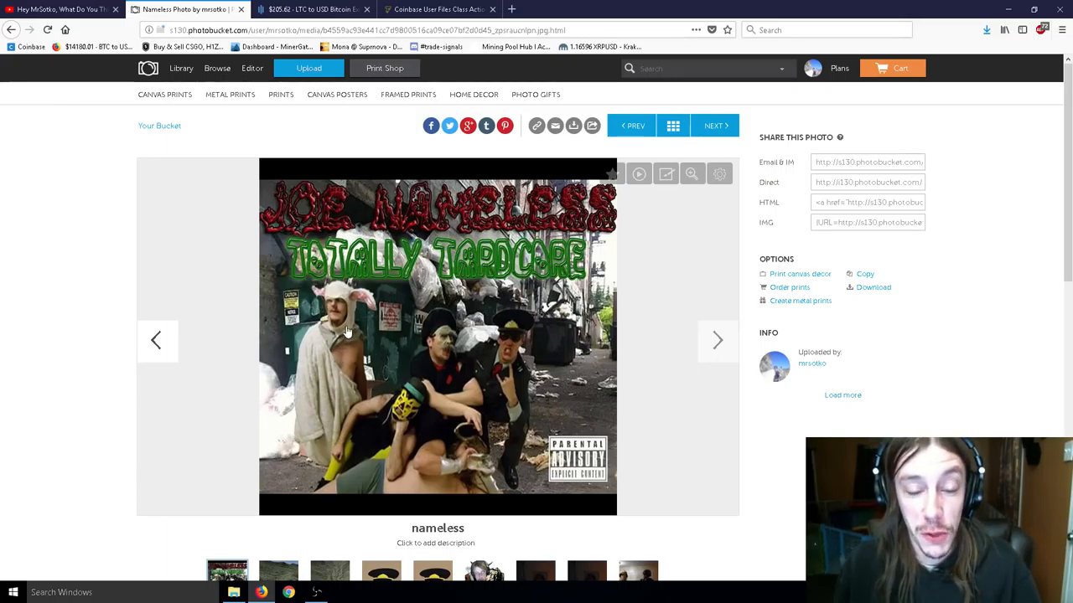
mouse_move(402, 411)
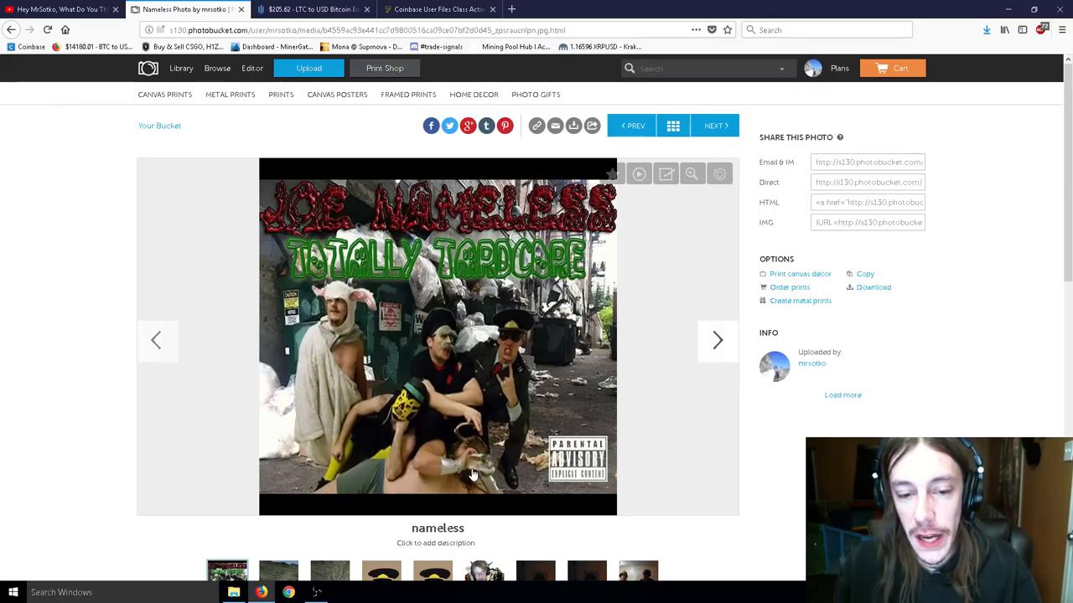
mouse_move(447, 354)
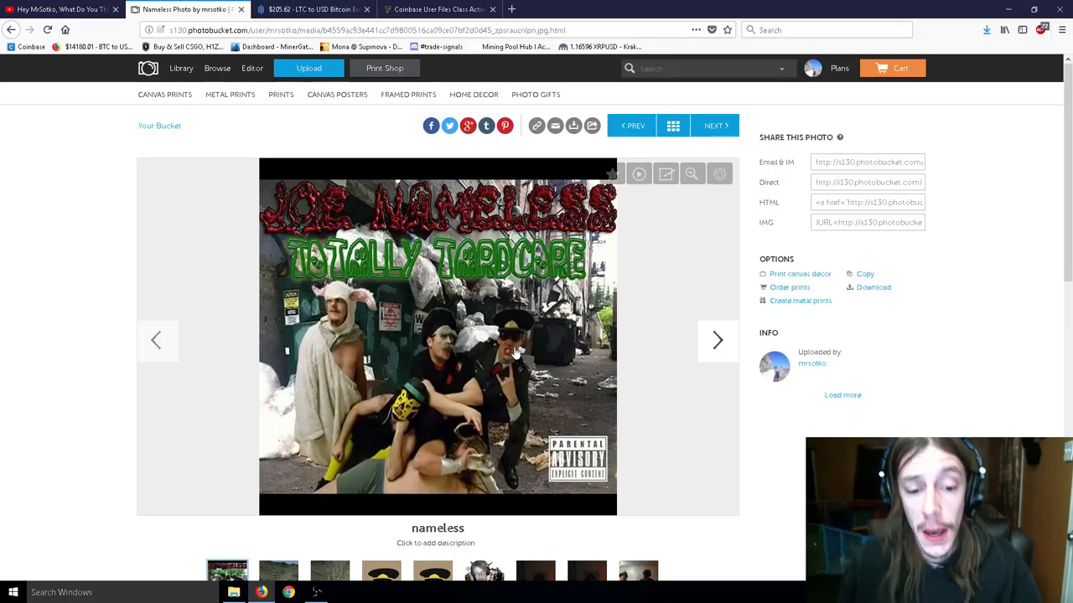
scroll(down, 3)
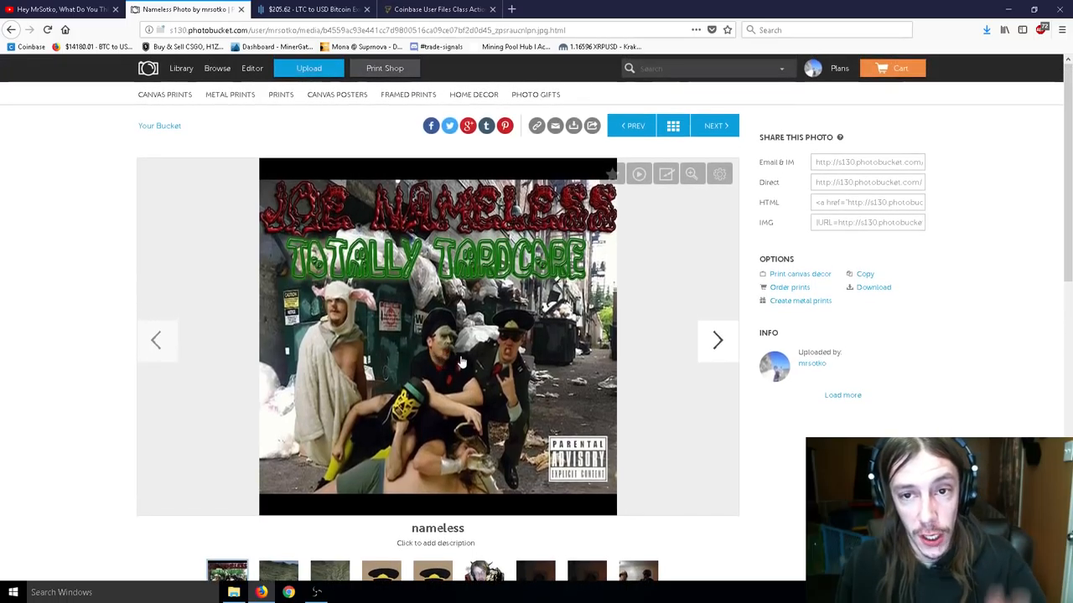
Step: Back on YouTube, open the reply's drummer performance video link in a new tab
click(59, 9)
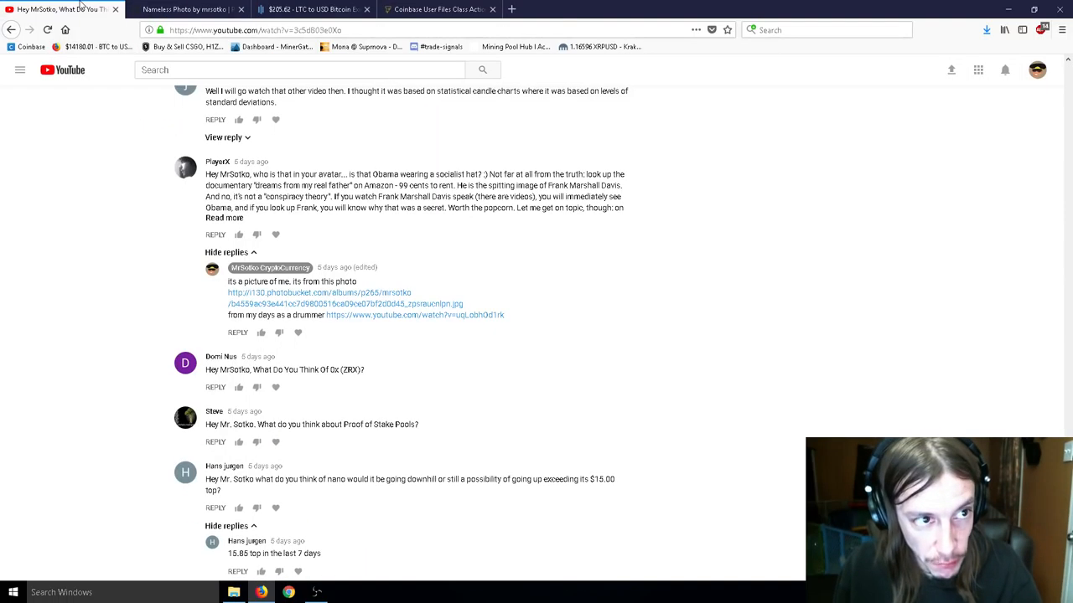
right_click(415, 315)
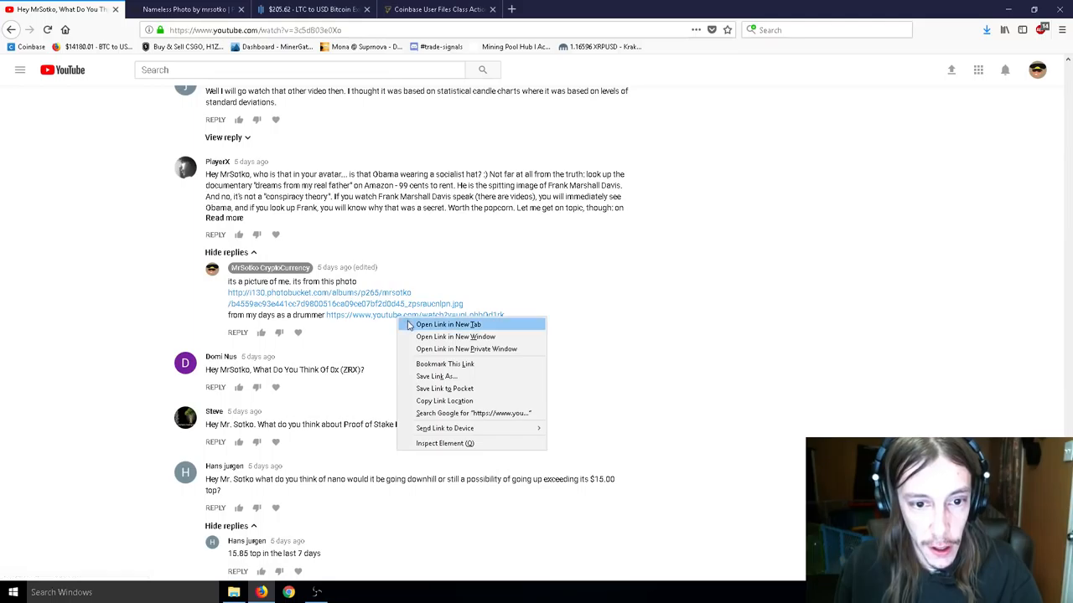
click(448, 325)
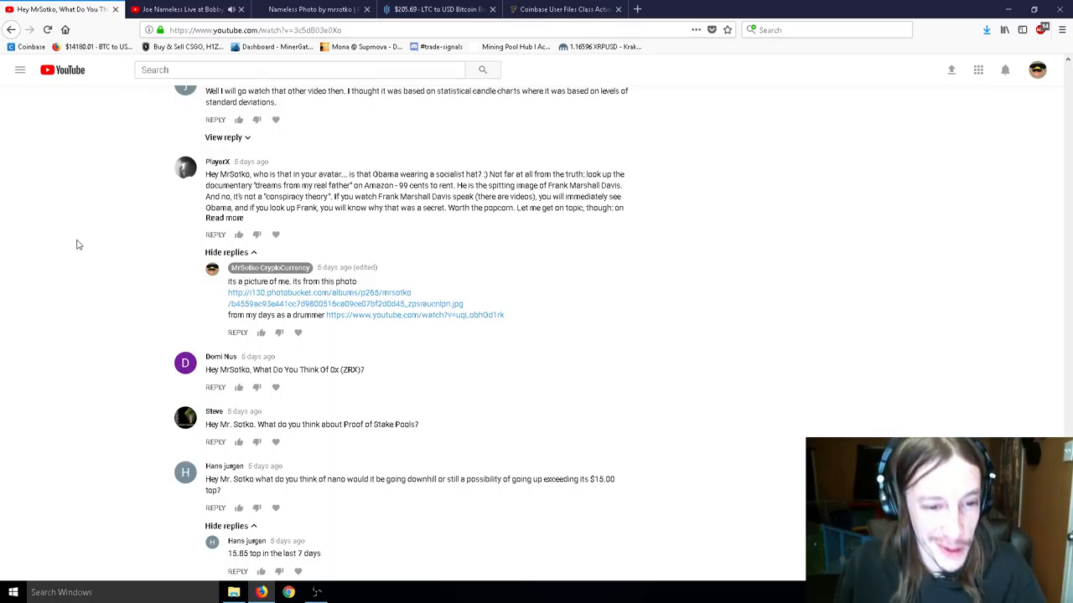
scroll(down, 3)
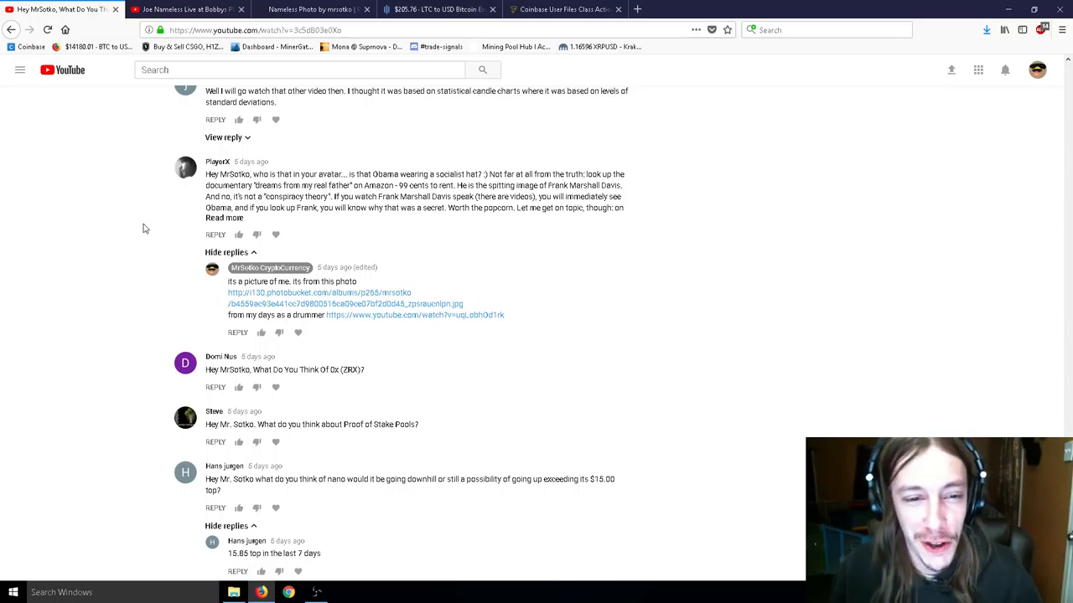
mouse_move(161, 257)
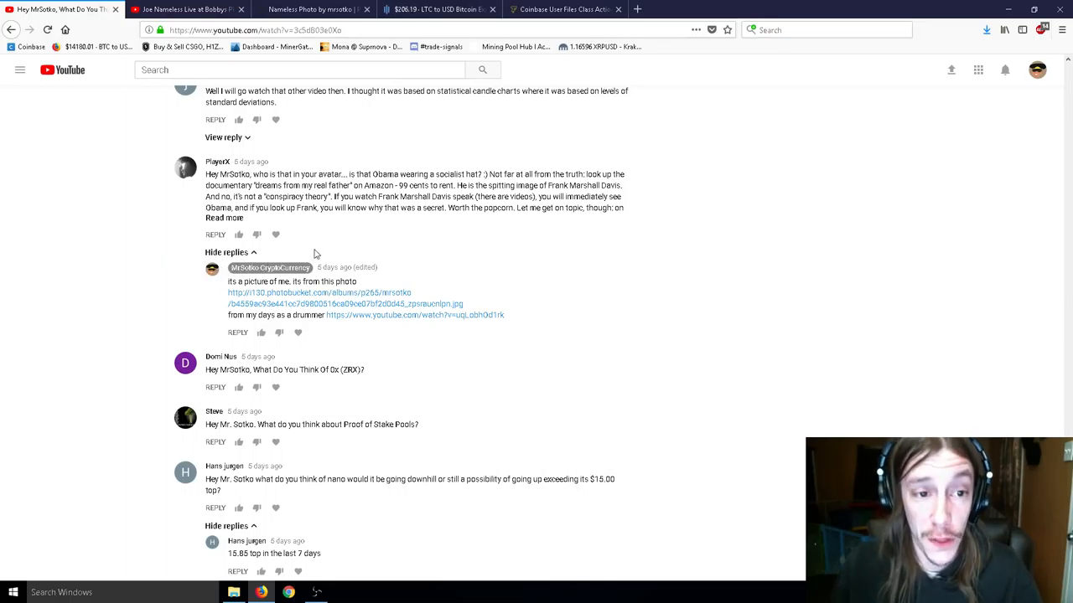
mouse_move(307, 221)
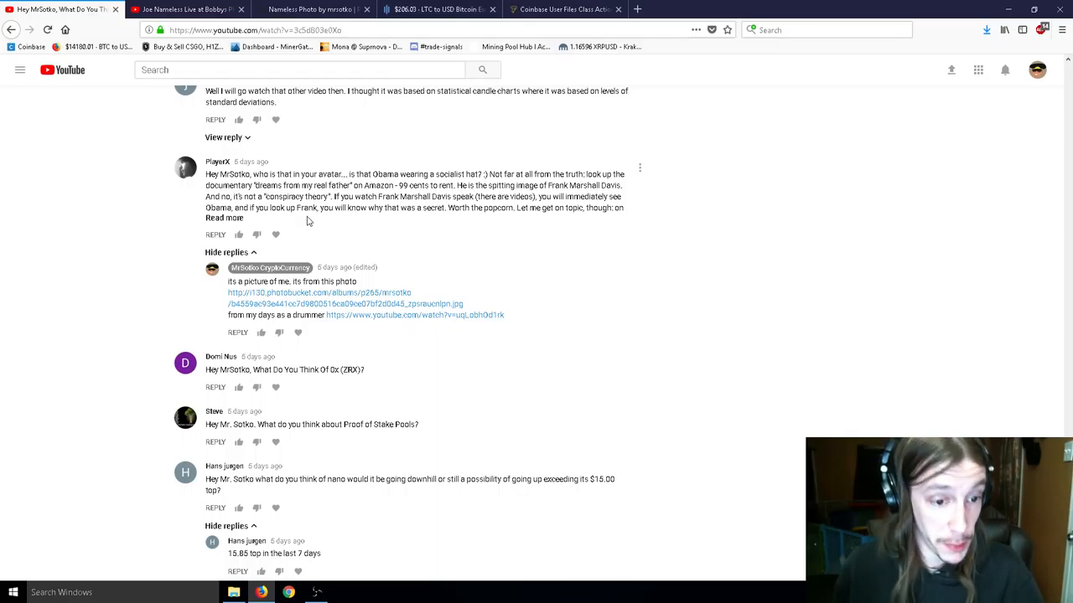
Step: Scroll to the nano question replies, including Steve's Coin Gossip suggestion
scroll(down, 3)
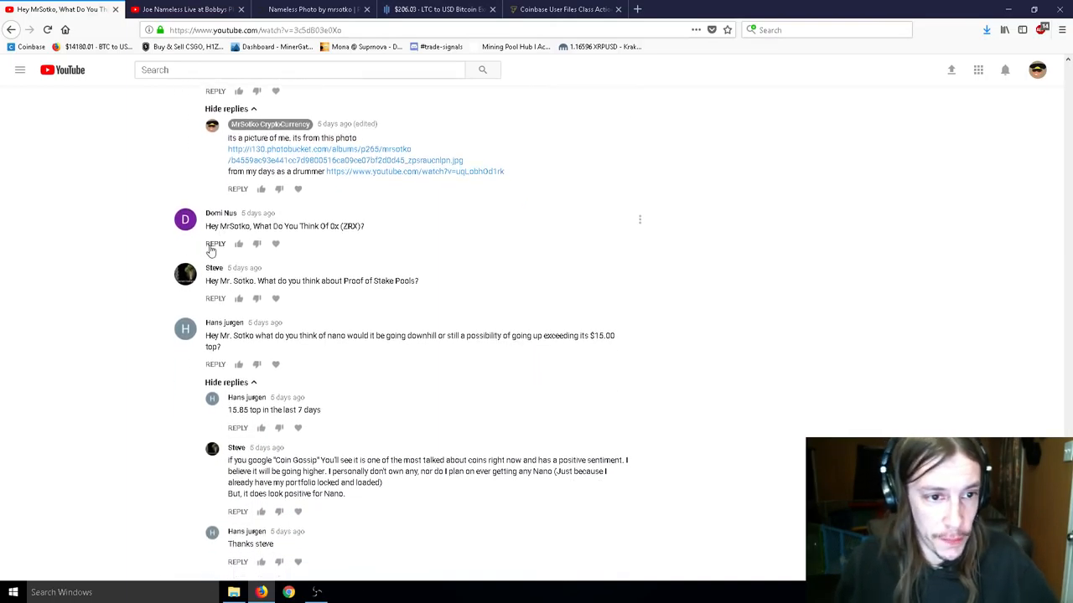
double_click(335, 227)
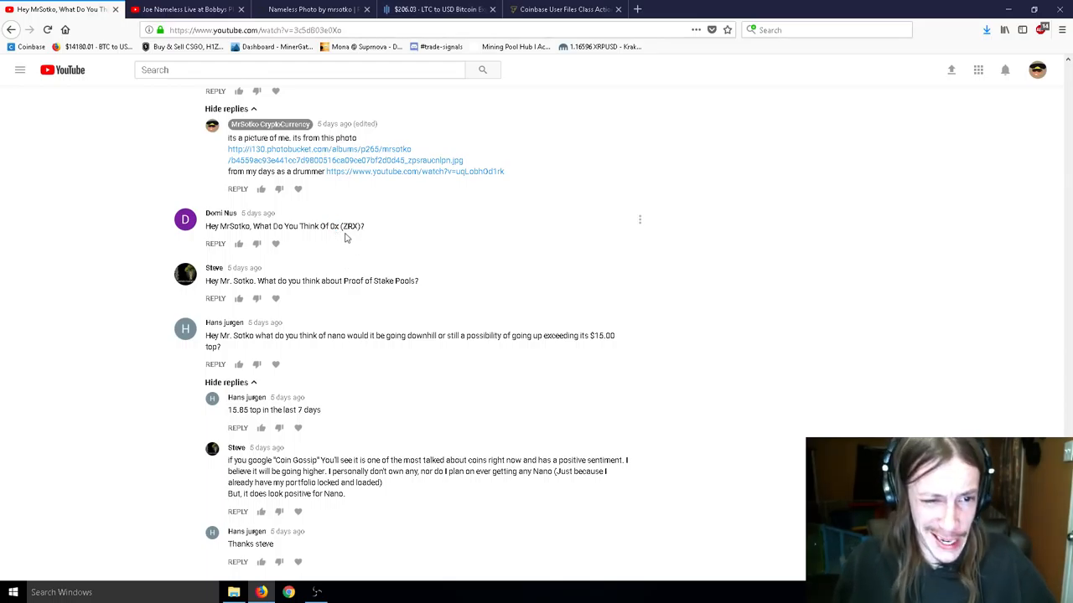
mouse_move(419, 270)
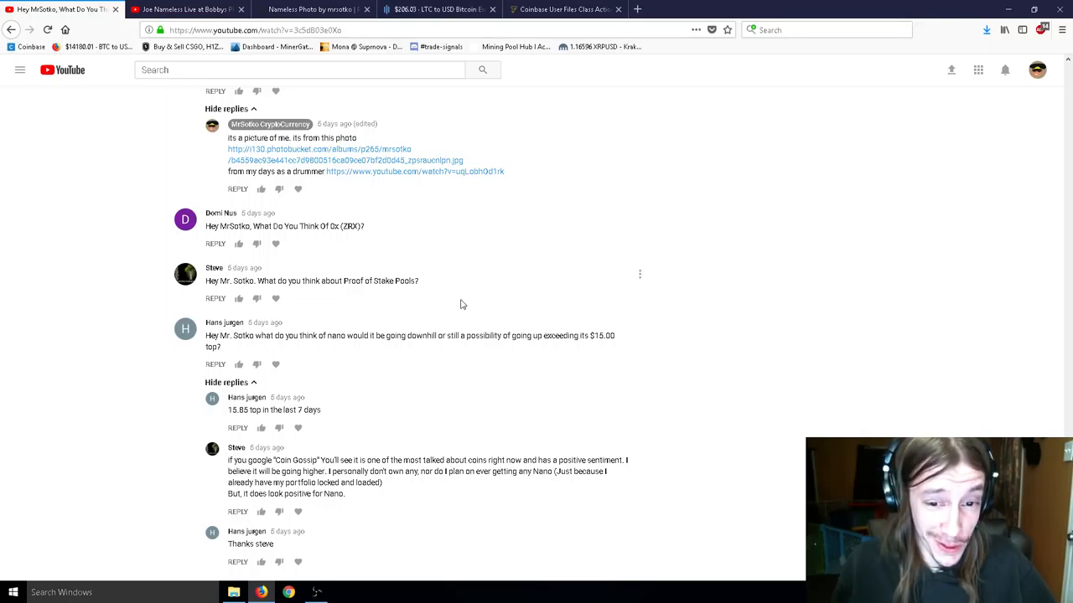
mouse_move(506, 345)
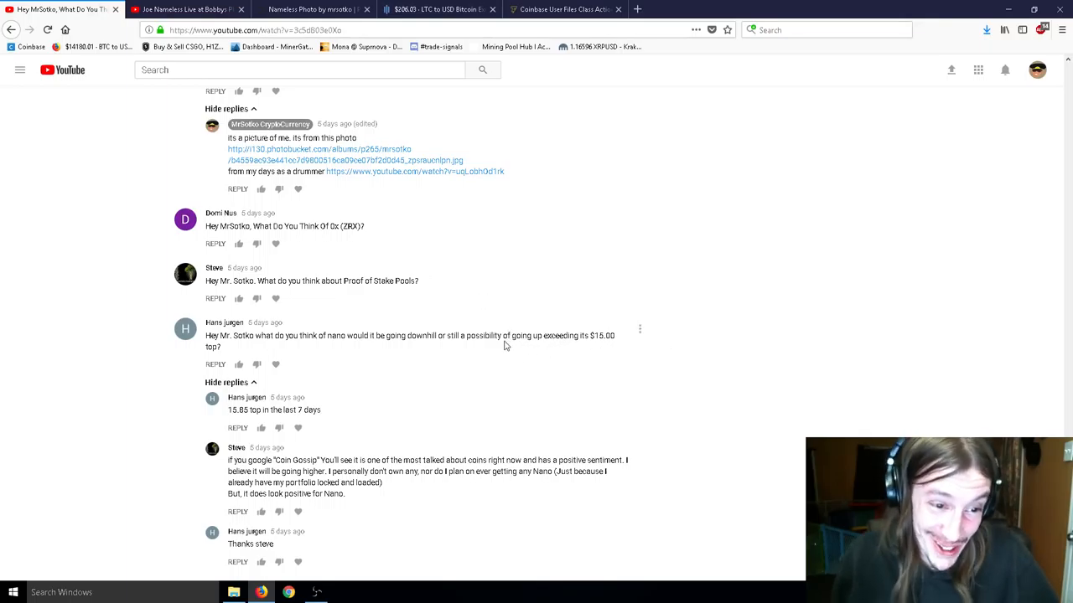
mouse_move(434, 381)
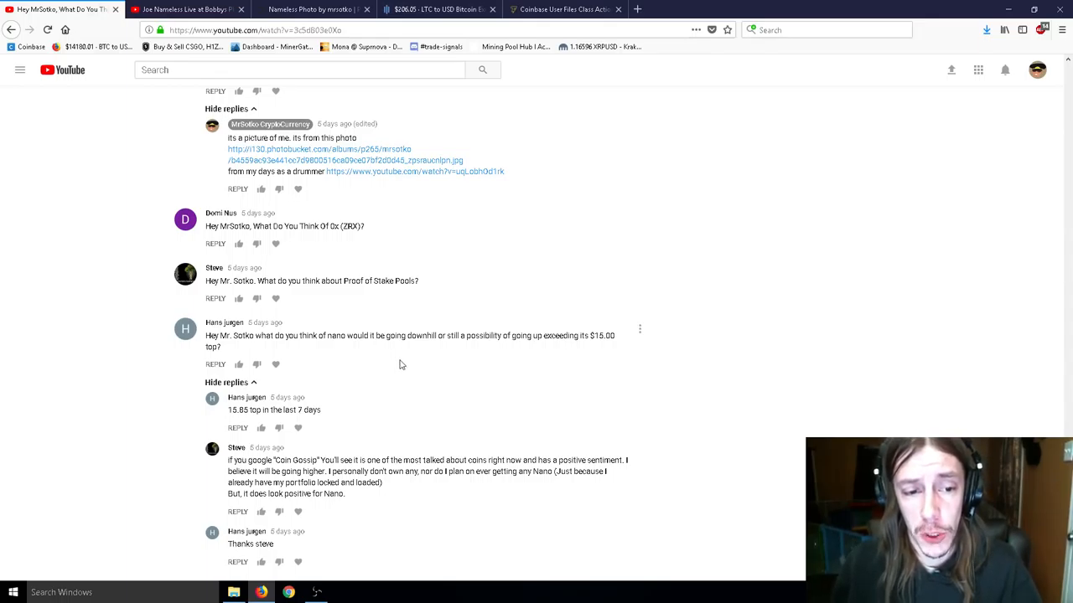
mouse_move(405, 364)
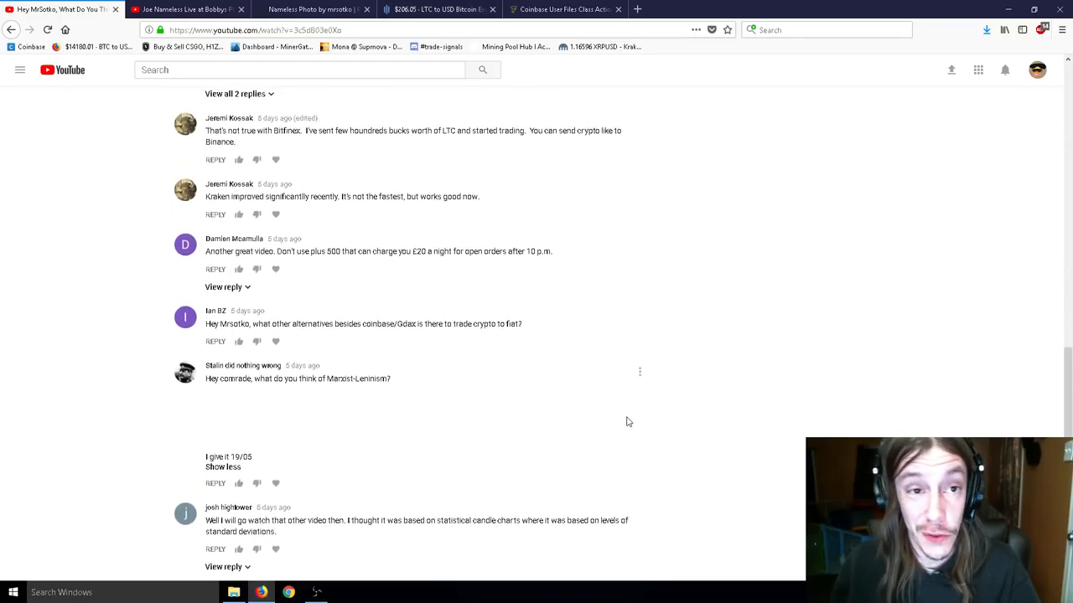
Step: Close the Photobucket, drummer video and LTC price tabs
scroll(down, 3)
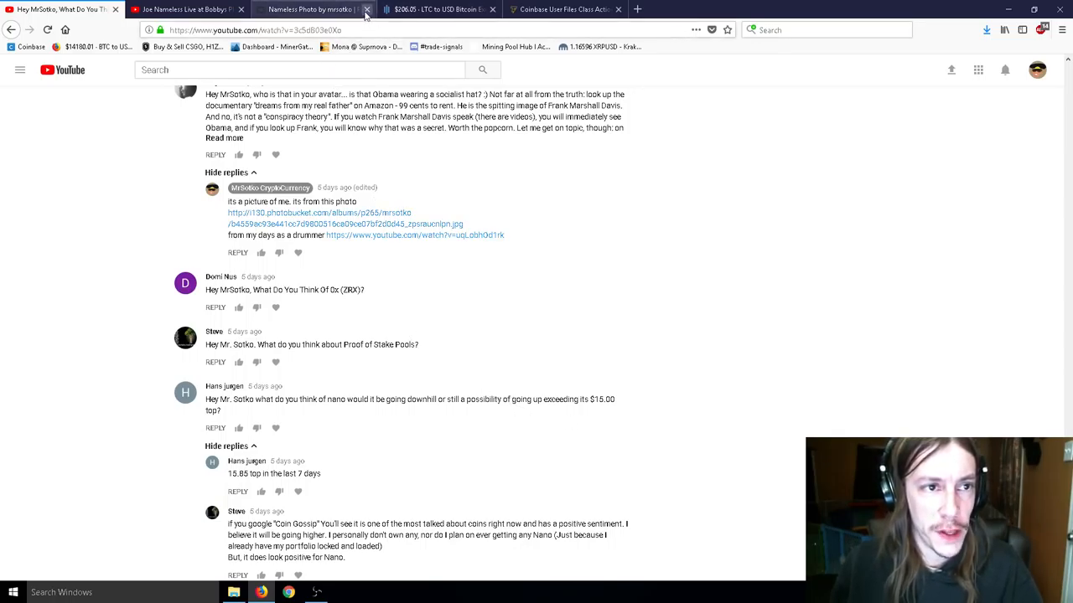
click(366, 9)
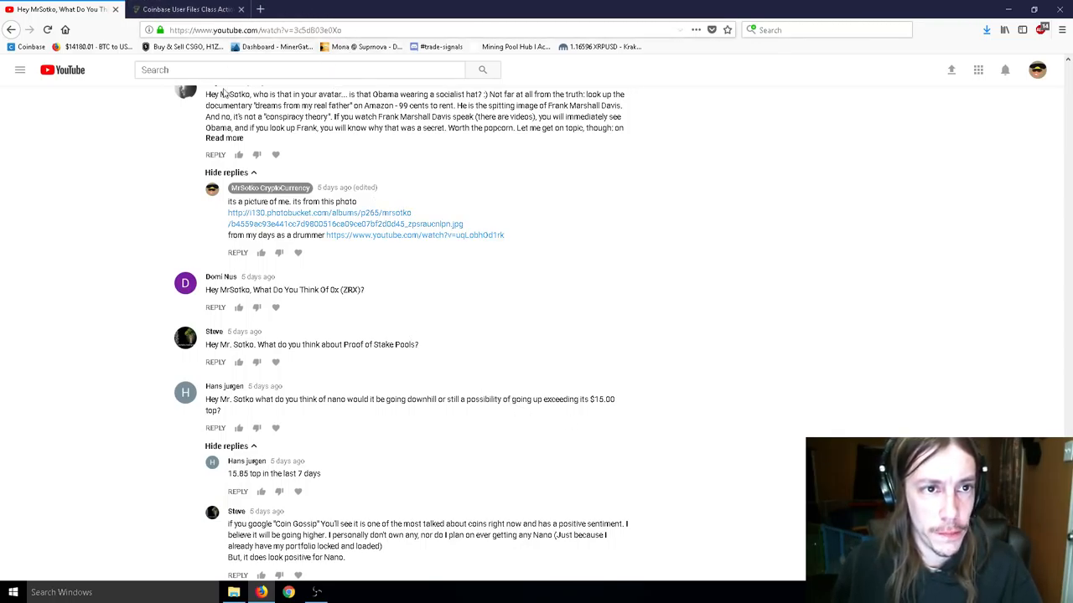
Step: Read the Cointelegraph Coinbase BCH class-action article down to its price chart and Armstrong quote
click(184, 9)
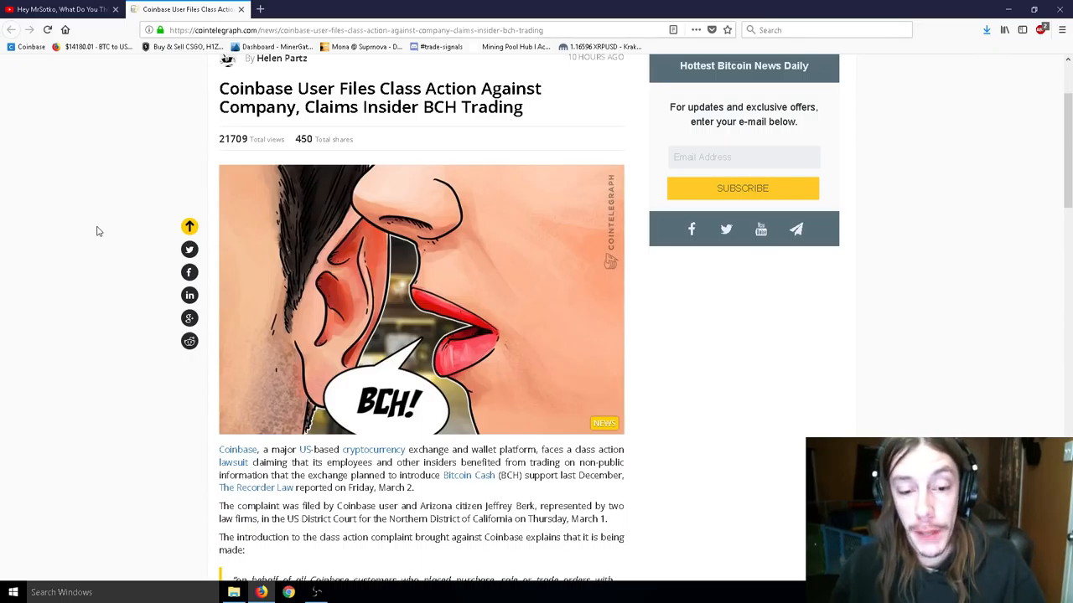
scroll(down, 3)
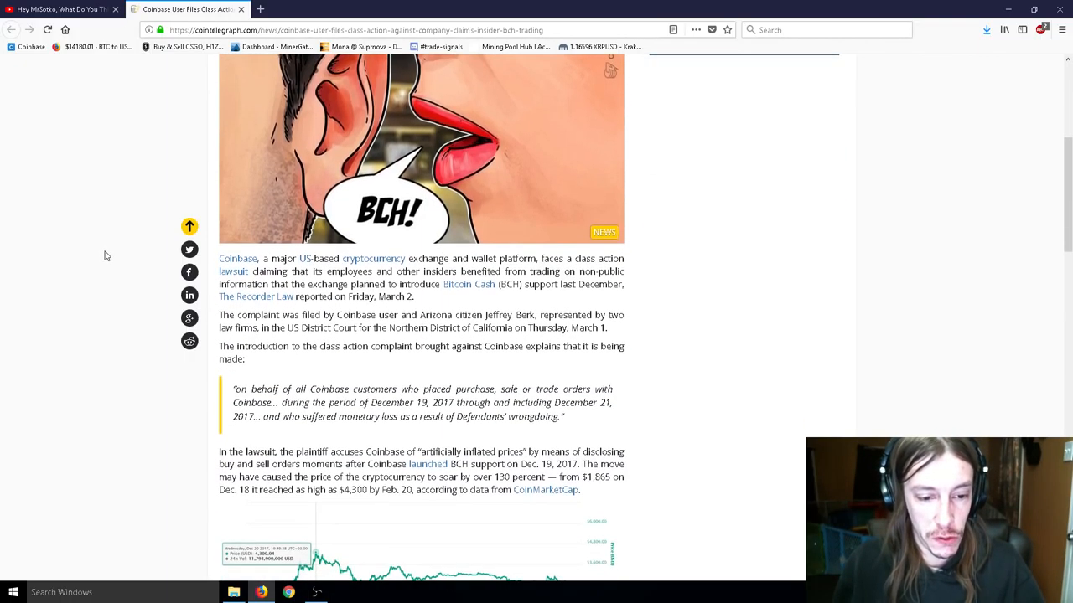
scroll(down, 3)
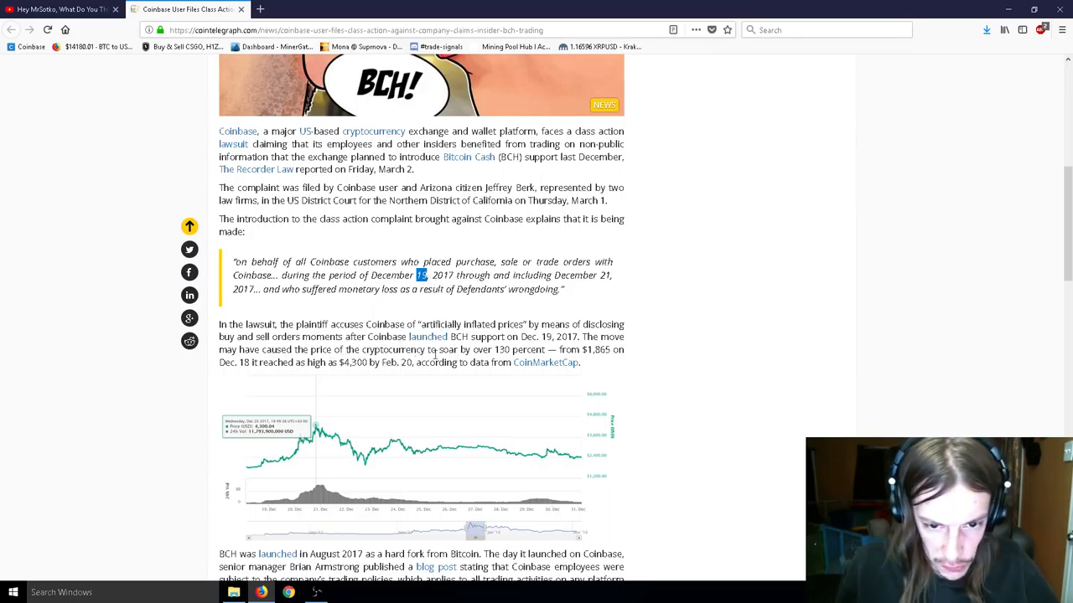
scroll(down, 3)
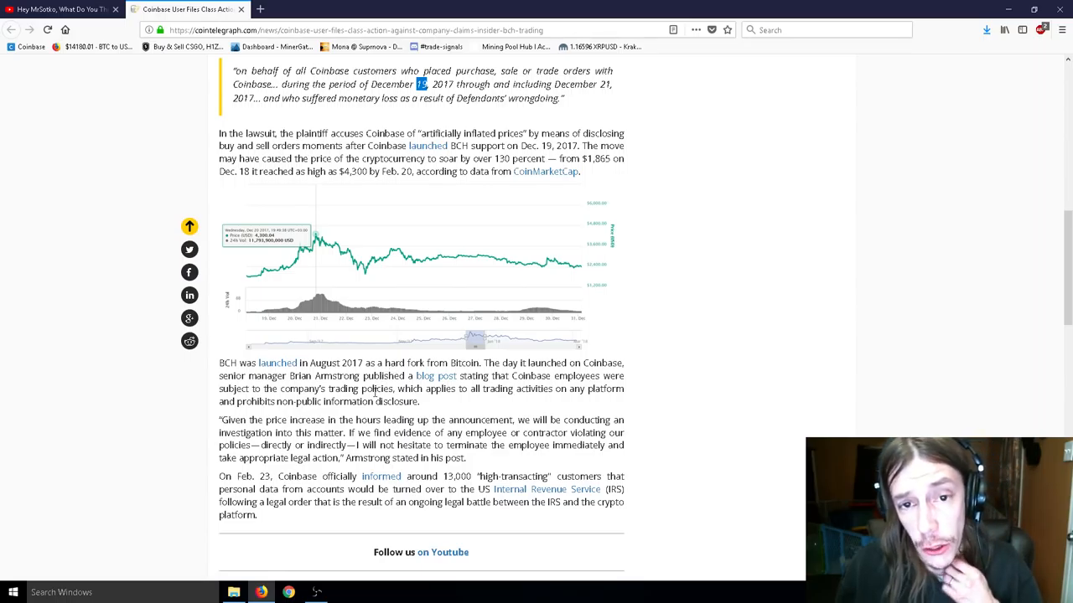
scroll(up, 3)
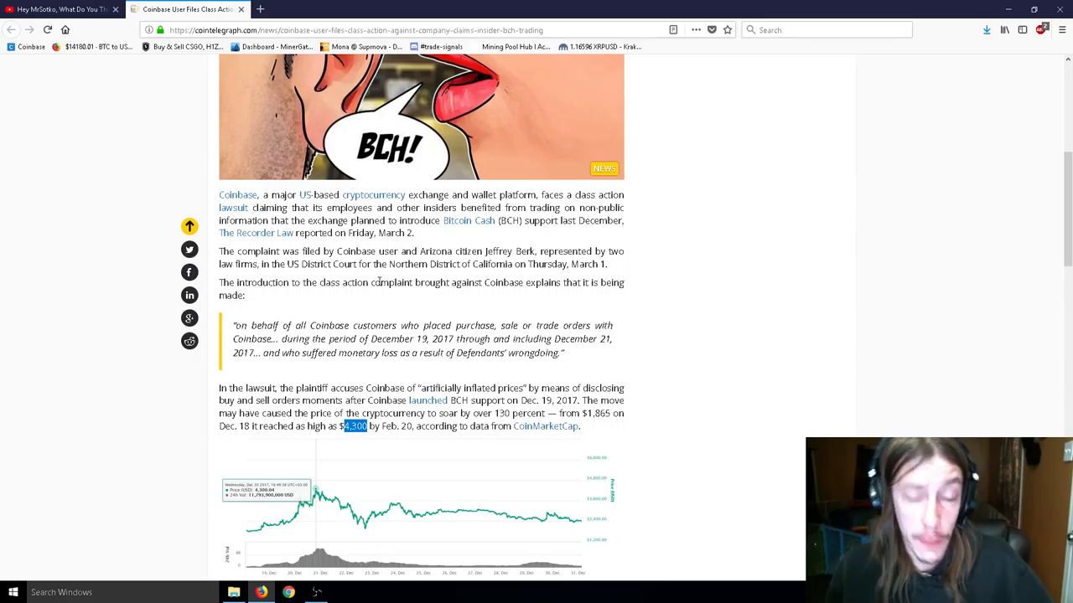
scroll(down, 3)
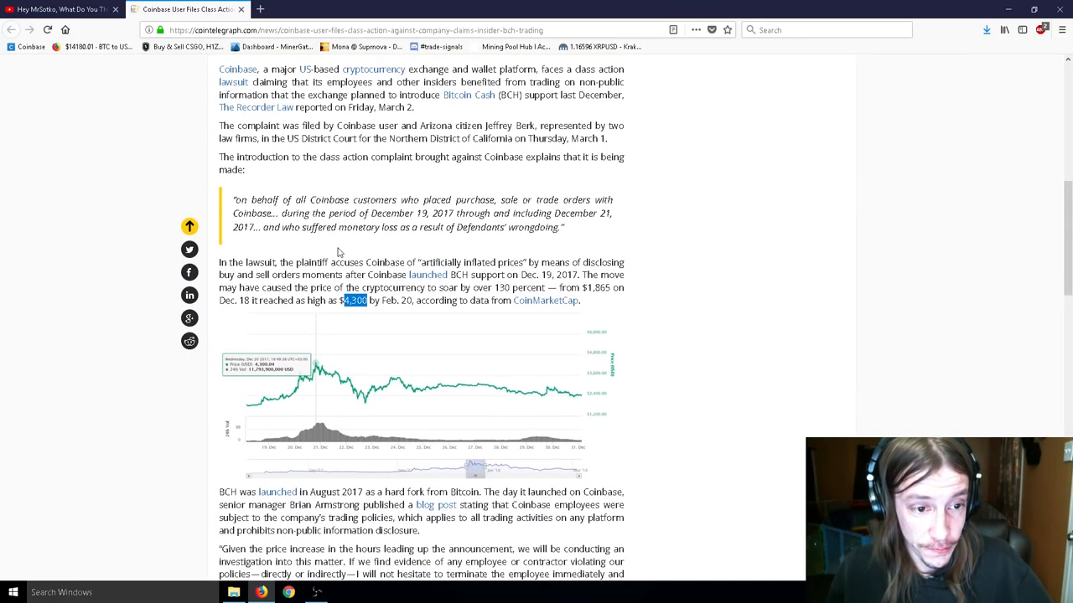
scroll(down, 3)
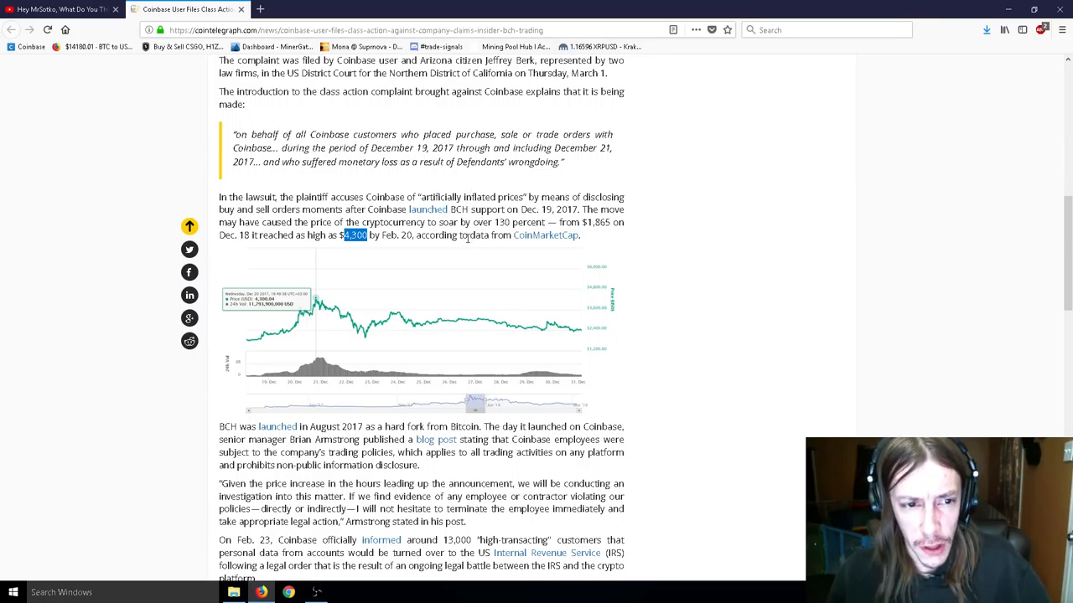
mouse_move(312, 310)
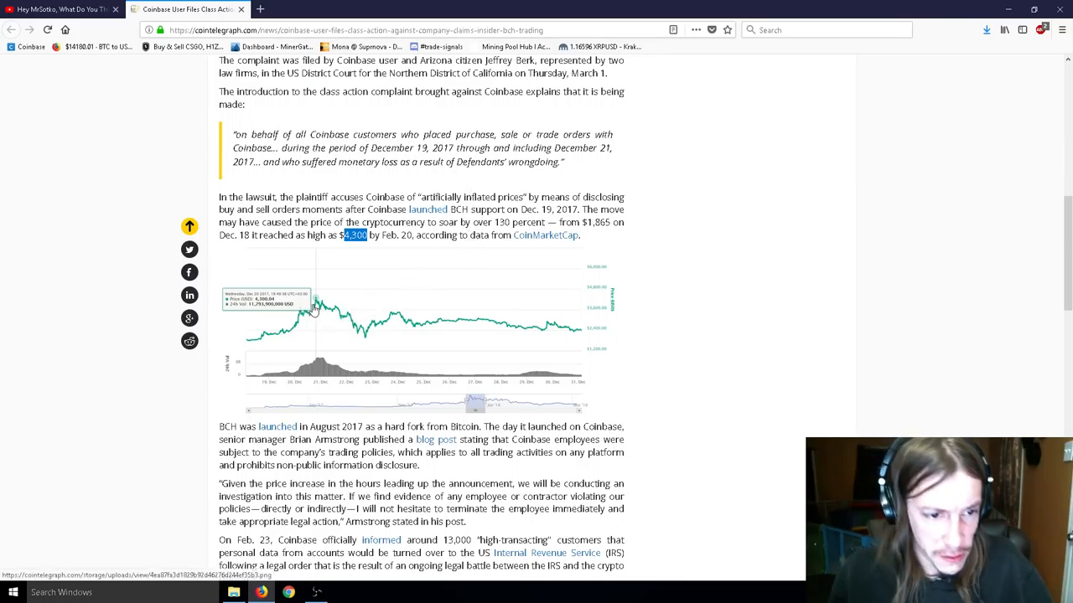
mouse_move(318, 314)
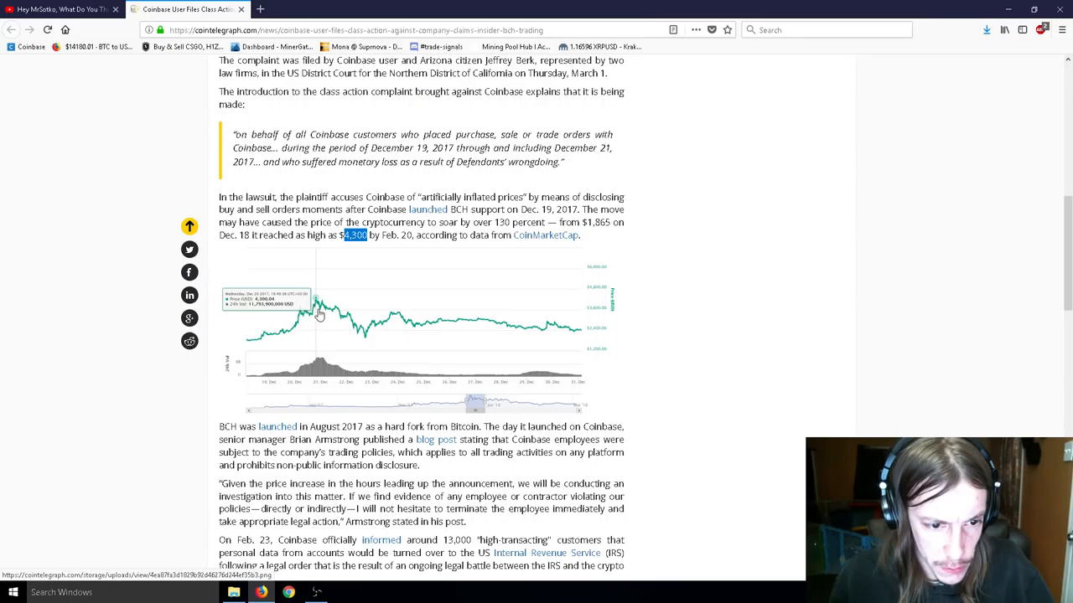
mouse_move(308, 389)
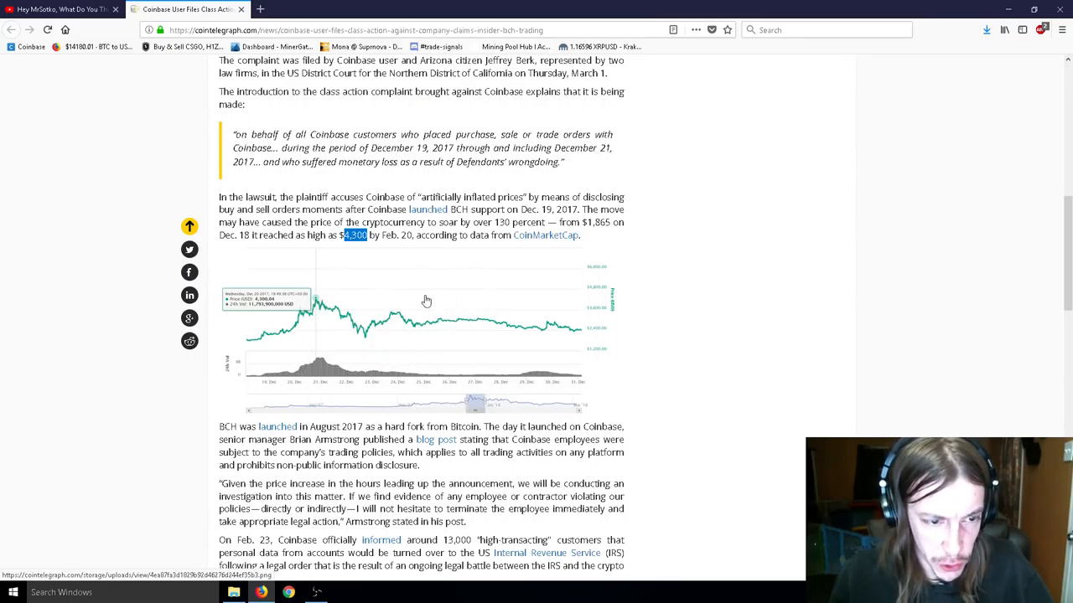
mouse_move(342, 351)
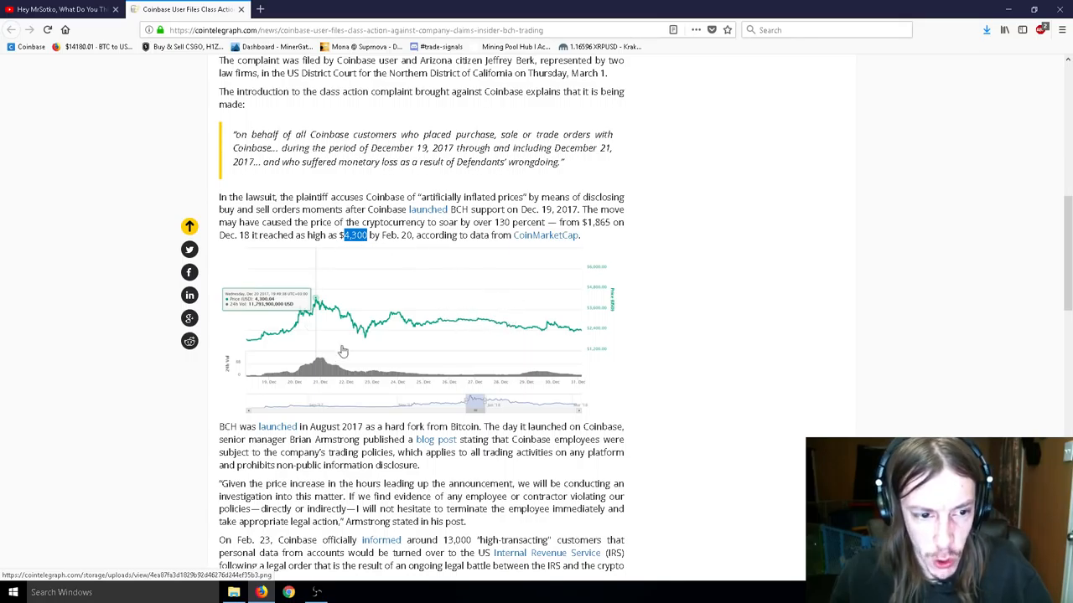
mouse_move(411, 298)
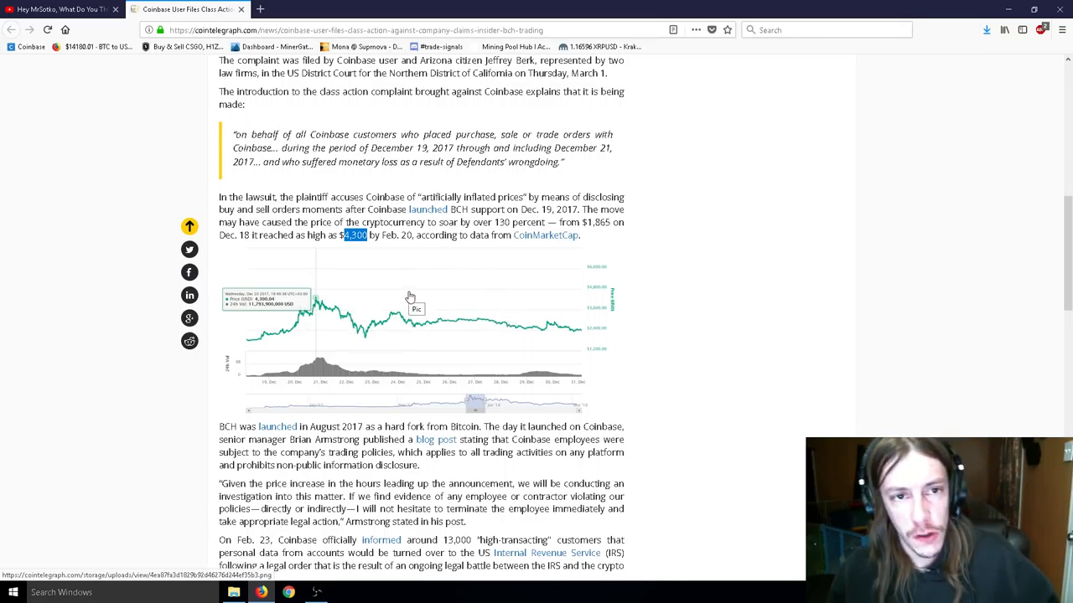
mouse_move(423, 283)
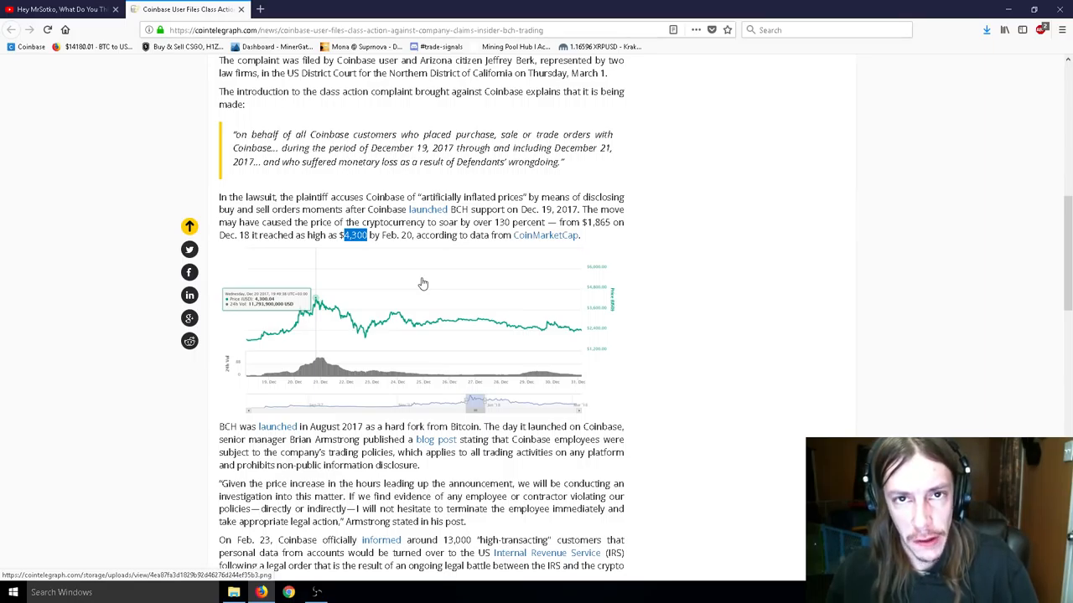
mouse_move(434, 277)
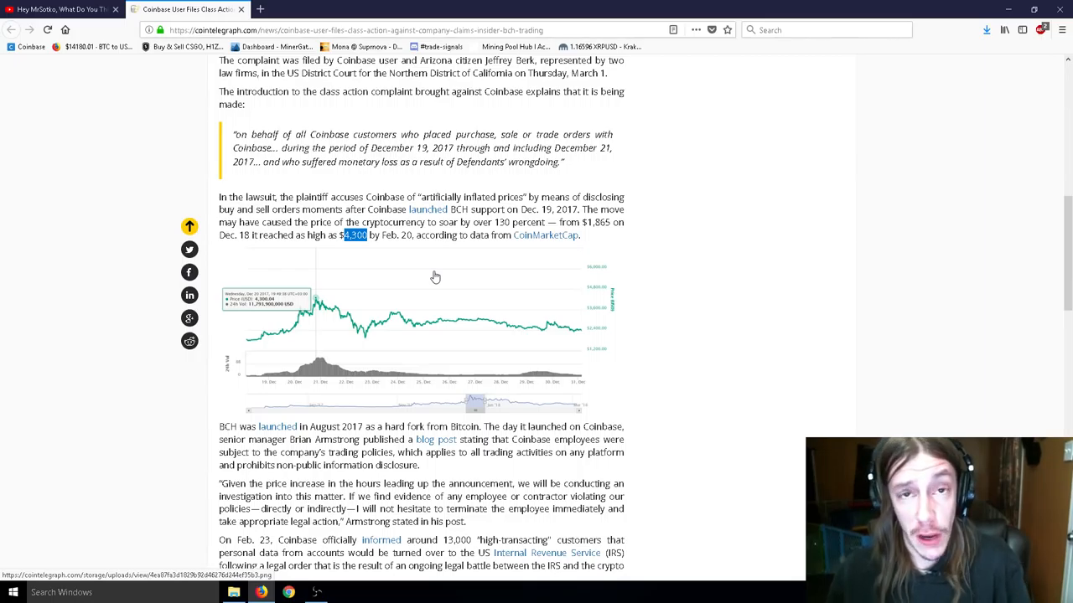
mouse_move(437, 273)
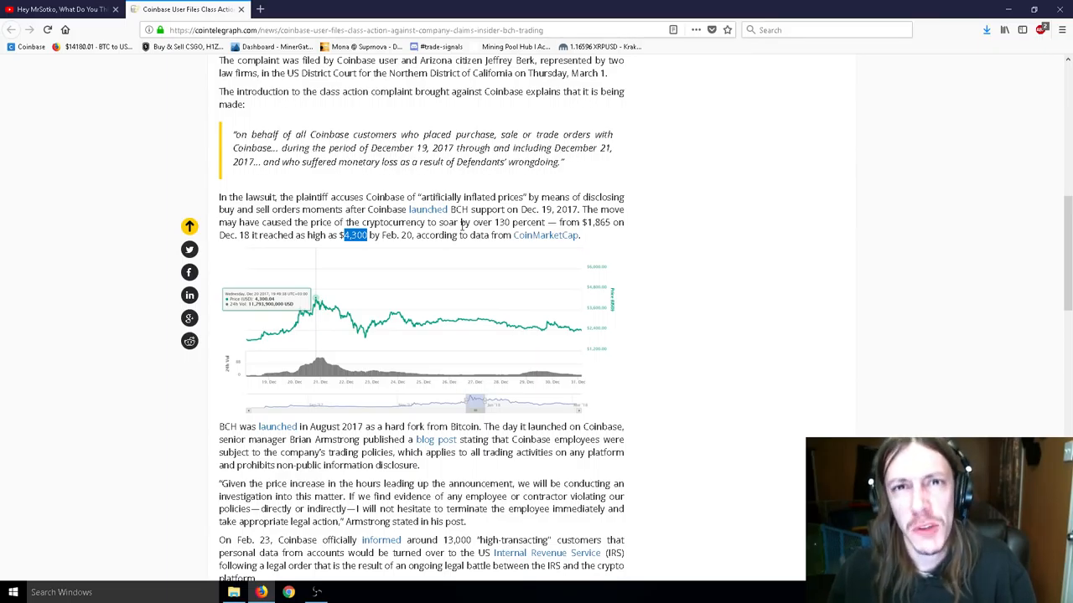
scroll(down, 3)
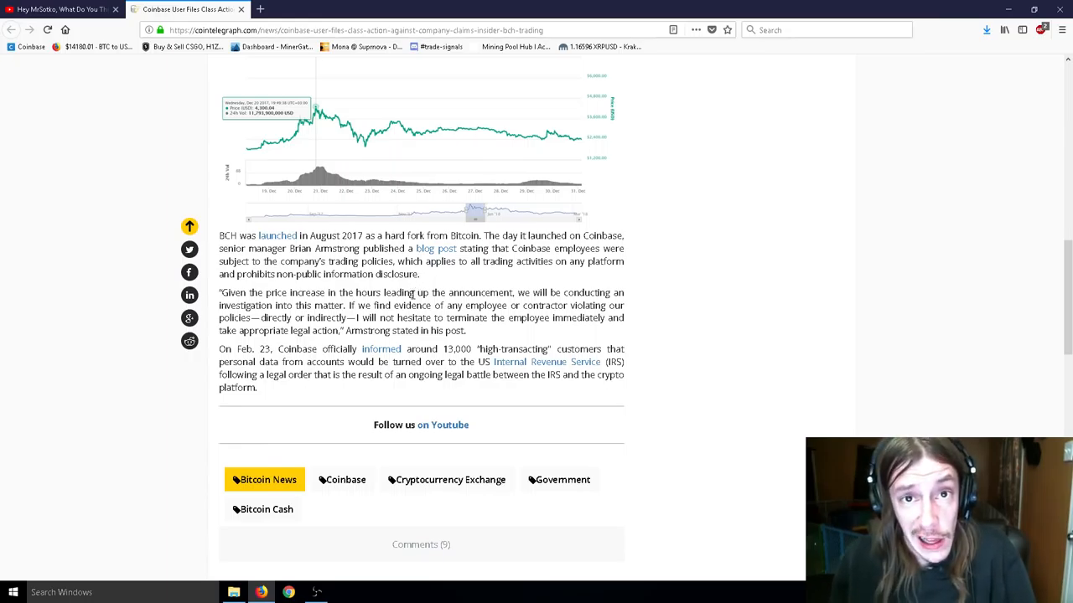
scroll(down, 3)
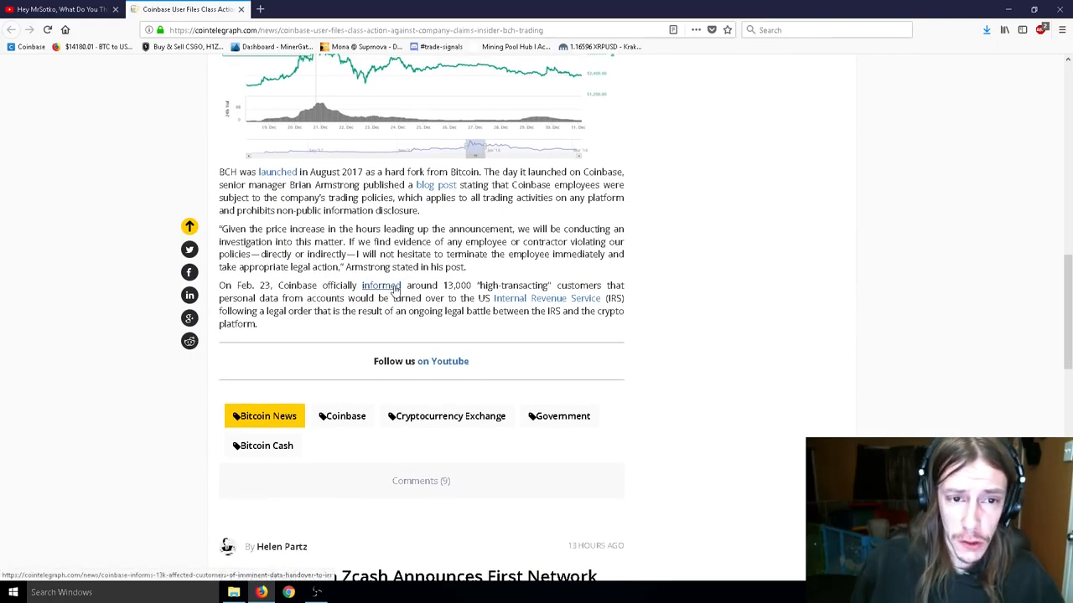
scroll(up, 3)
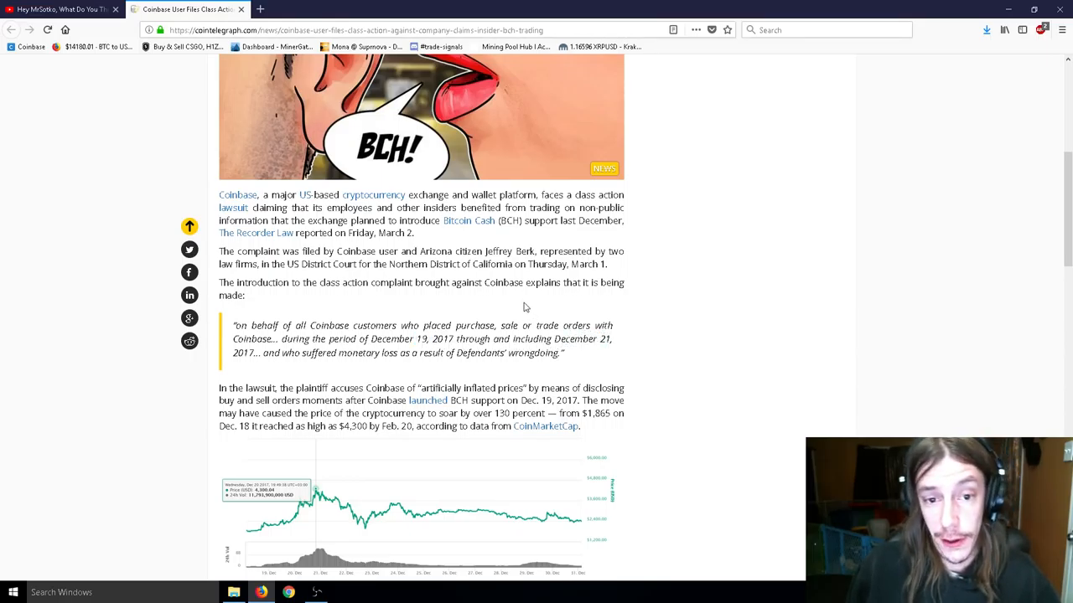
mouse_move(495, 314)
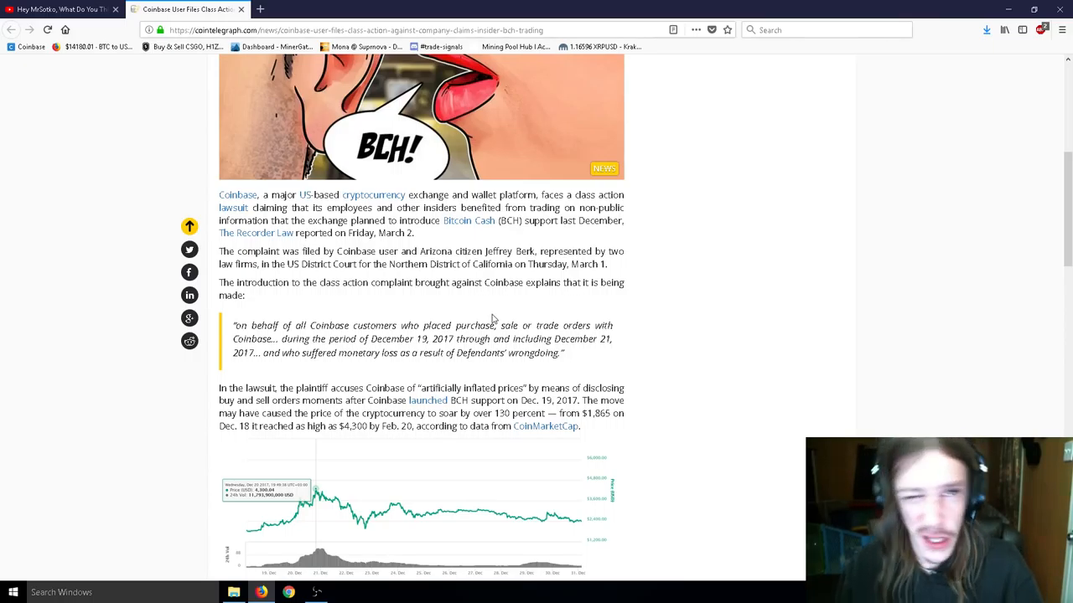
mouse_move(507, 375)
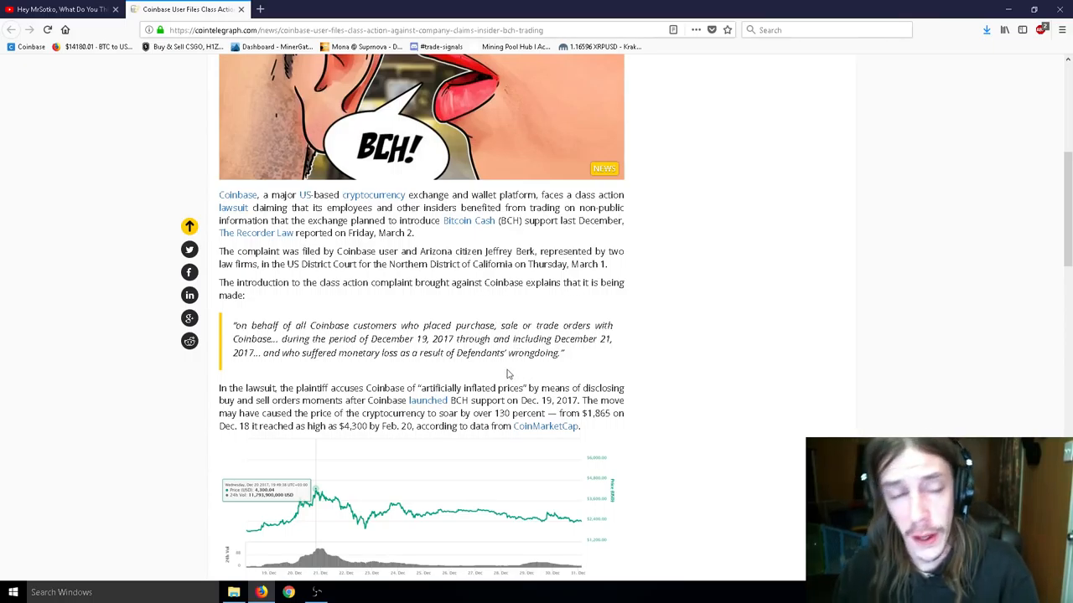